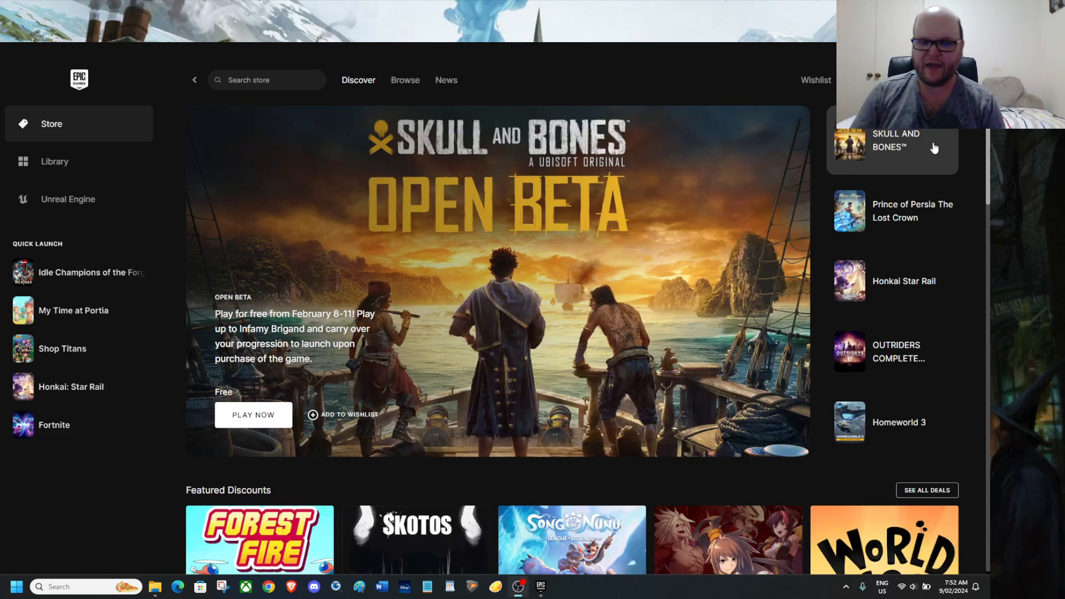
# Step: Search Bing for the Fortnite McLaren 765LT bundle and open the official fortnite.com article
pyautogui.scroll(-3)
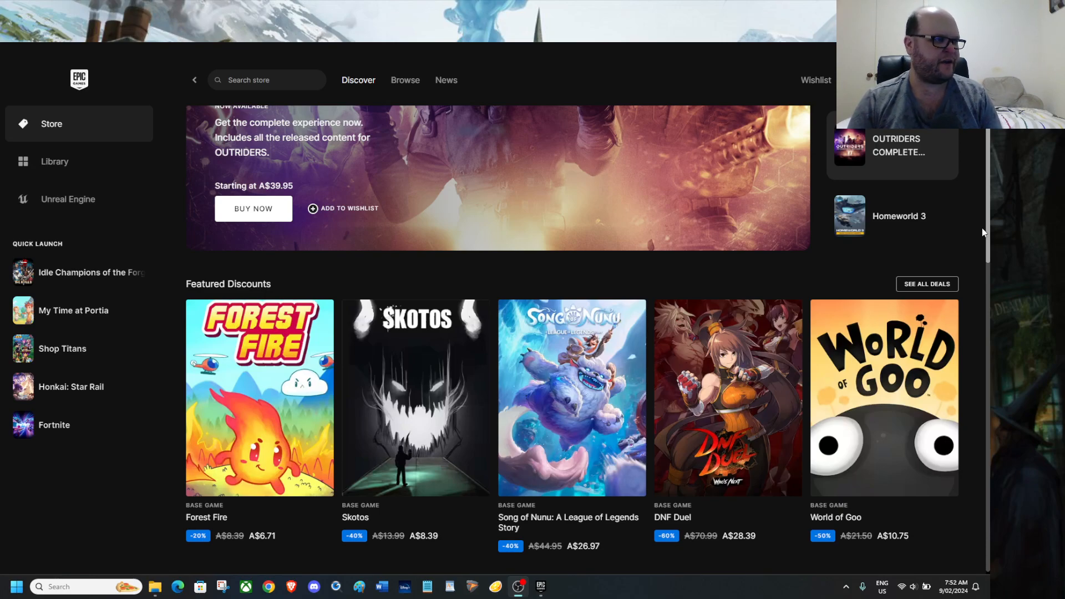
pyautogui.click(893, 217)
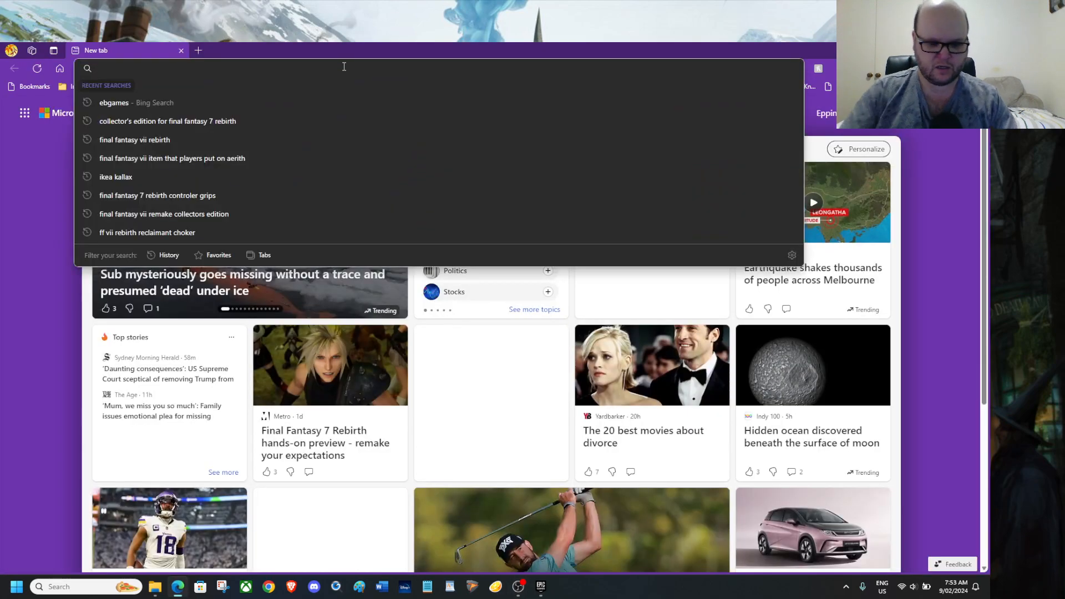
pyautogui.write('Fornite Mclaren 765')
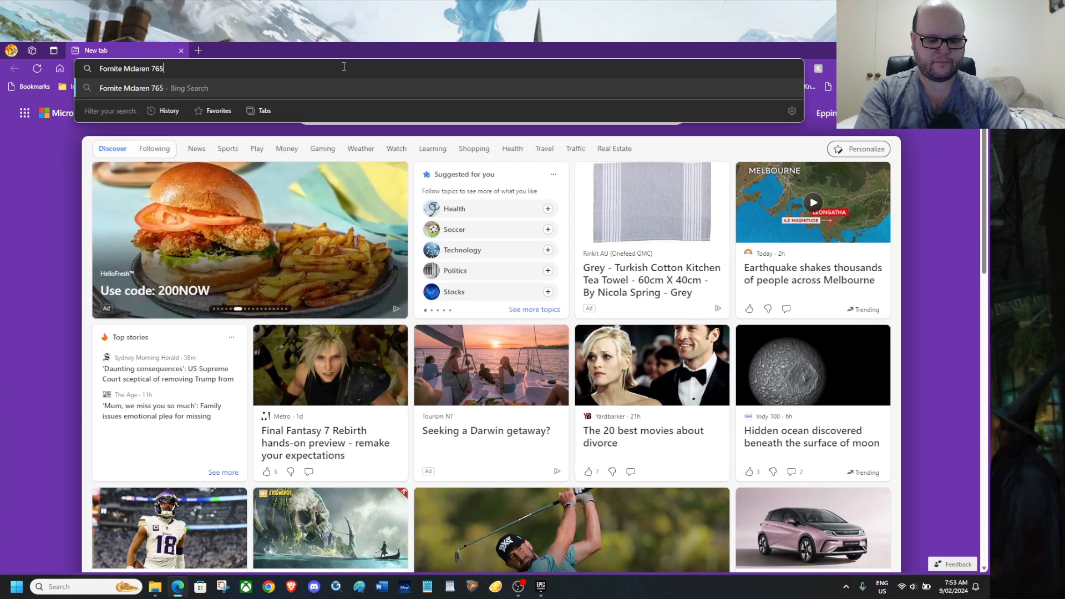
pyautogui.write('LT bundle')
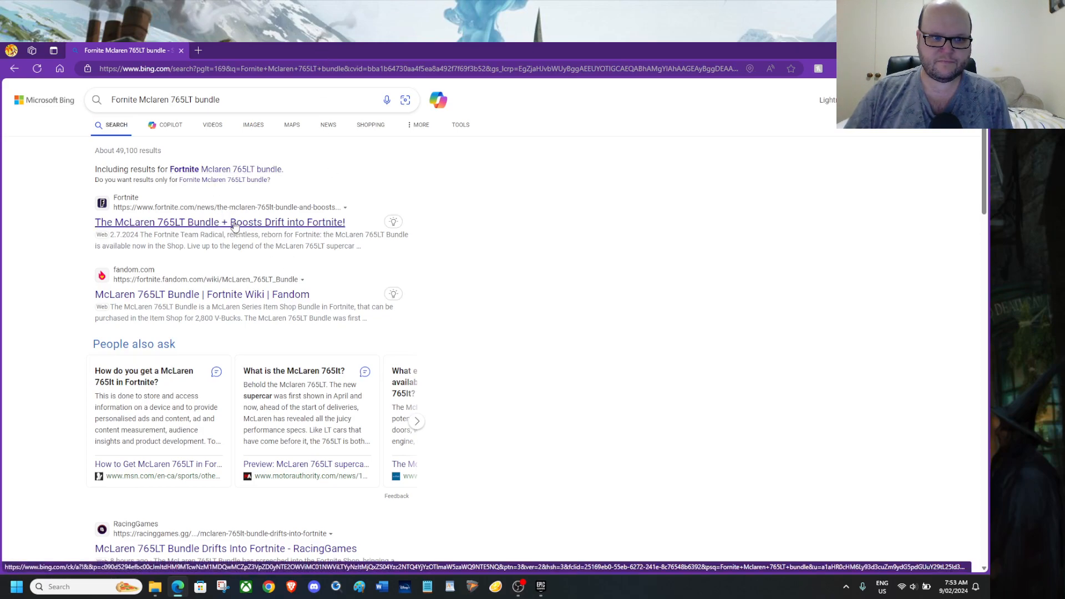
pyautogui.click(220, 222)
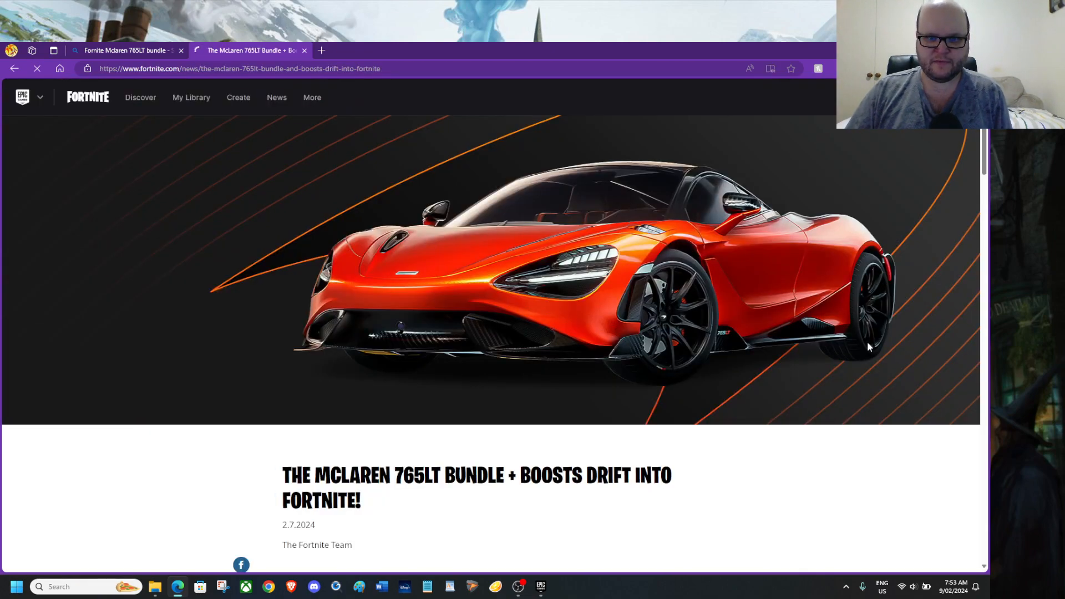
# Step: Select 'Tigerclaw Decal' in the article and search the web for it from the context menu
pyautogui.scroll(-3)
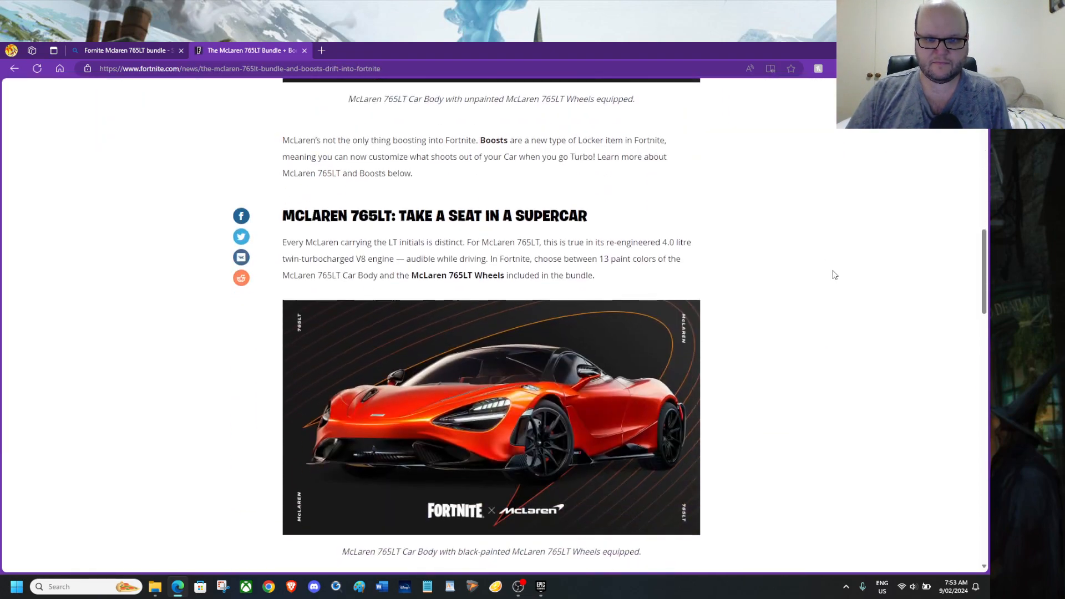
pyautogui.scroll(-3)
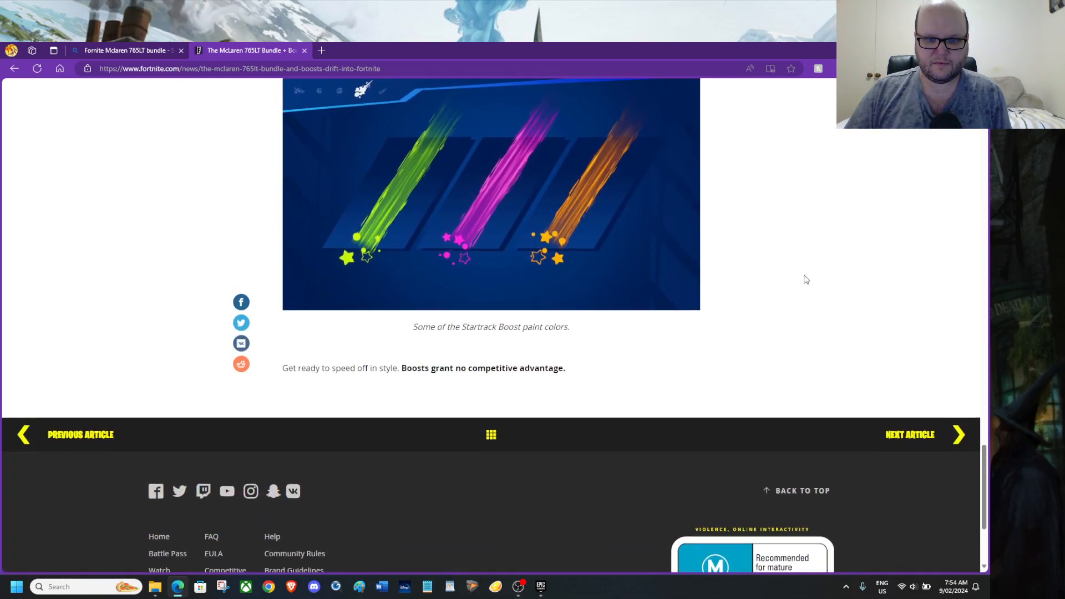
pyautogui.scroll(3)
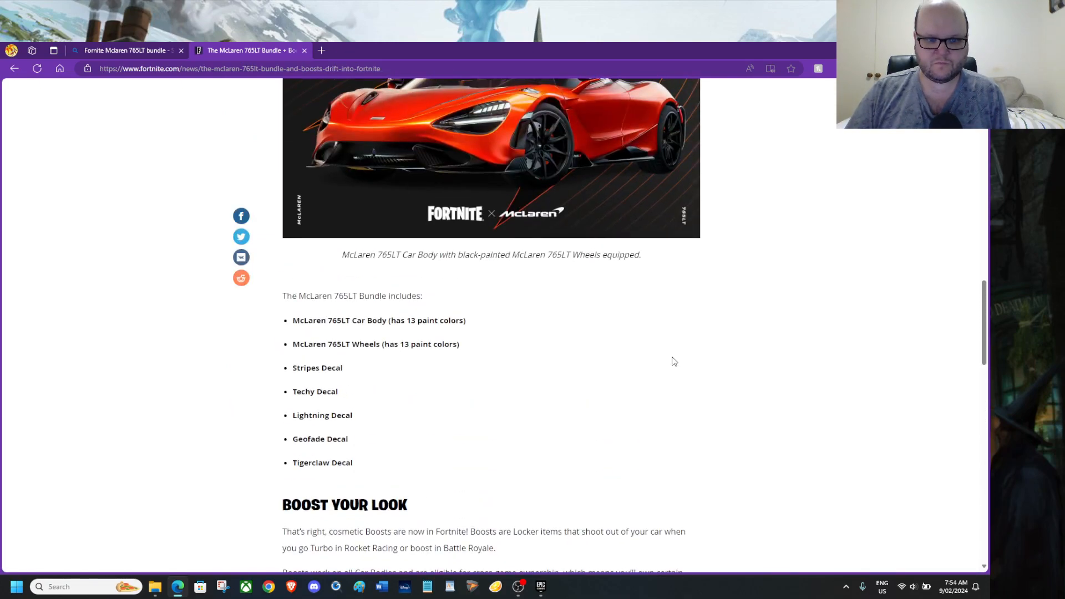
pyautogui.doubleClick(322, 462)
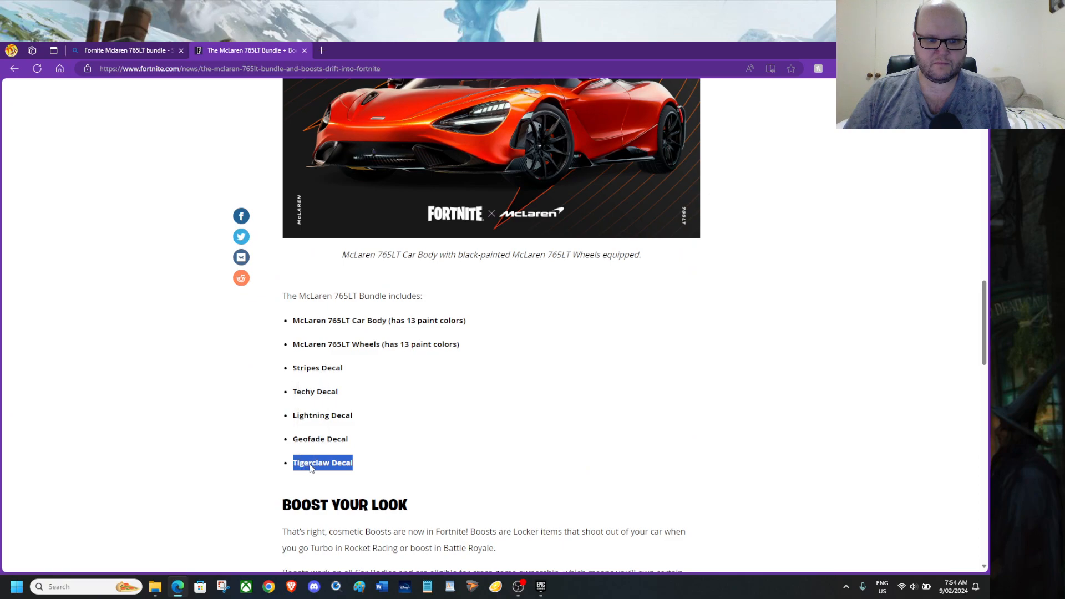
pyautogui.rightClick(322, 463)
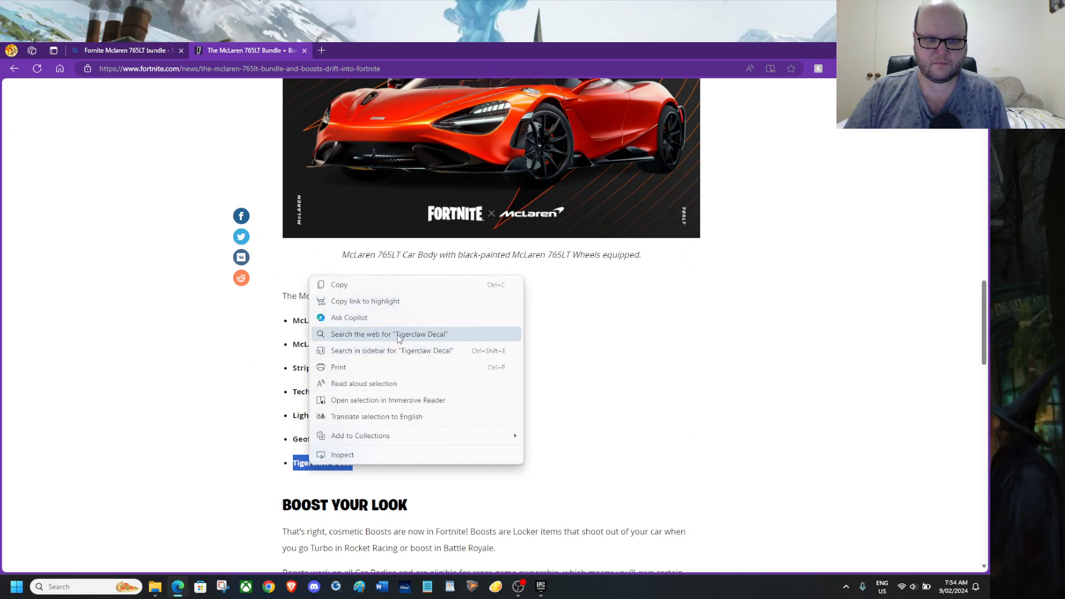
pyautogui.click(390, 334)
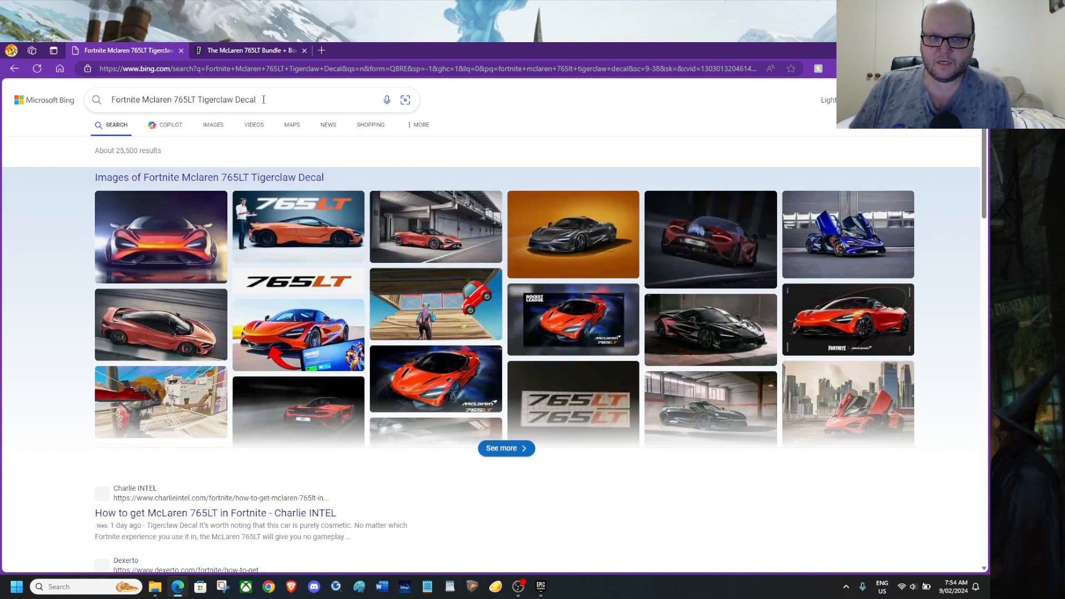
pyautogui.scroll(-3)
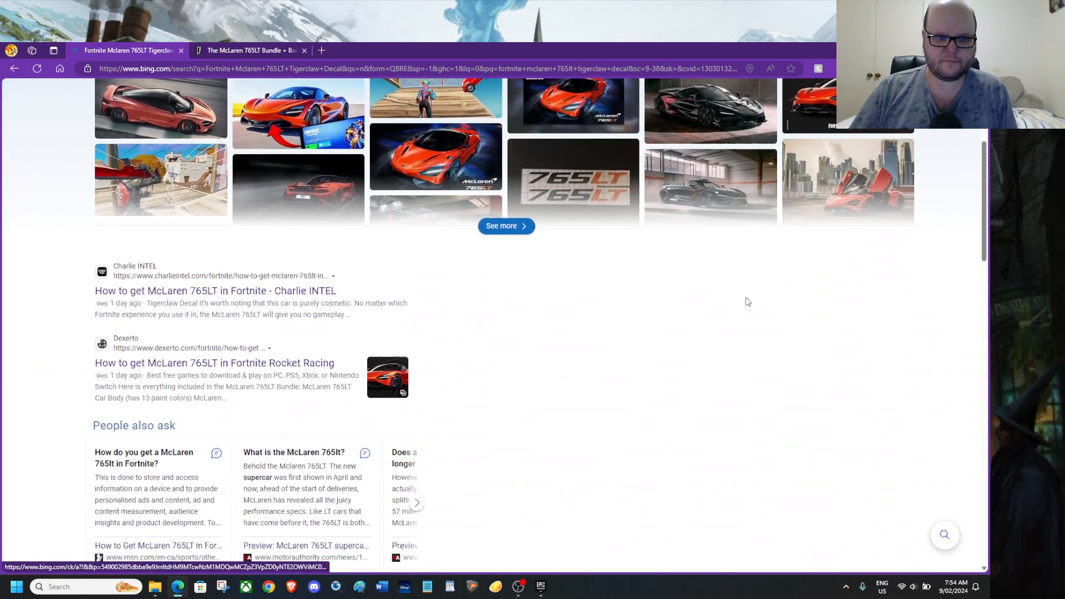
pyautogui.moveTo(513, 326)
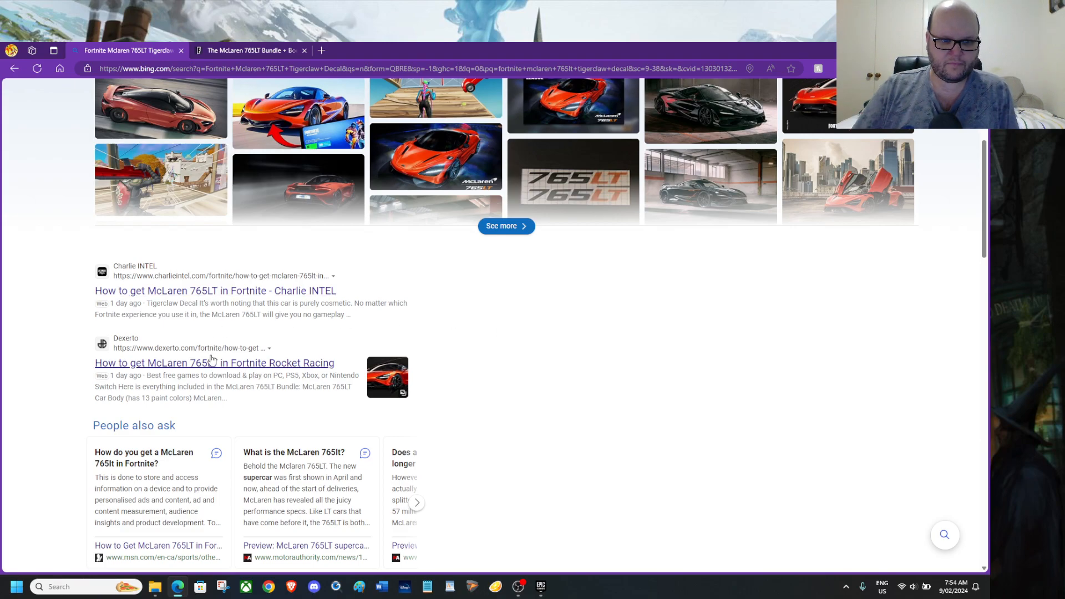
pyautogui.moveTo(201, 387)
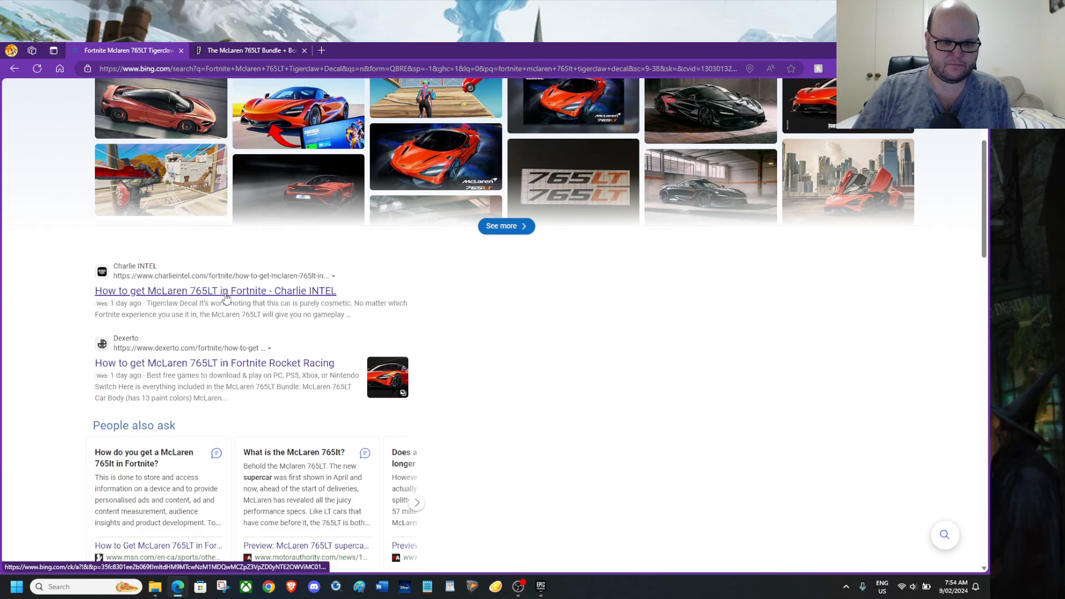
# Step: Open the Charlie INTEL guide on getting the McLaren 765LT and skim the article
pyautogui.click(214, 290)
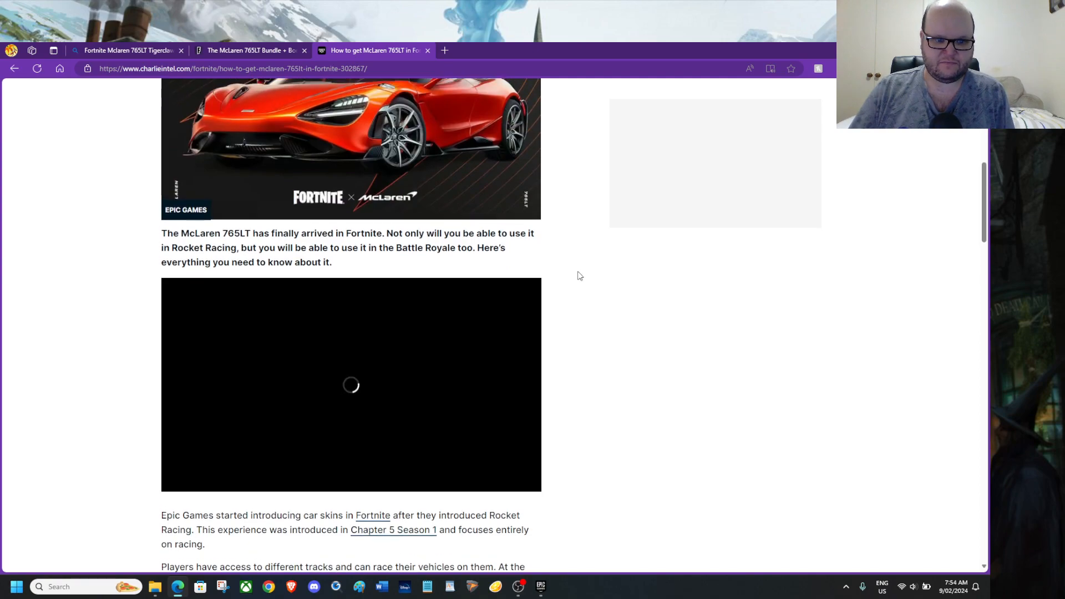
pyautogui.scroll(-3)
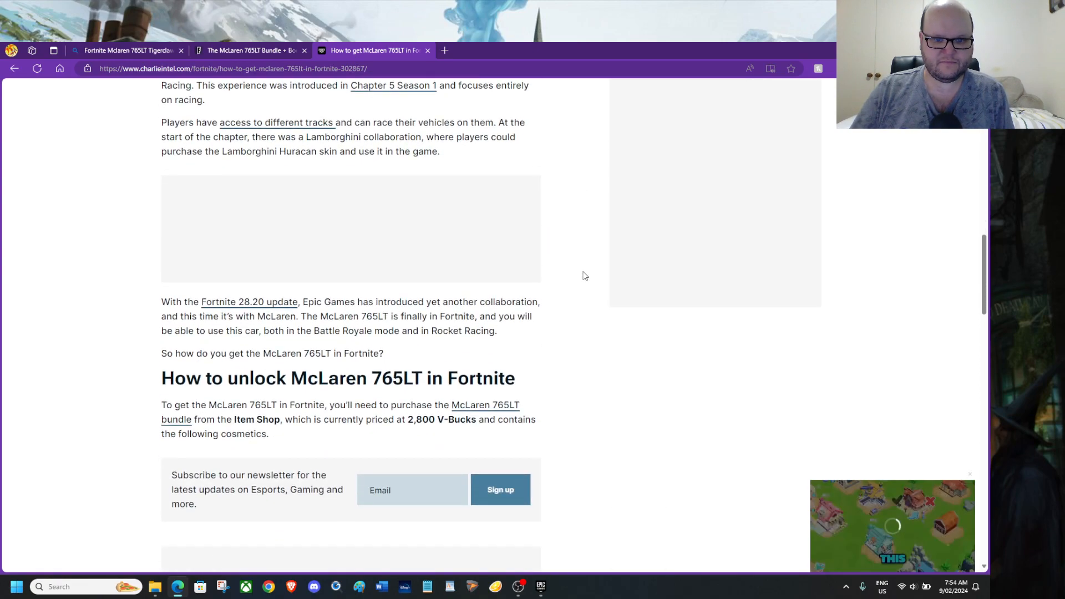
pyautogui.scroll(-3)
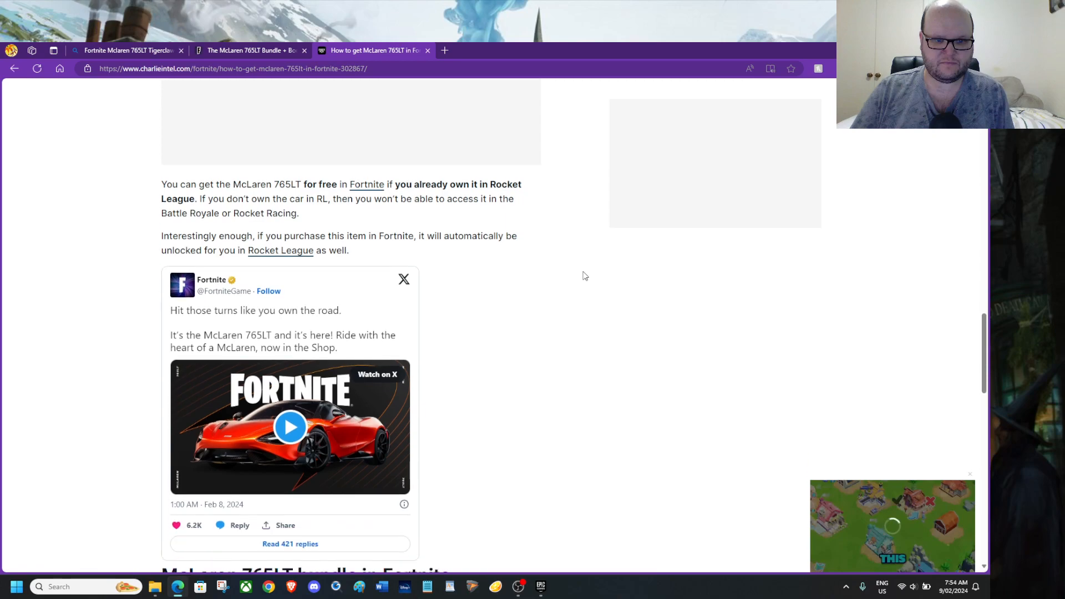
pyautogui.scroll(-3)
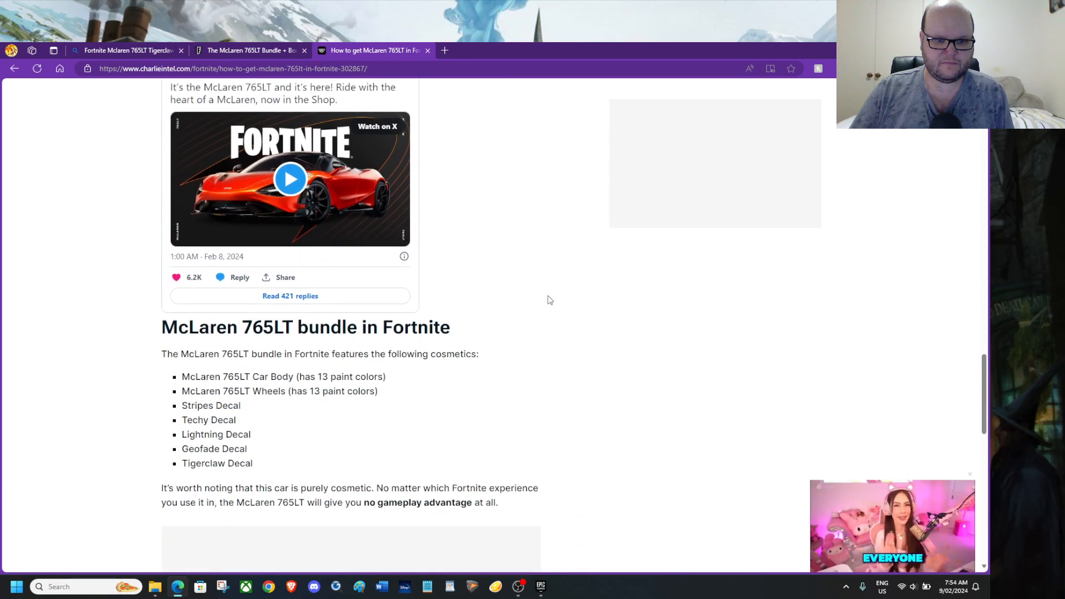
pyautogui.scroll(3)
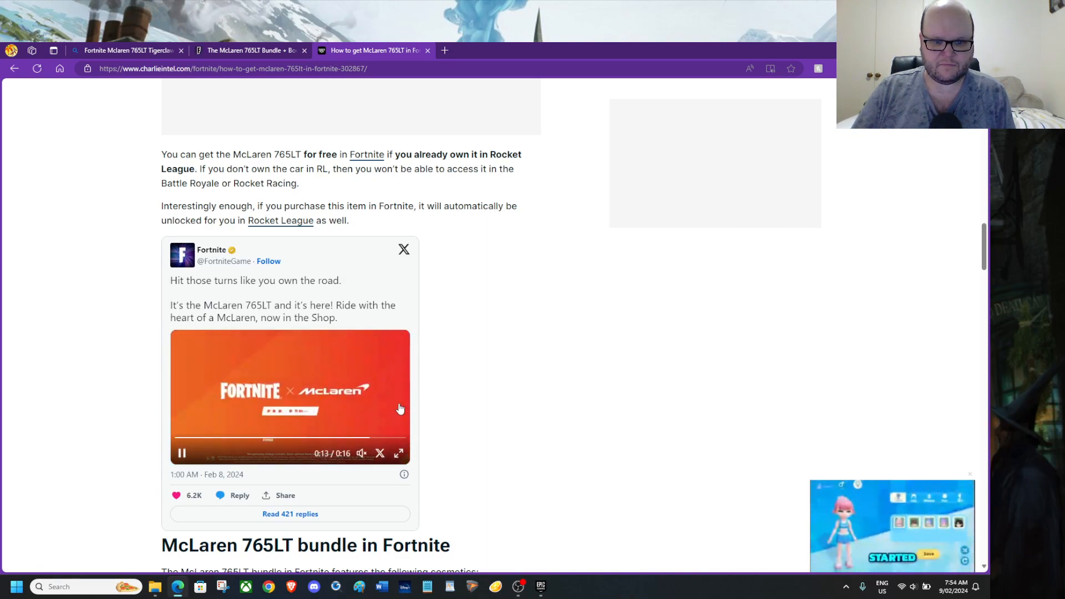
pyautogui.moveTo(476, 372)
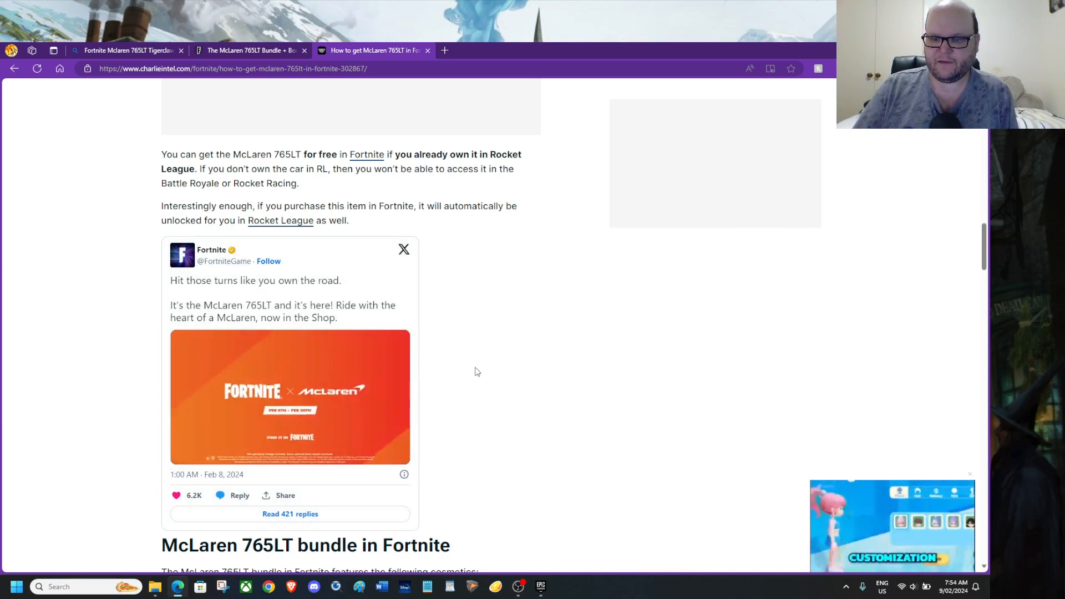
# Step: Play the embedded tweet video and scroll to the bundle cosmetics list with Tigerclaw Decal
pyautogui.click(290, 396)
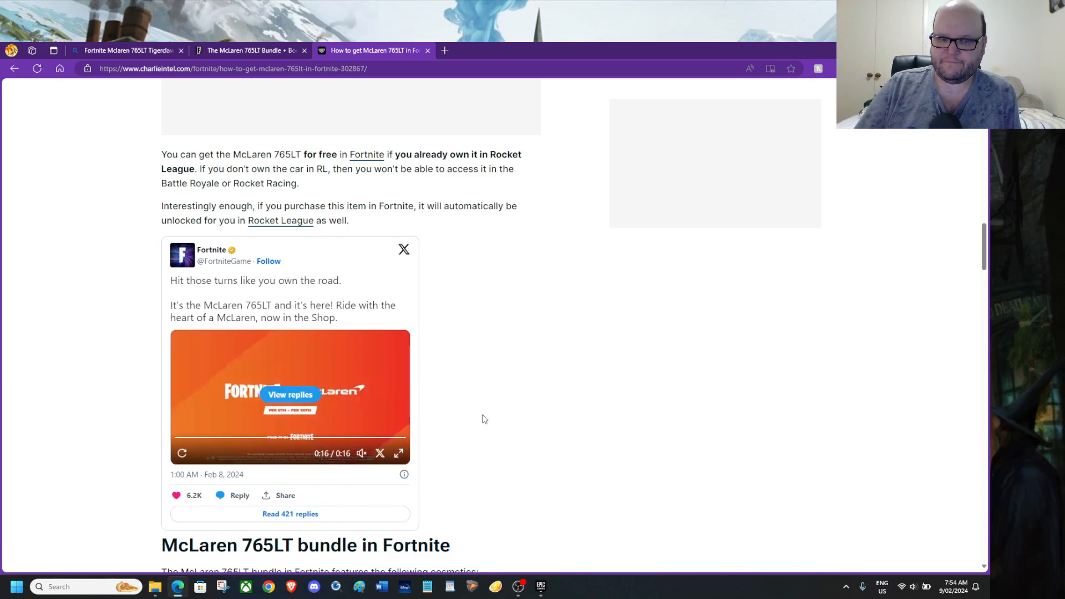
pyautogui.scroll(-3)
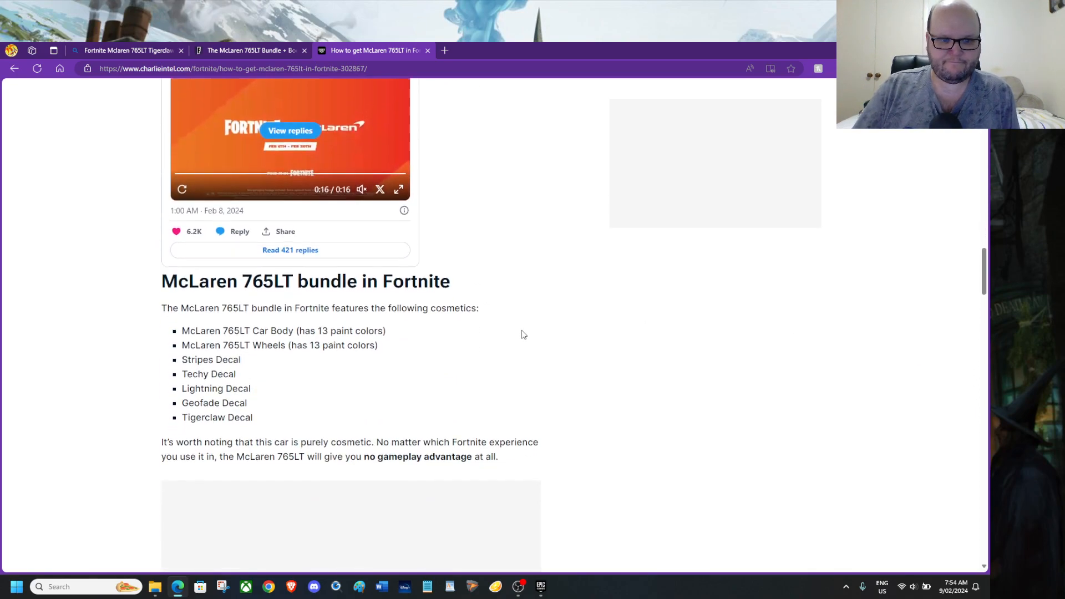
pyautogui.scroll(-3)
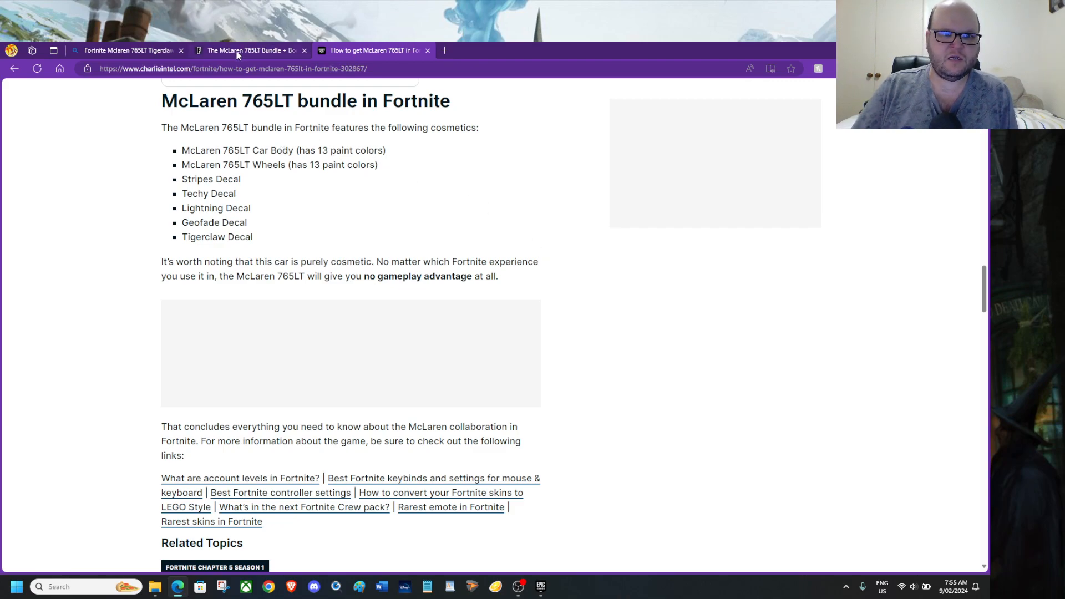
pyautogui.moveTo(253, 50)
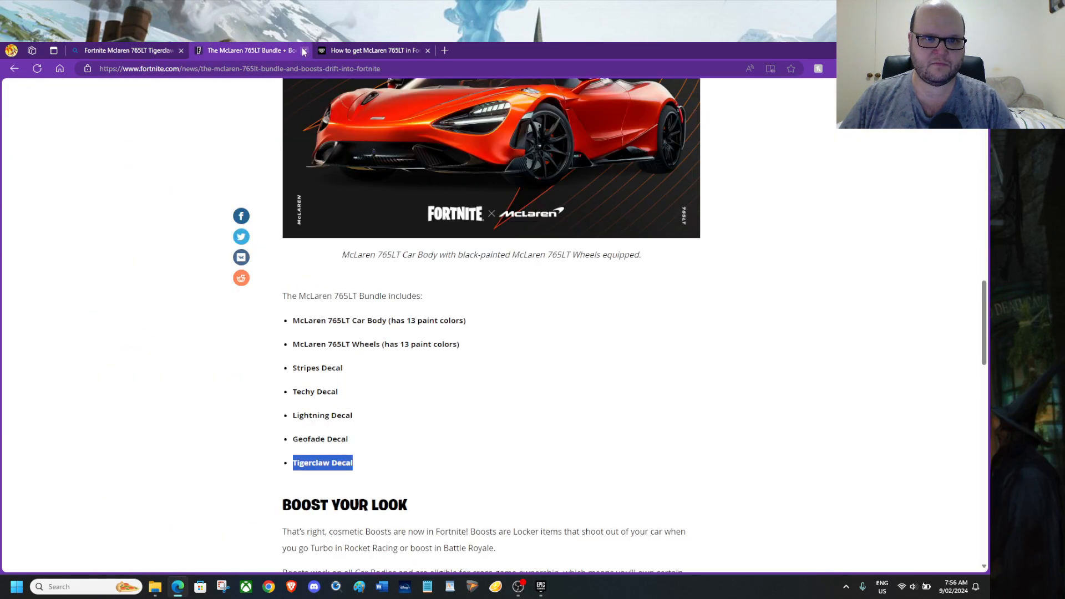
# Step: Scroll the Bing results and open the YouTube video 'McLaren 765LT Tigerclaw Decal Fortnite Rocket Racing'
pyautogui.scroll(-3)
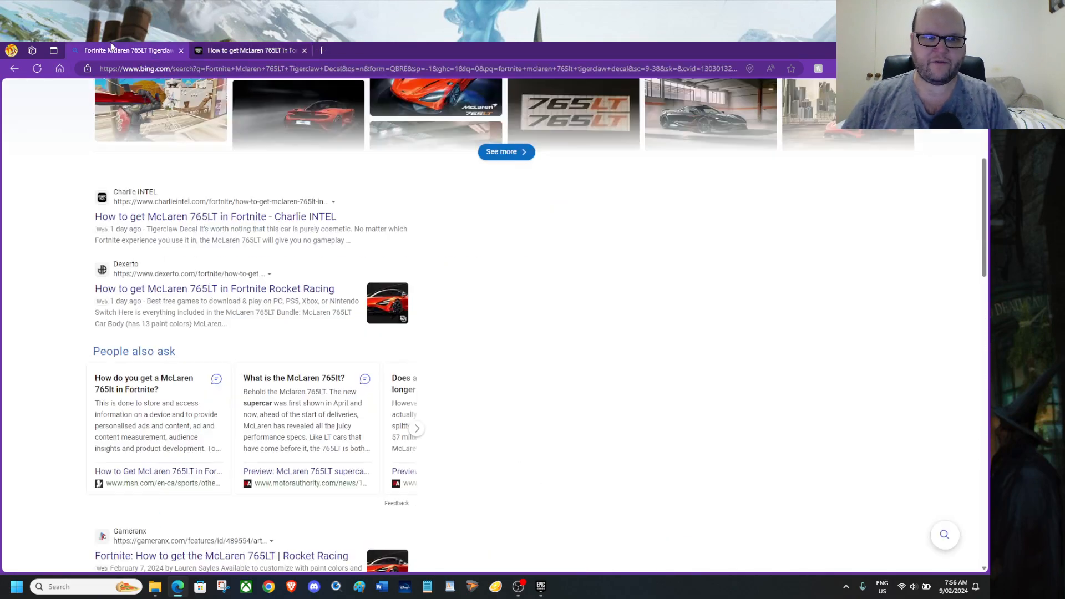
pyautogui.scroll(-3)
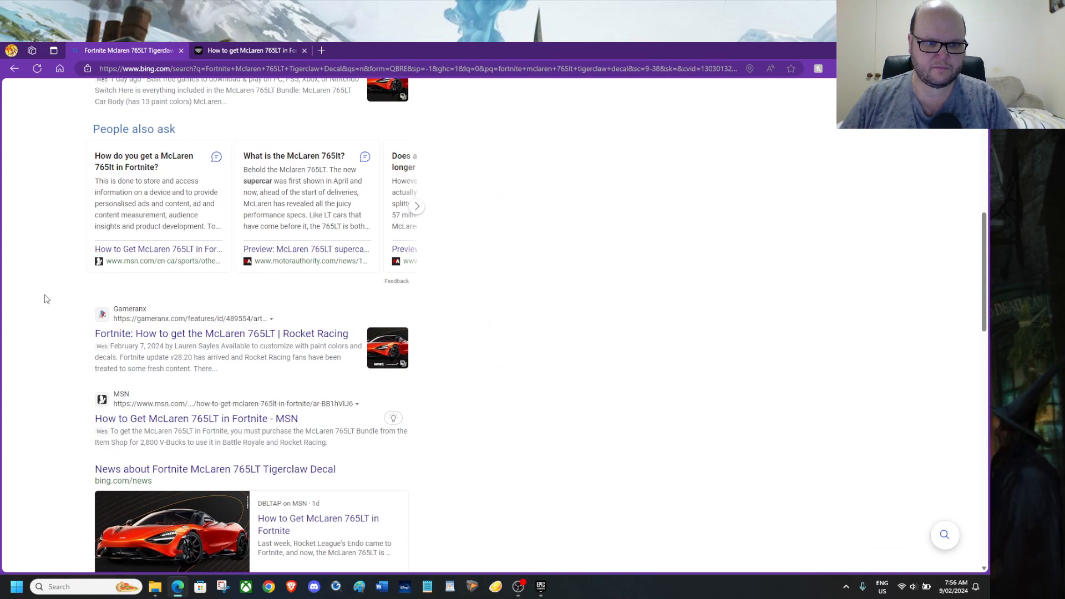
pyautogui.moveTo(47, 307)
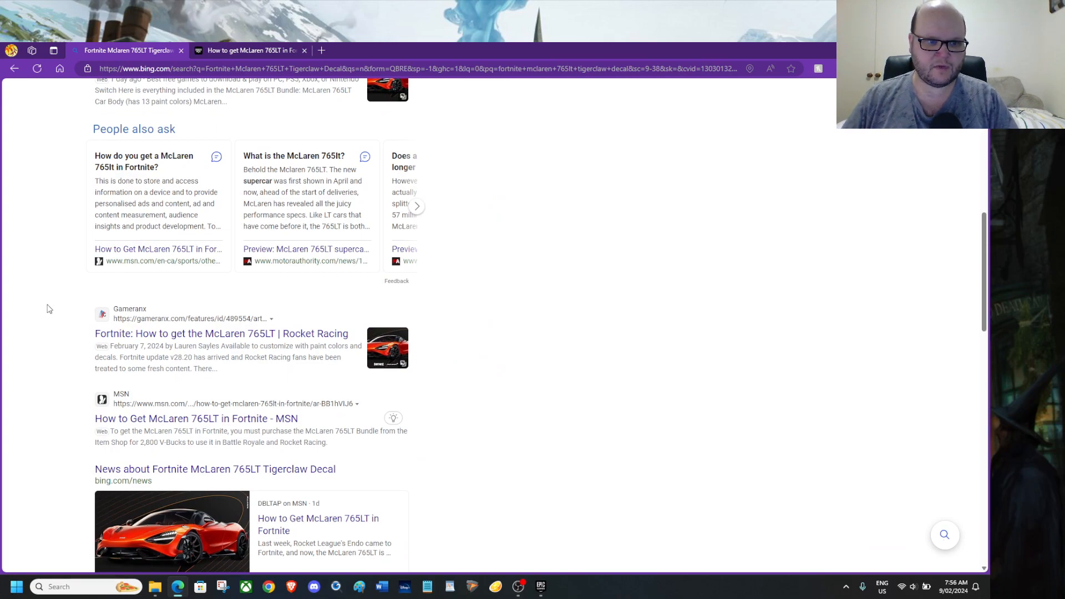
pyautogui.scroll(-3)
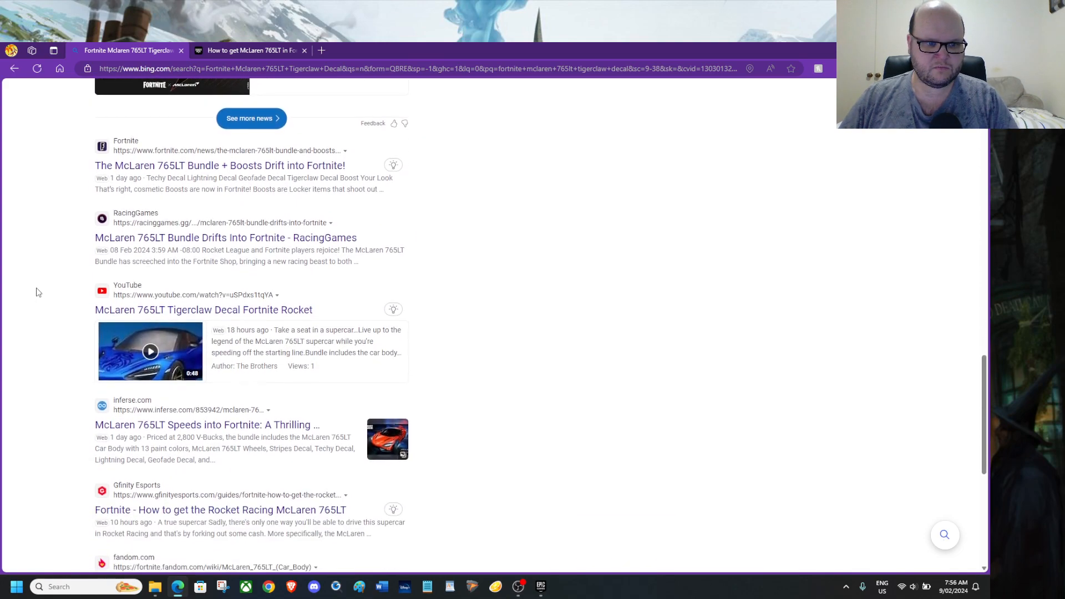
pyautogui.scroll(-3)
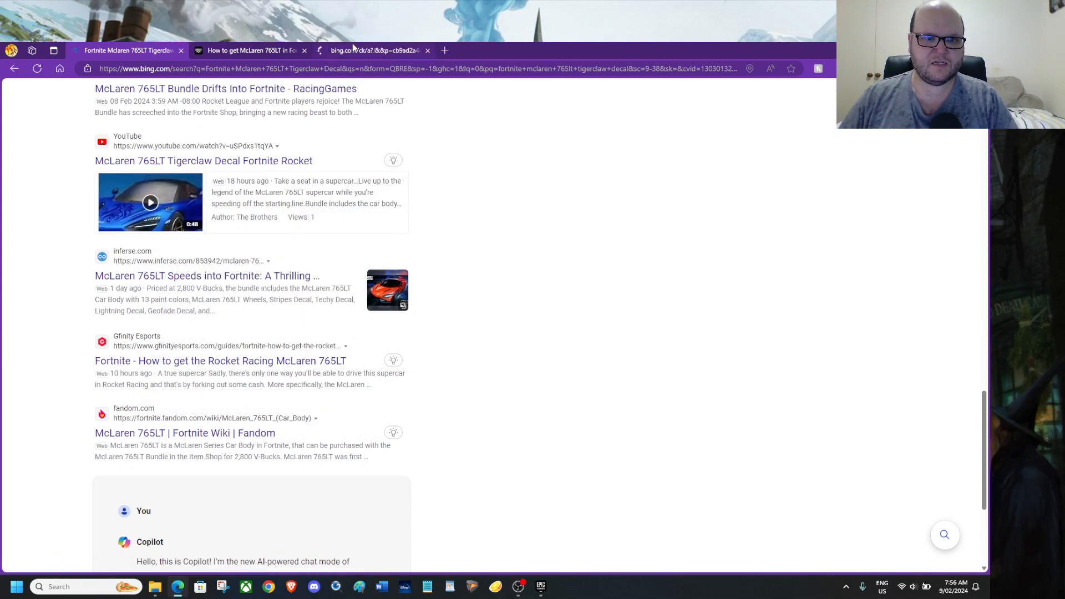
pyautogui.click(150, 202)
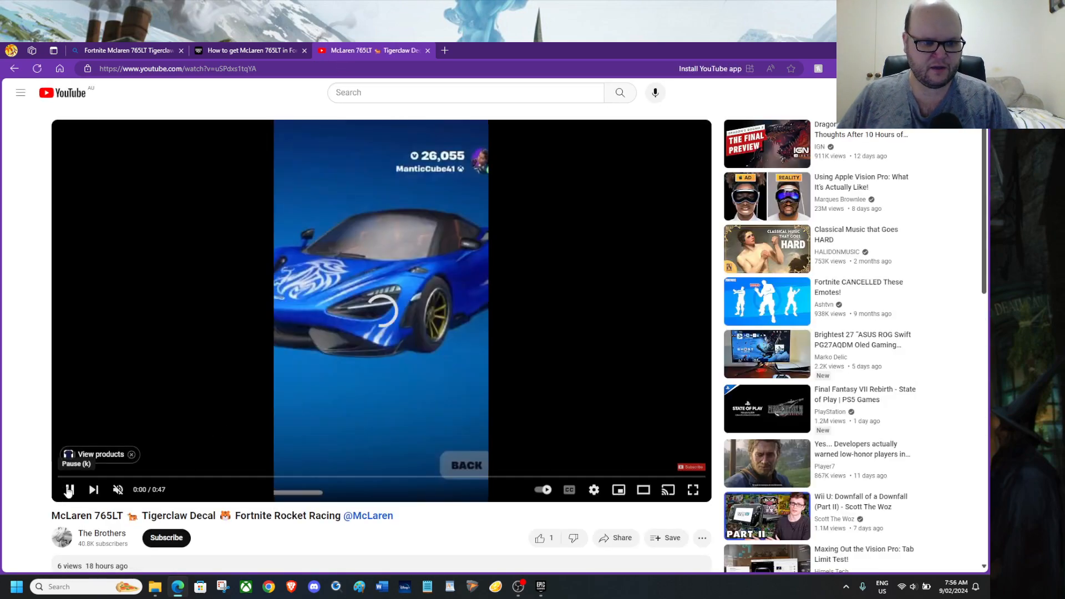
# Step: Let the Tigerclaw Decal video play, rewind it to the start and scroll to the description
pyautogui.click(69, 490)
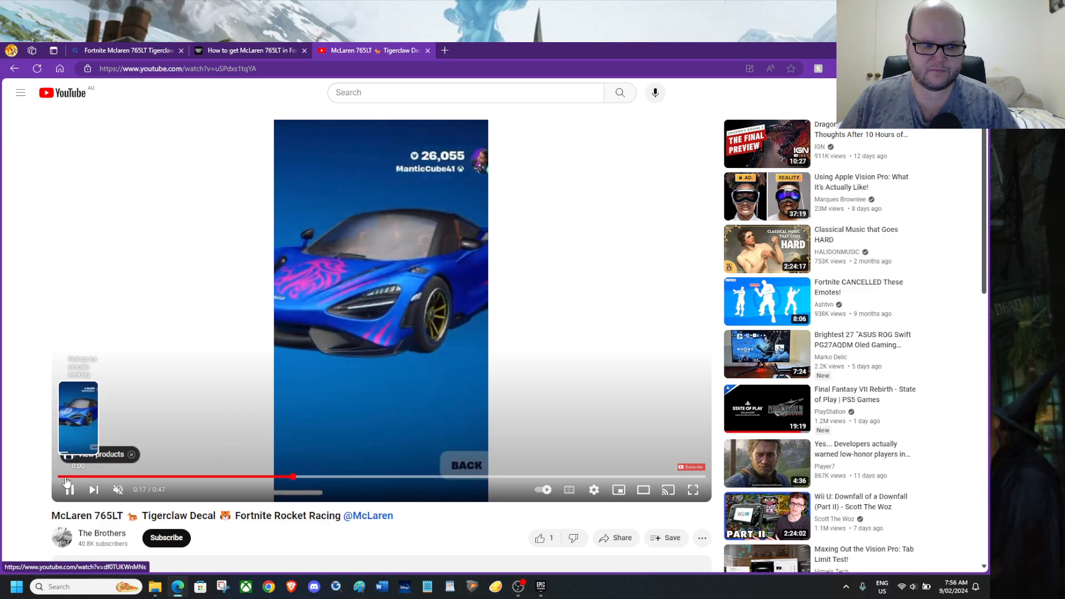
pyautogui.click(66, 488)
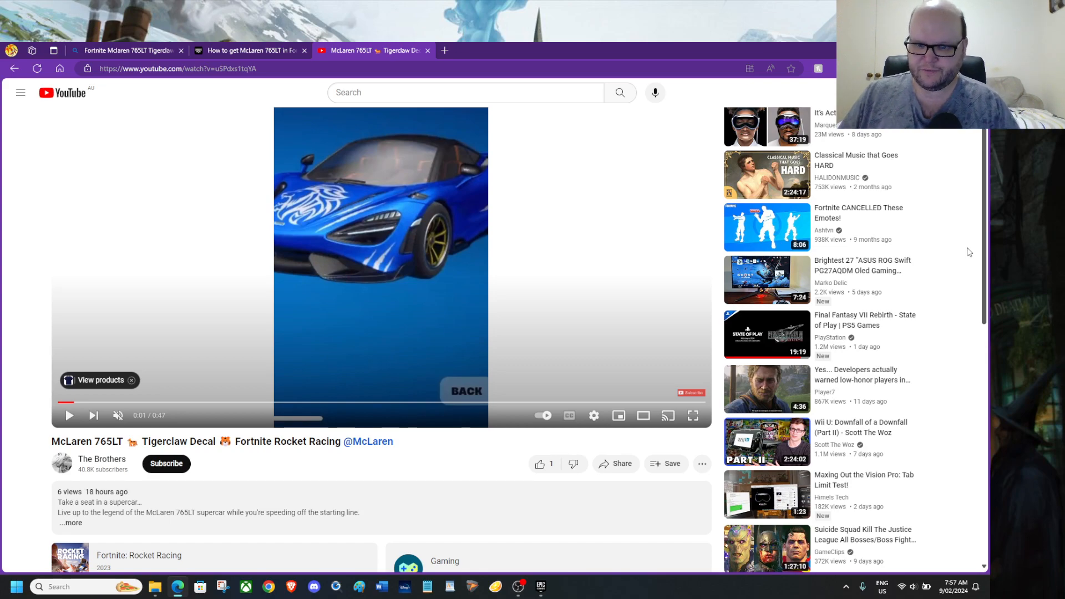
pyautogui.scroll(-3)
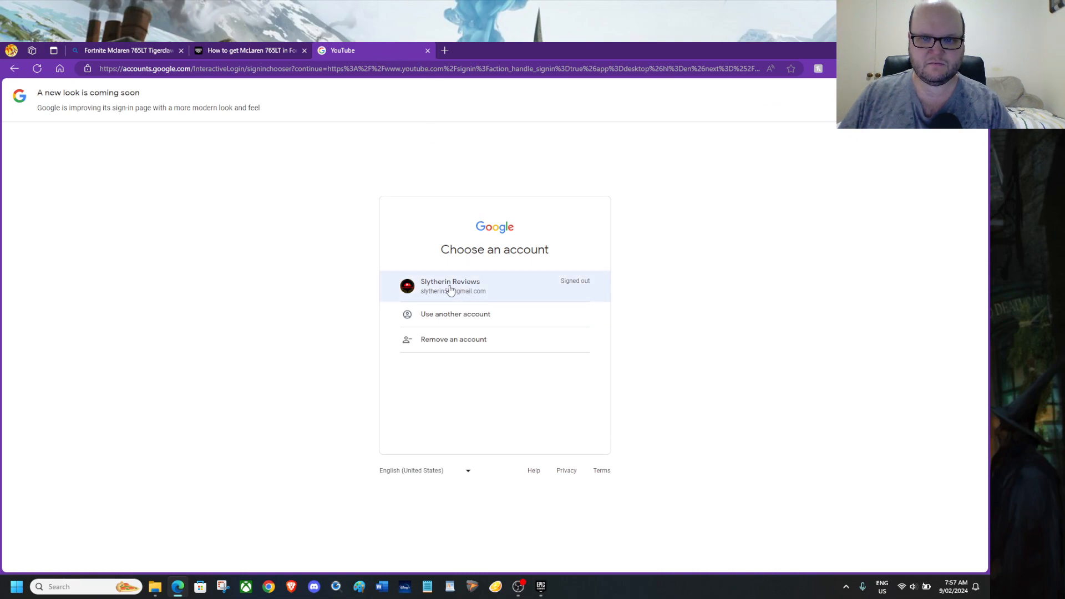
# Step: Pick the listed Google account, reach the password step, then return to the video without signing in
pyautogui.click(450, 286)
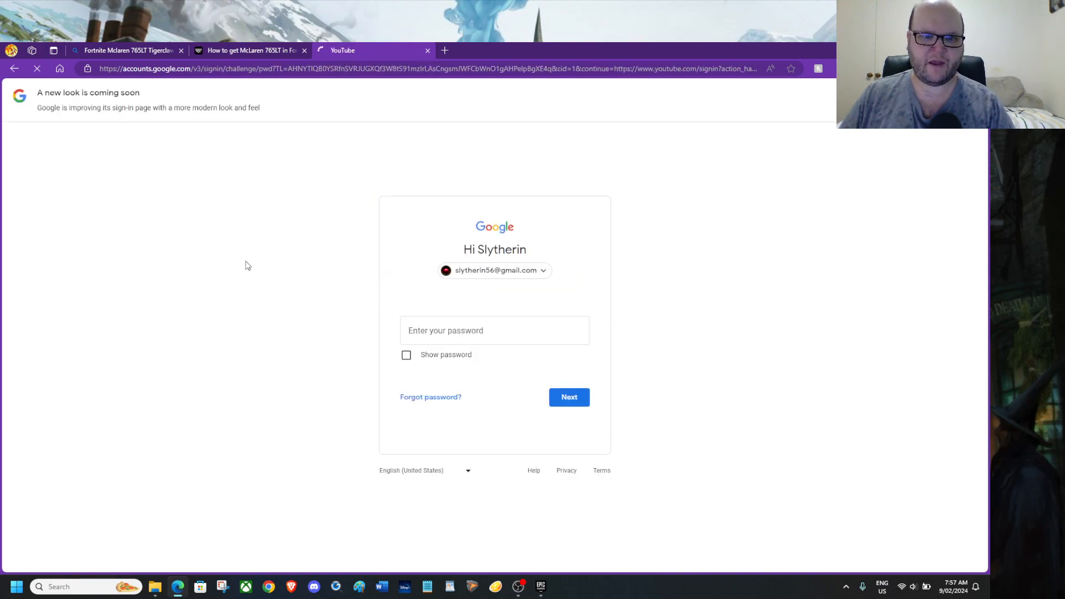
pyautogui.click(495, 331)
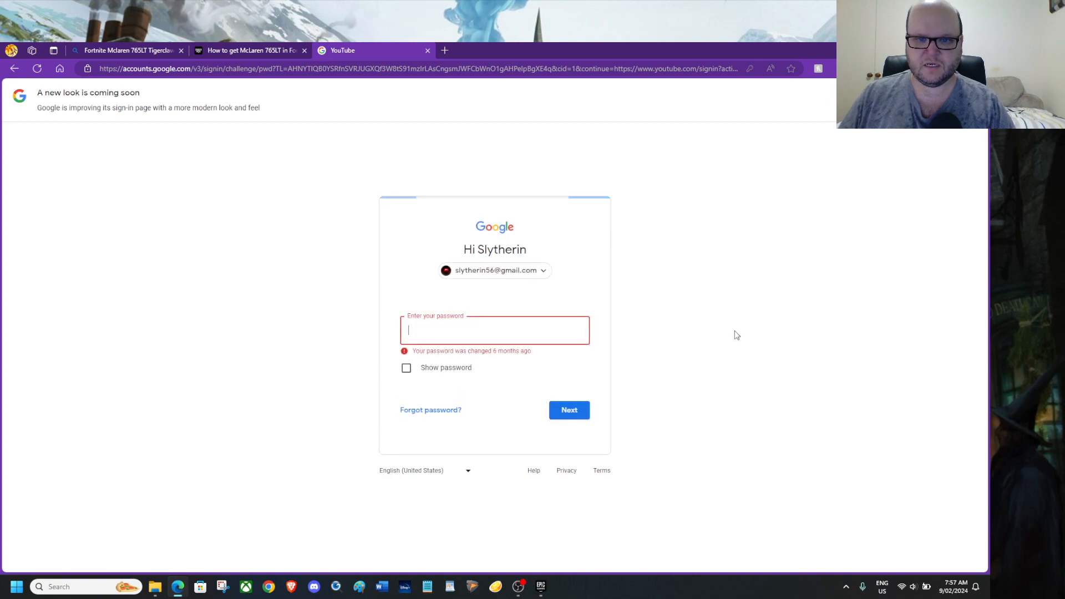
pyautogui.click(495, 329)
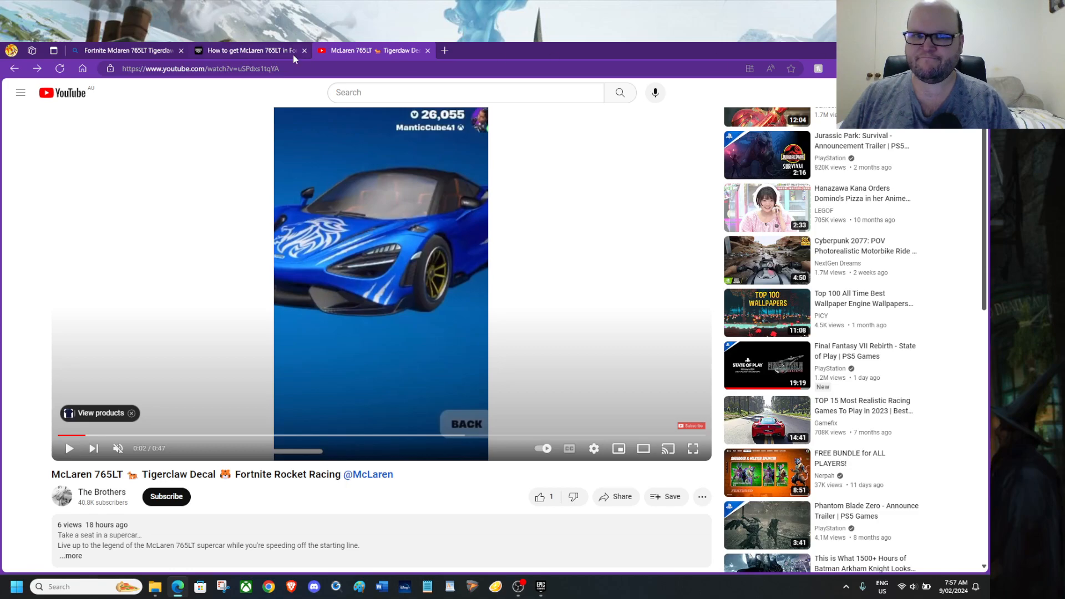
# Step: Switch to the Epic Games store and scroll past Featured Discounts to the Free Games section
pyautogui.click(541, 586)
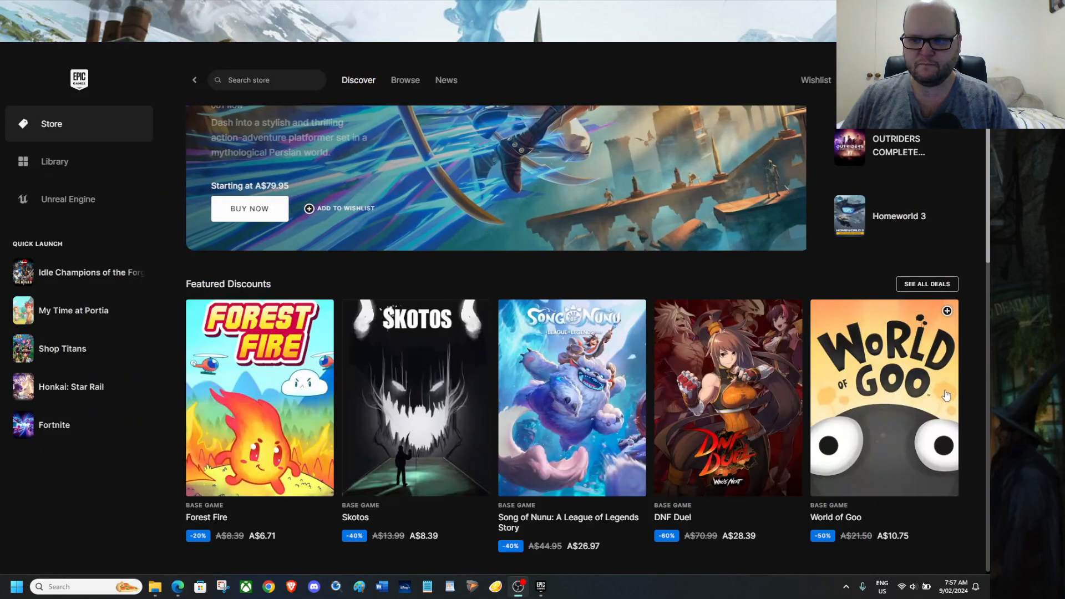
pyautogui.scroll(-3)
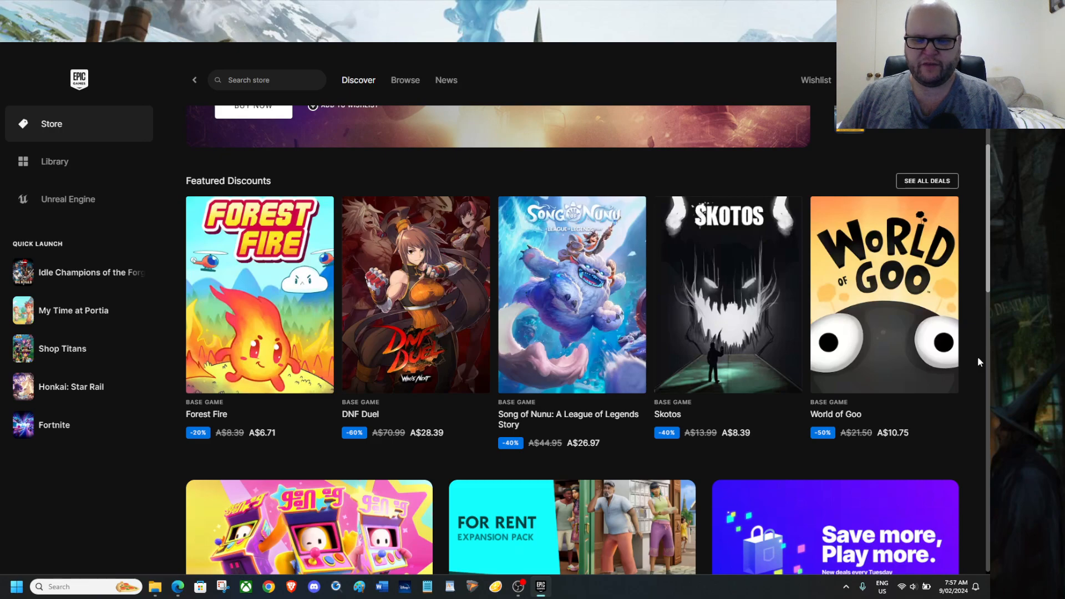
pyautogui.scroll(-3)
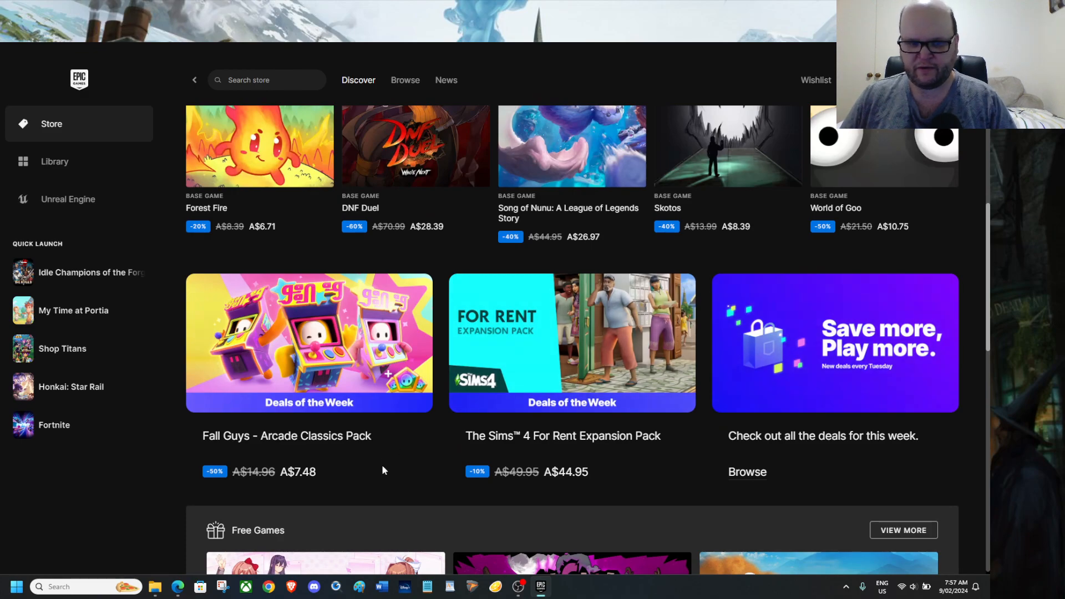
pyautogui.moveTo(365, 468)
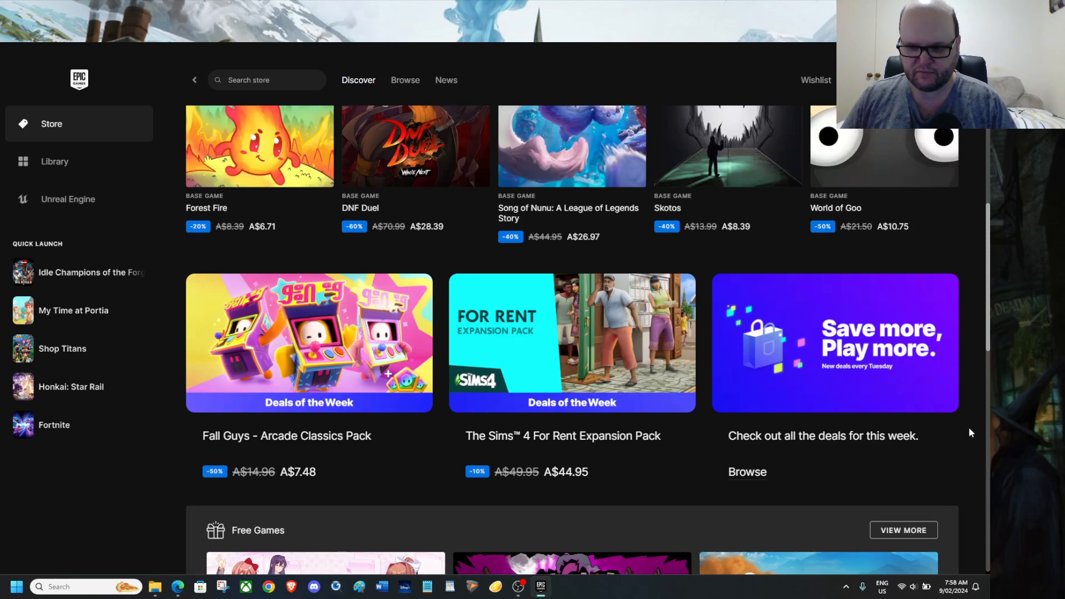
pyautogui.scroll(-3)
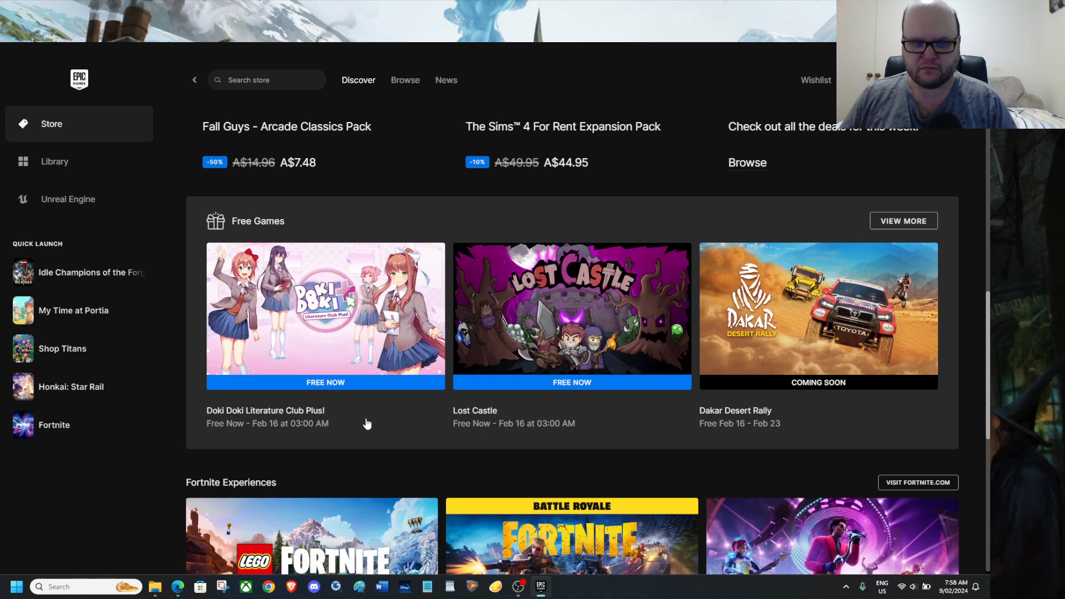
pyautogui.moveTo(378, 425)
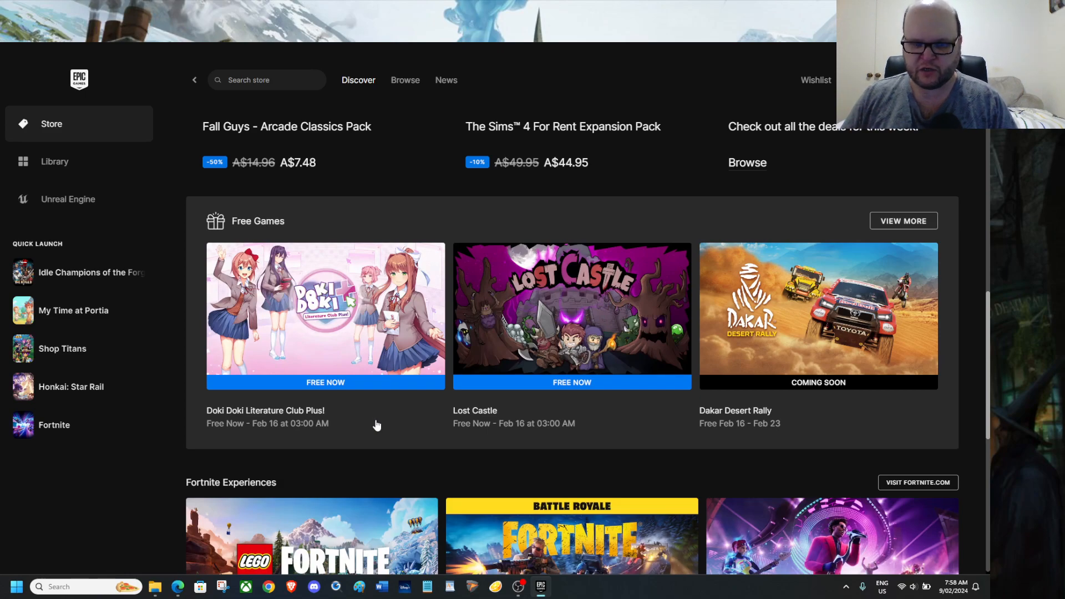
pyautogui.moveTo(583, 426)
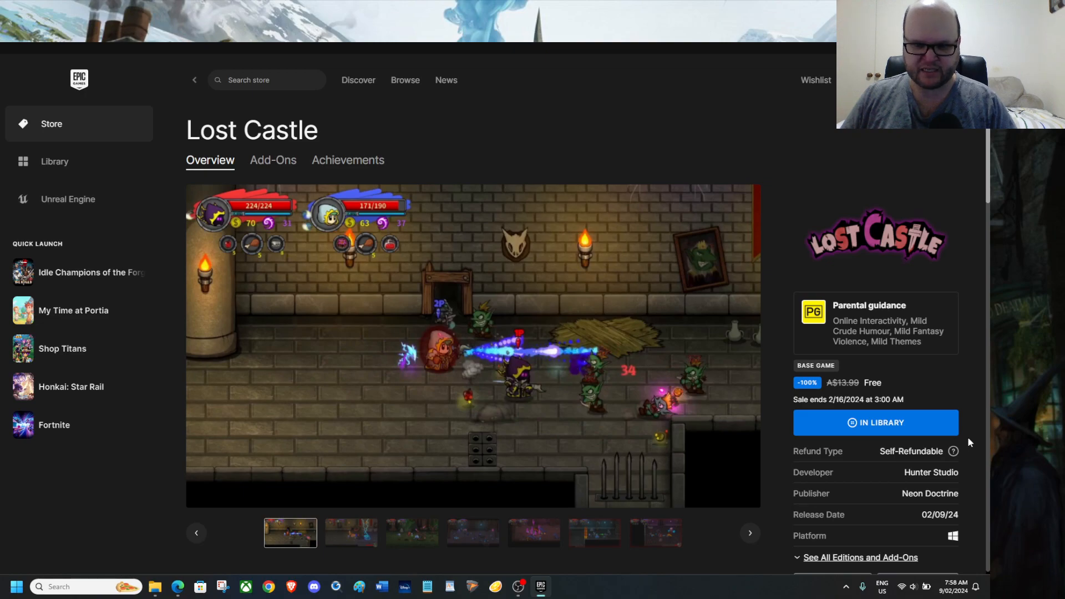
# Step: Scroll the Lost Castle page through its description, achievements and The Old Ones Awaken add-on
pyautogui.scroll(-3)
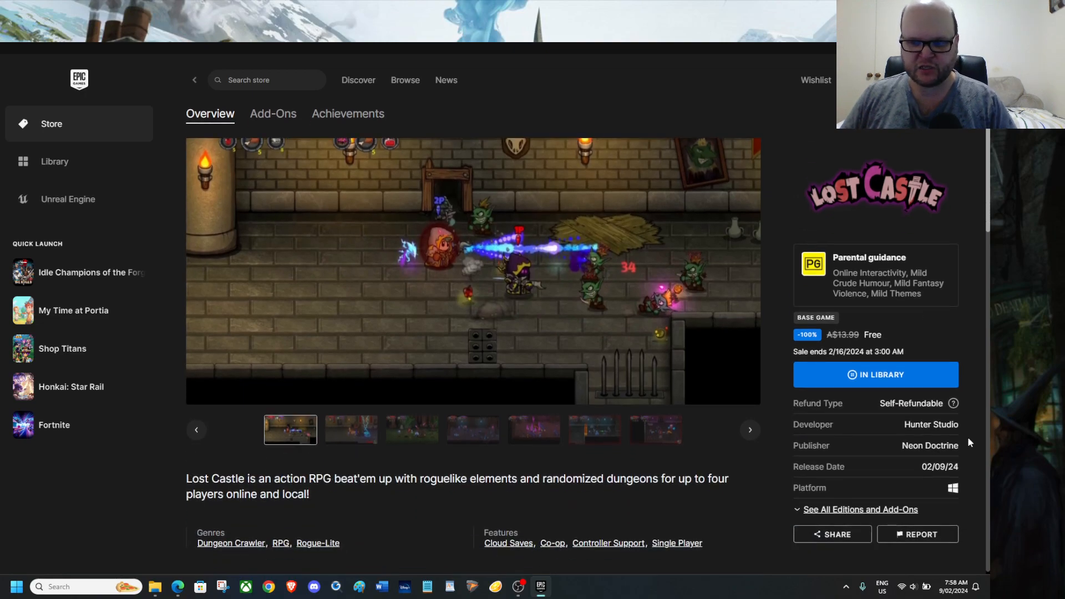
pyautogui.scroll(-3)
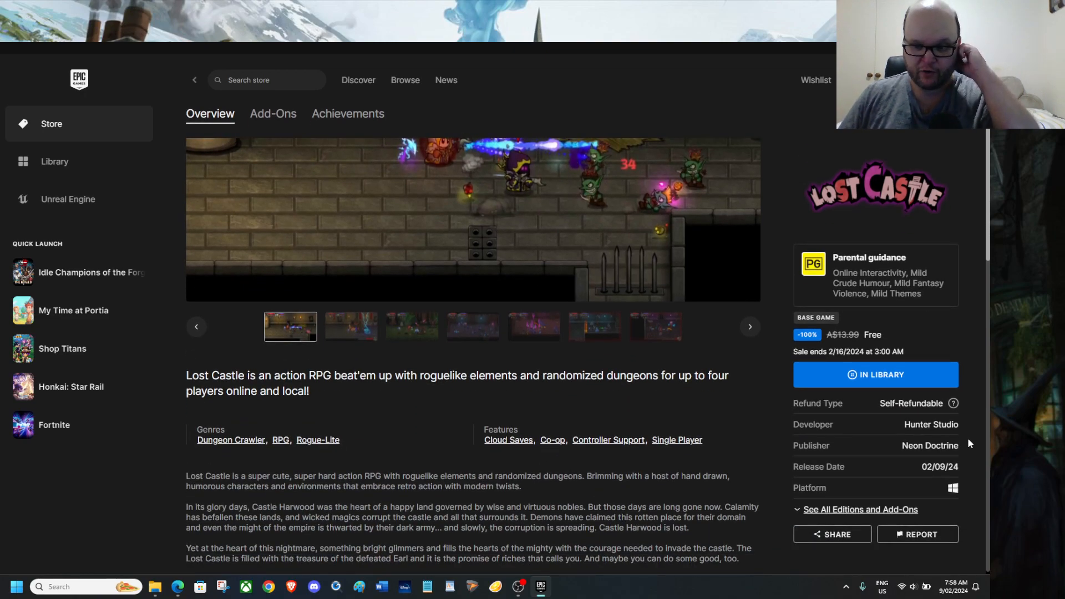
pyautogui.scroll(-3)
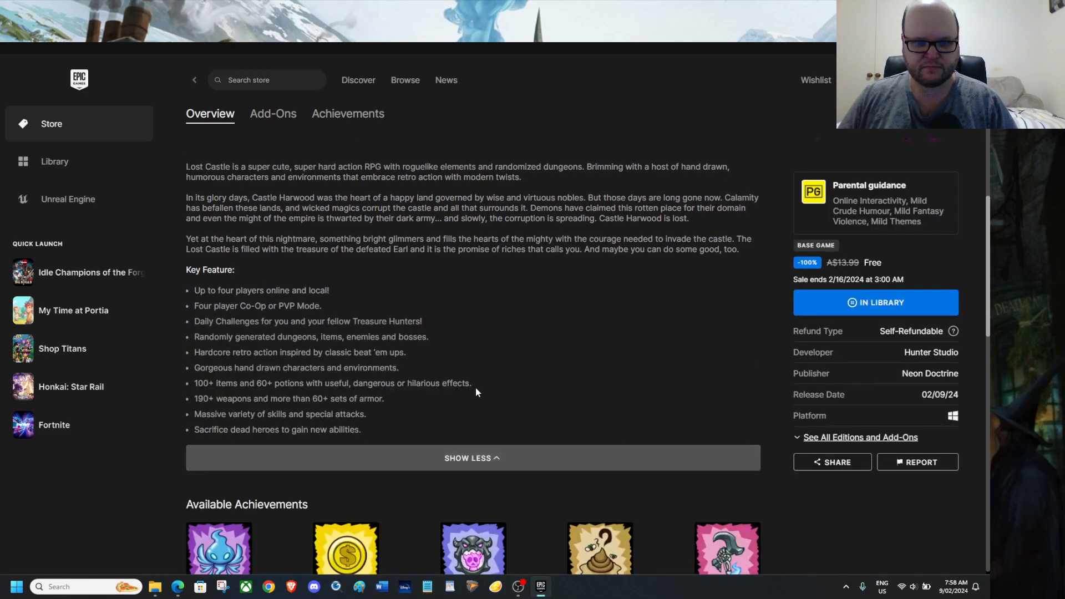
pyautogui.scroll(-3)
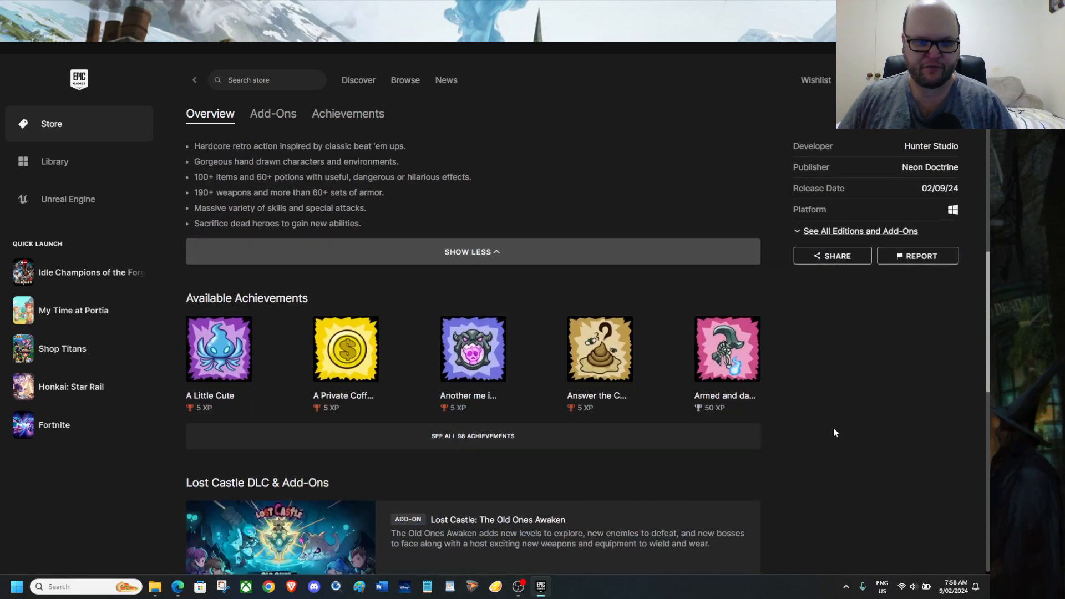
pyautogui.scroll(-3)
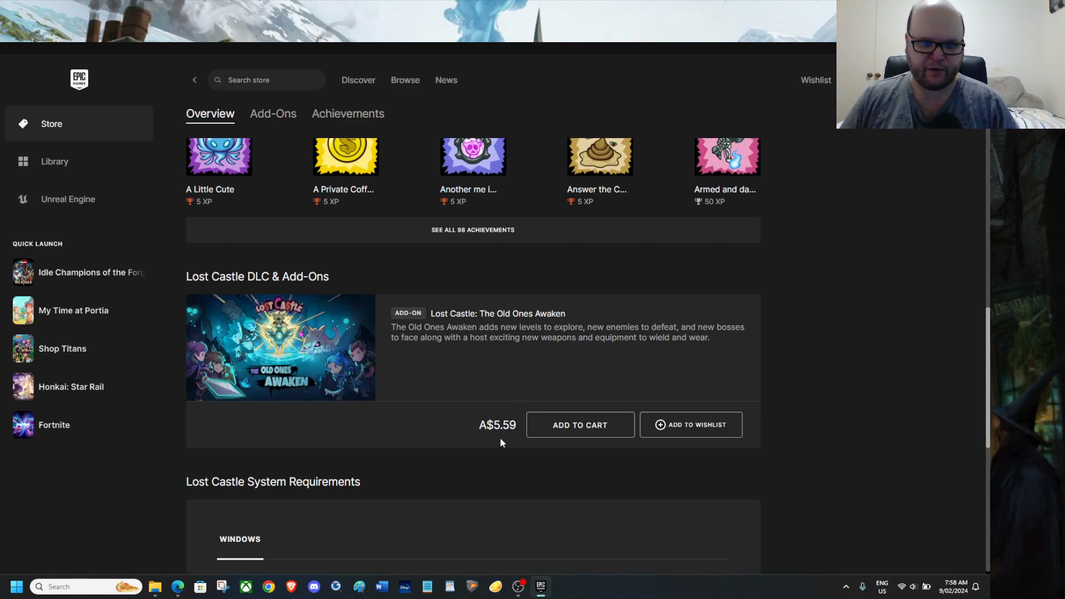
pyautogui.moveTo(407, 359)
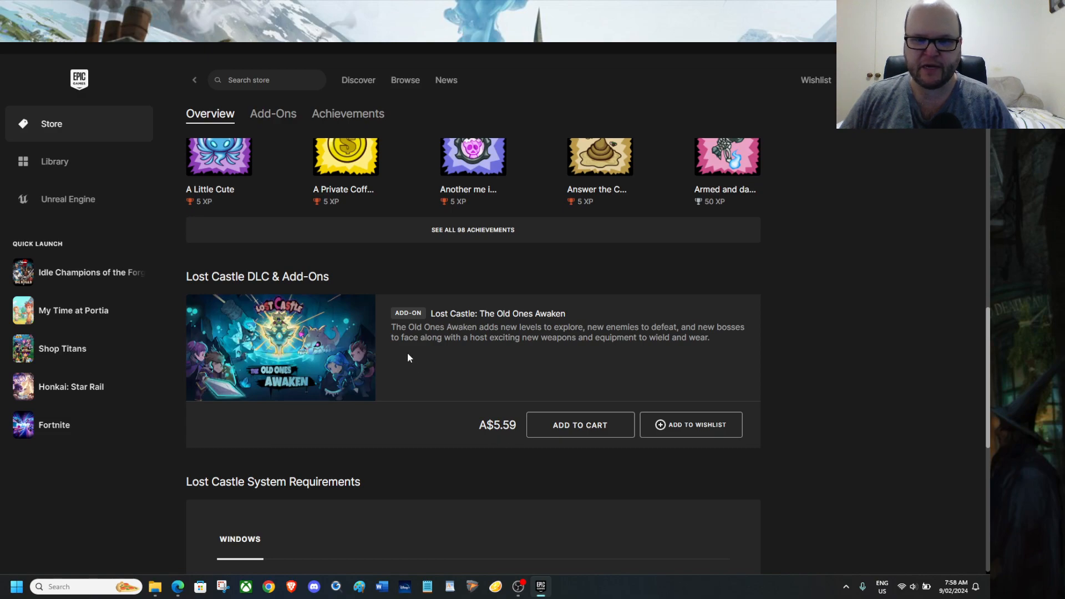
pyautogui.moveTo(558, 353)
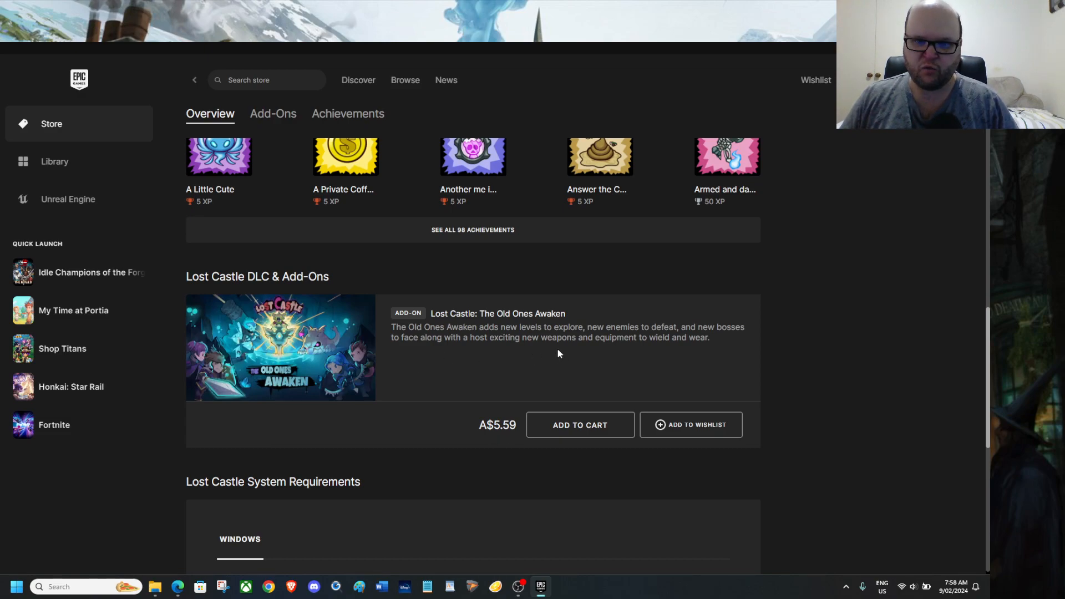
pyautogui.moveTo(421, 173)
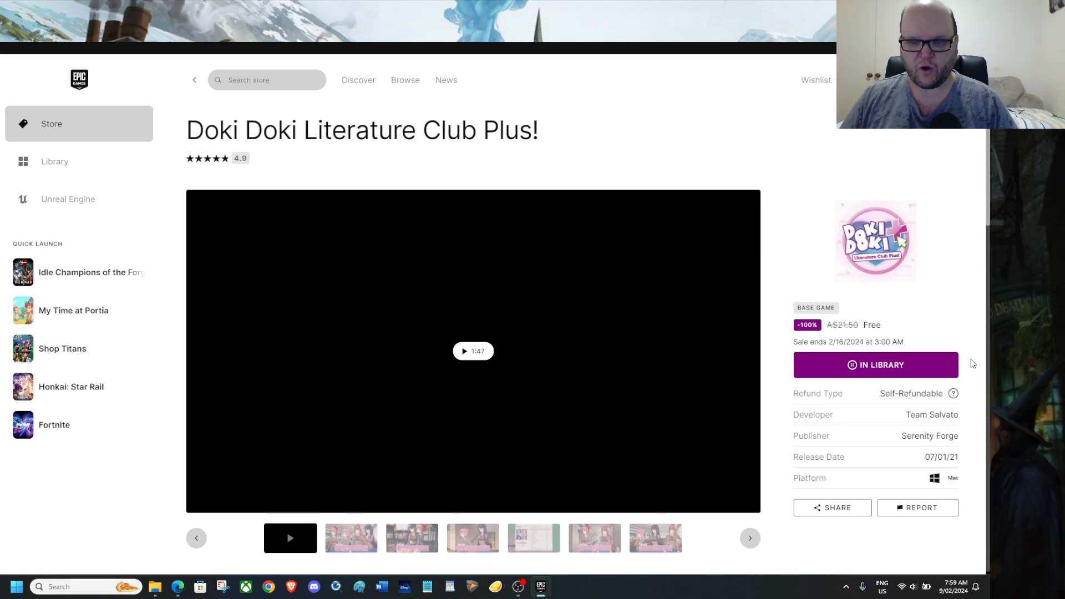
# Step: Scroll the Doki Doki Literature Club Plus page and expand its full description via Show More
pyautogui.scroll(-3)
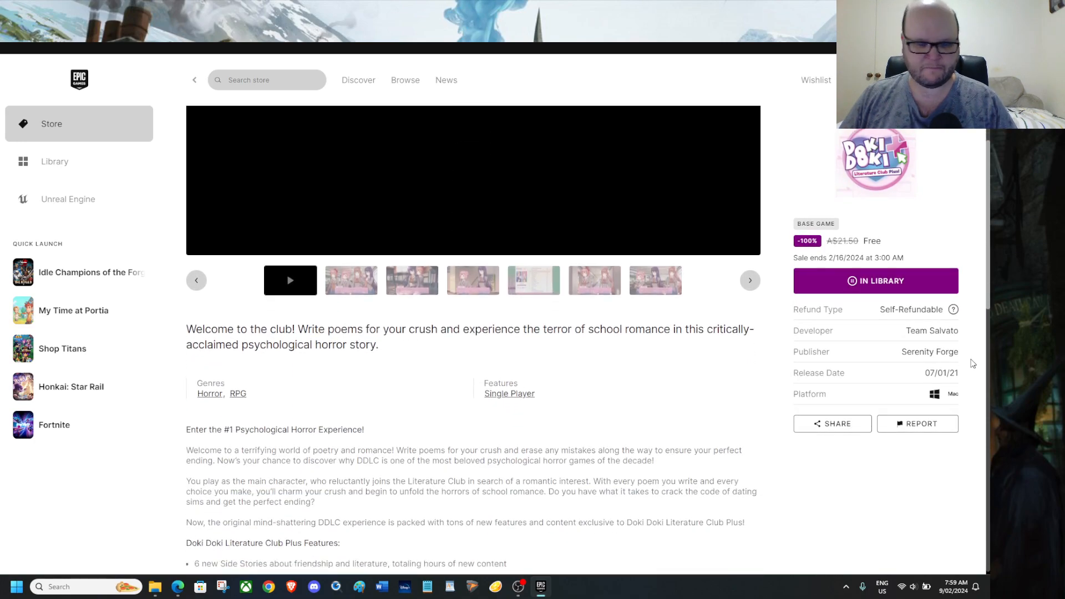
pyautogui.scroll(-3)
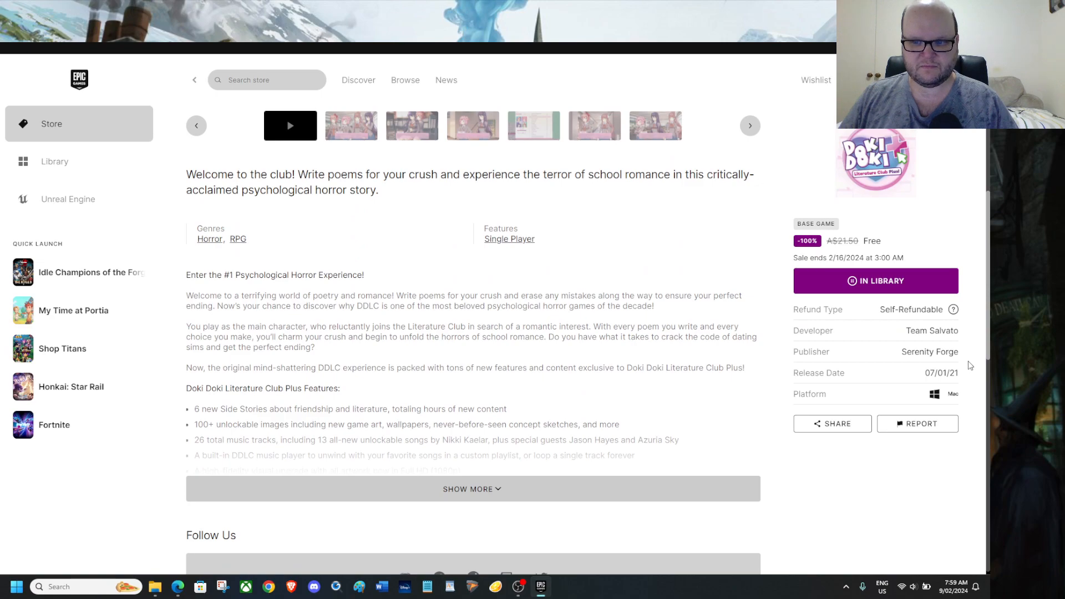
pyautogui.moveTo(974, 381)
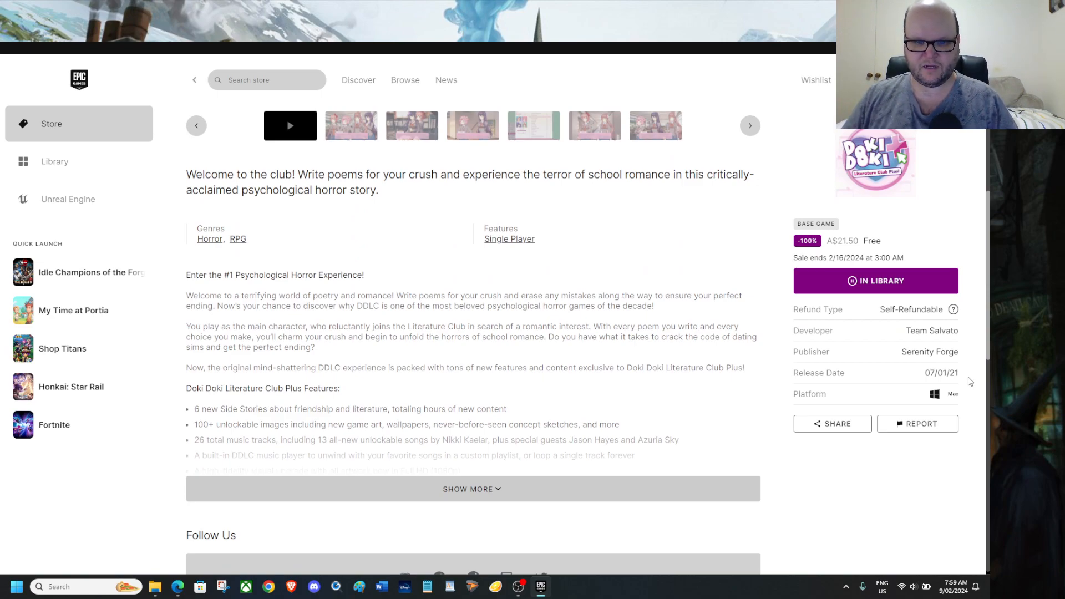
pyautogui.click(472, 489)
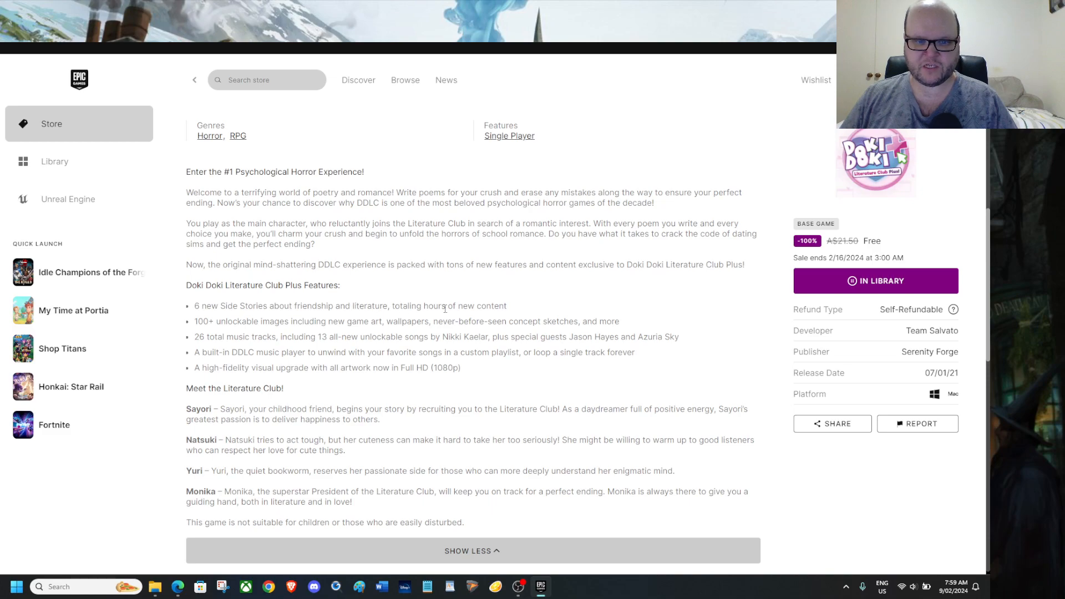
pyautogui.moveTo(520, 310)
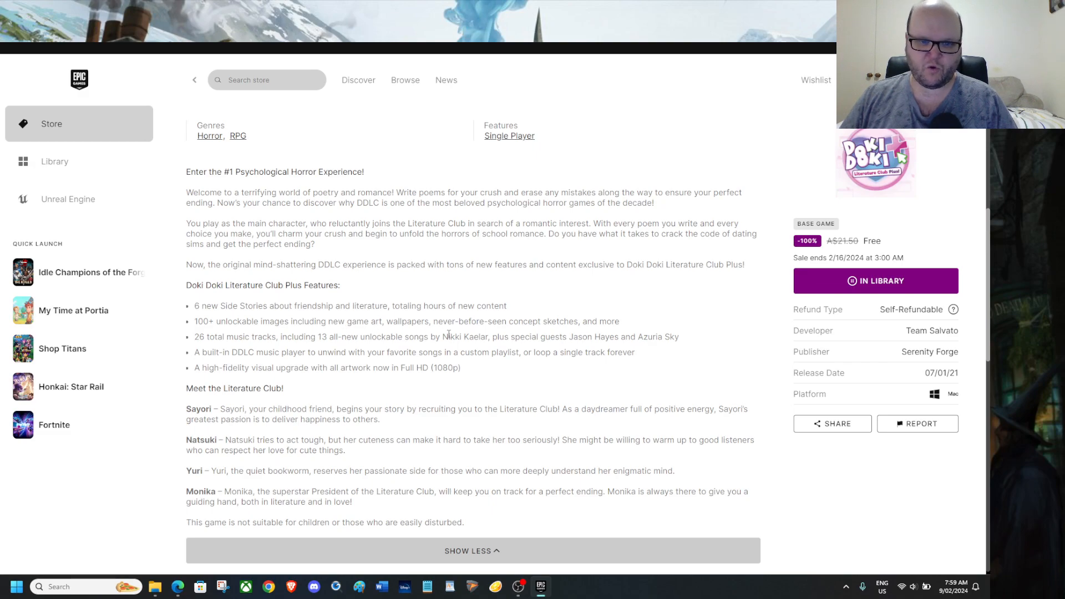
pyautogui.moveTo(574, 333)
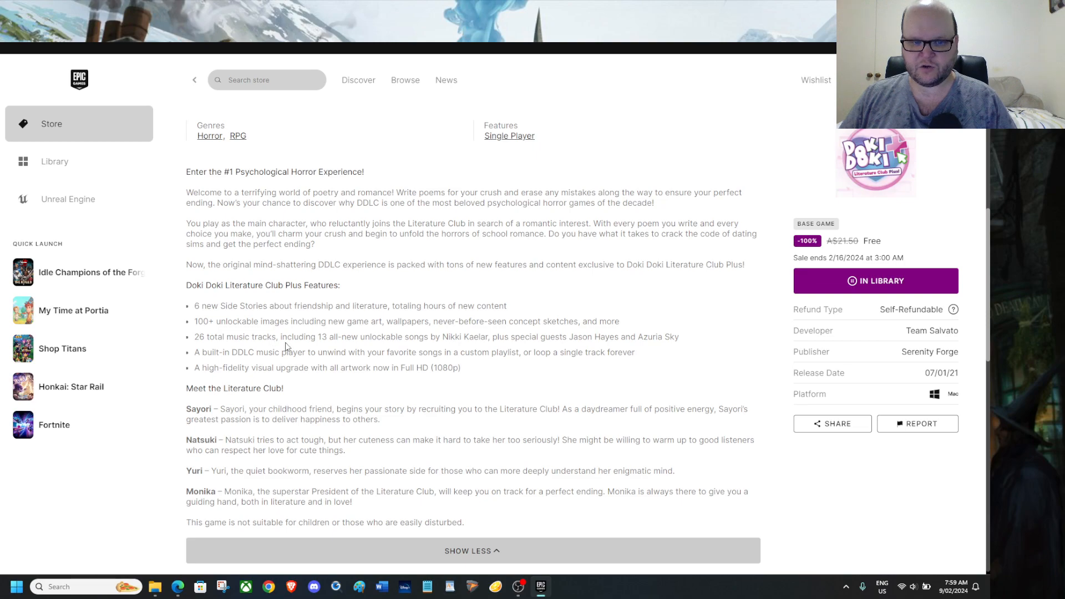
pyautogui.moveTo(415, 349)
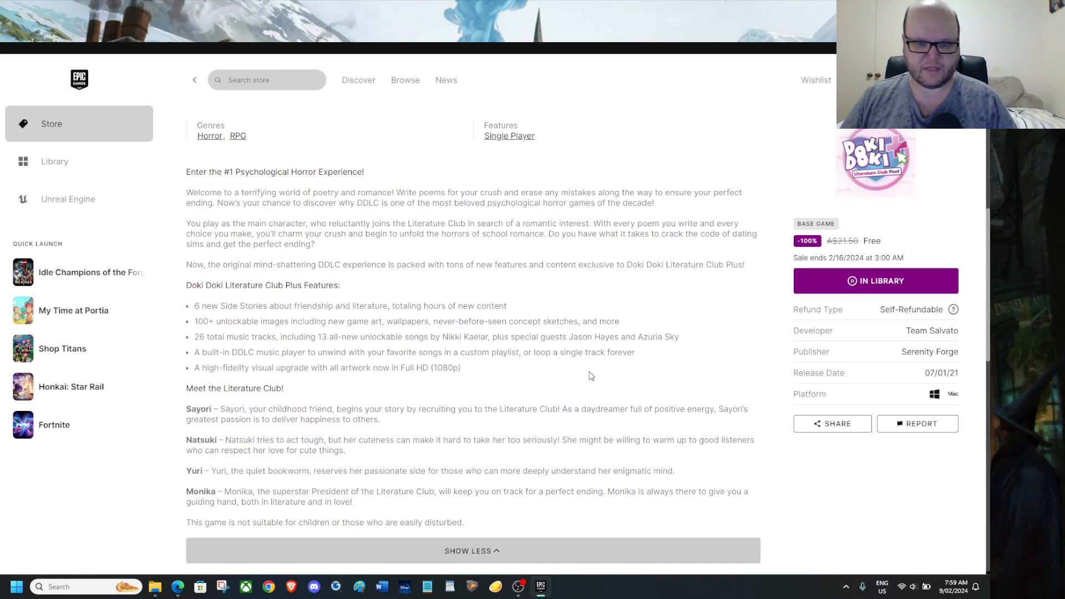
pyautogui.moveTo(195, 377)
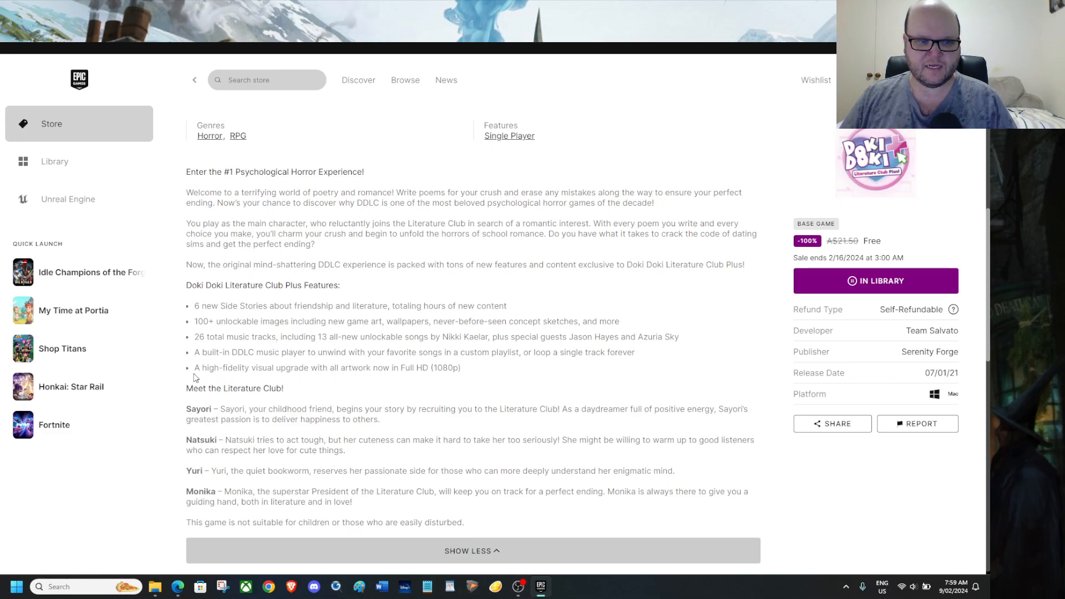
pyautogui.moveTo(368, 388)
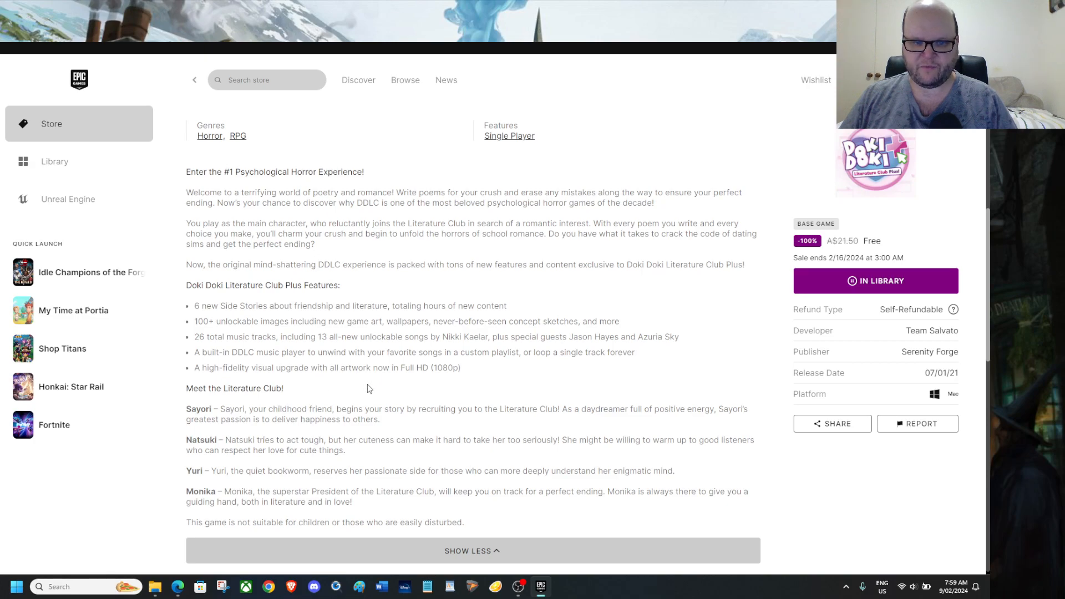
pyautogui.moveTo(509, 385)
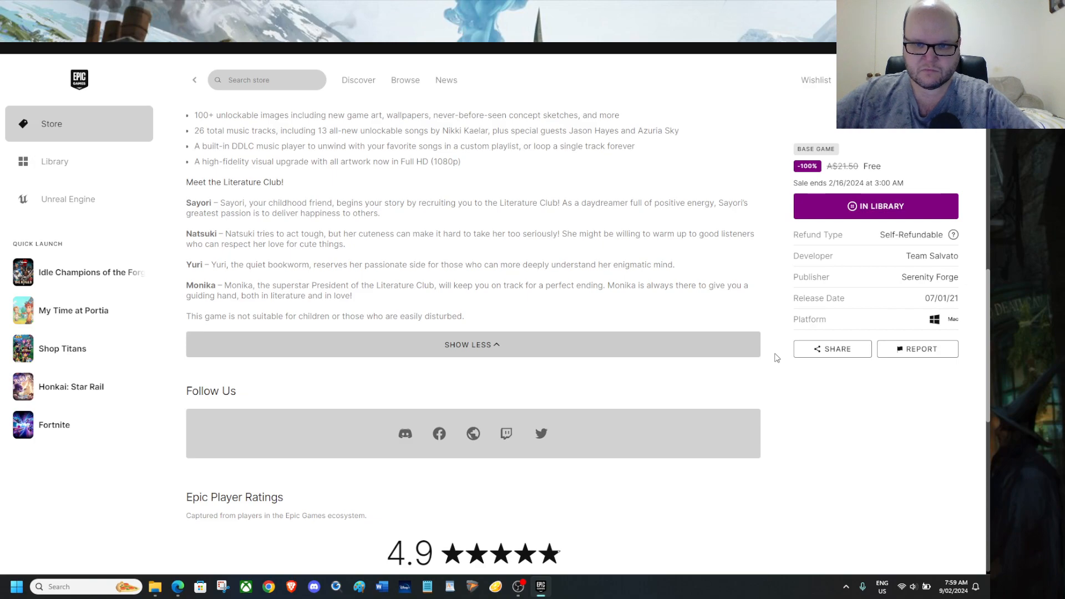
# Step: Scroll past the ratings and critic reviews to the Windows system requirements
pyautogui.scroll(-3)
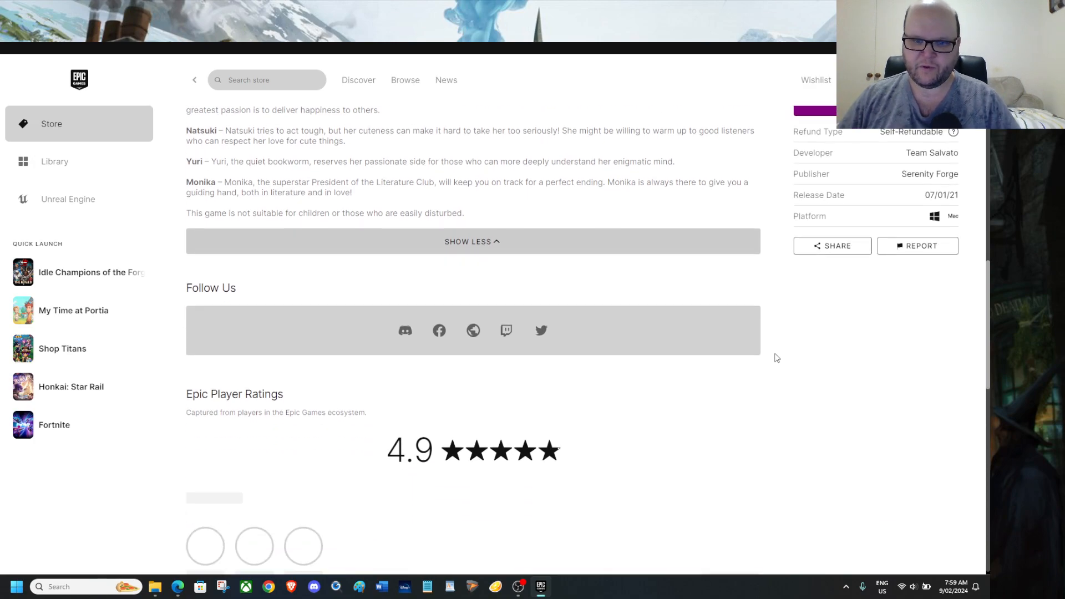
pyautogui.scroll(-3)
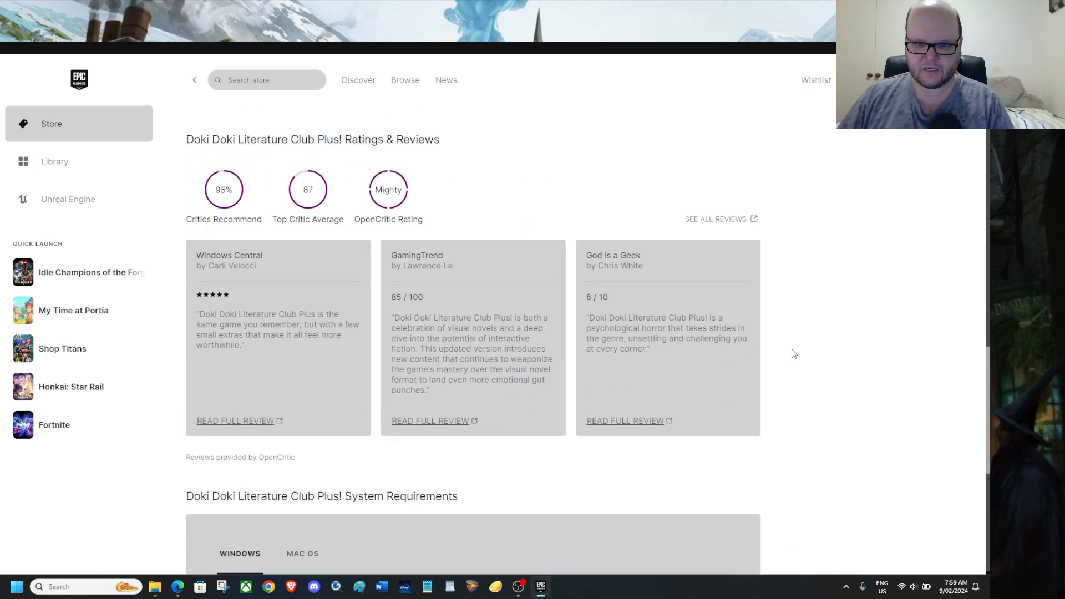
pyautogui.scroll(-3)
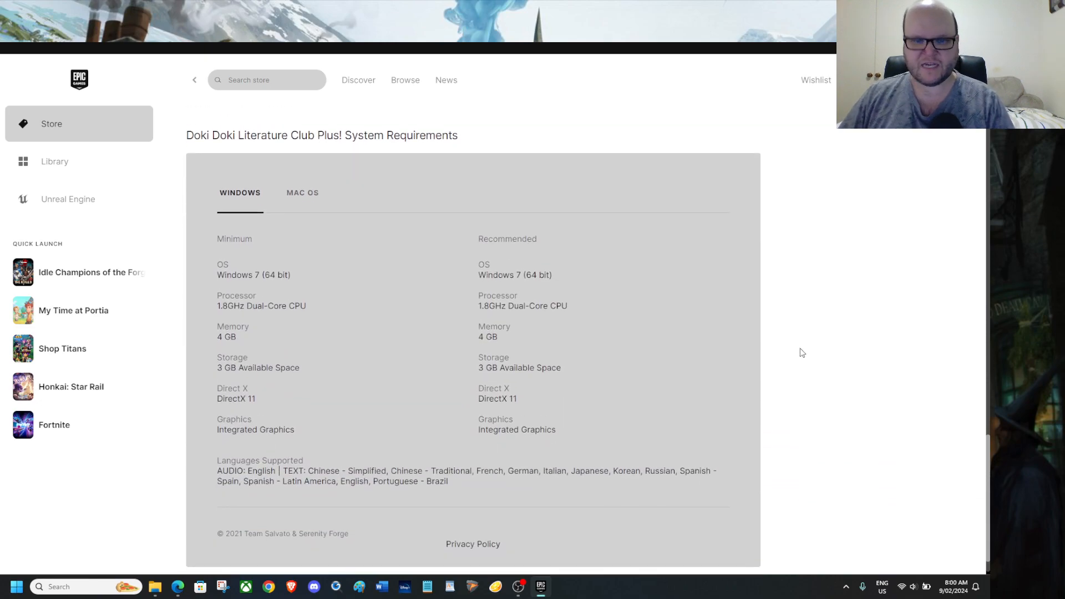
pyautogui.moveTo(774, 353)
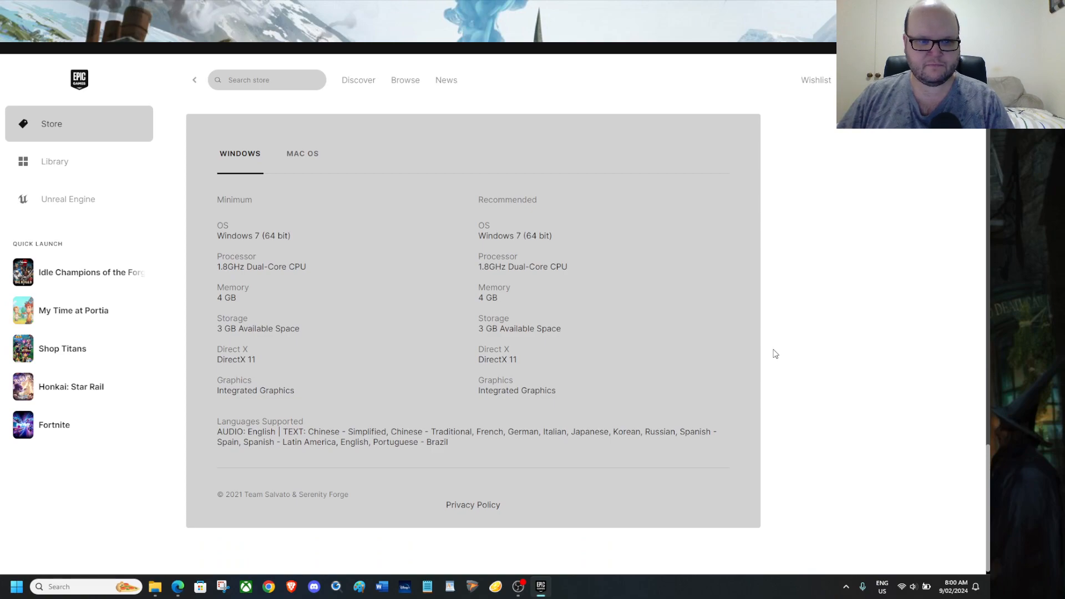
pyautogui.moveTo(282, 239)
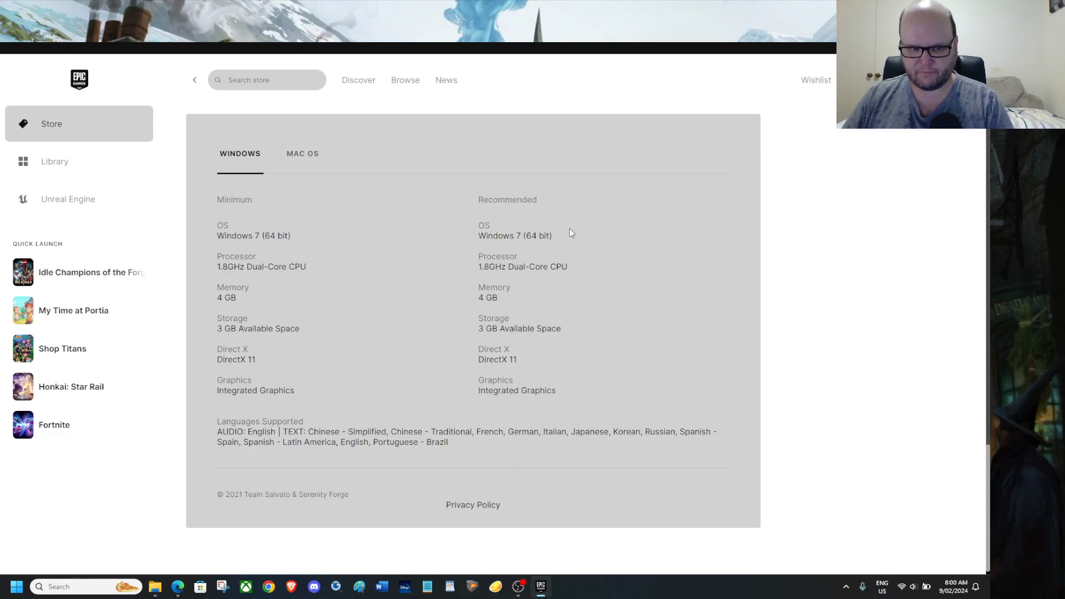
pyautogui.moveTo(339, 320)
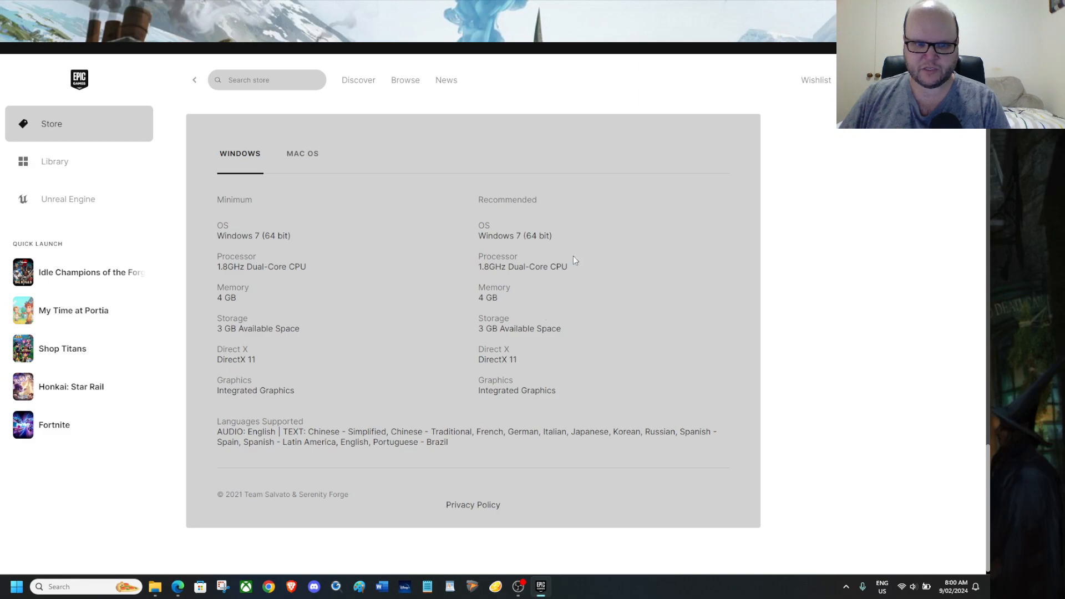
pyautogui.moveTo(492, 398)
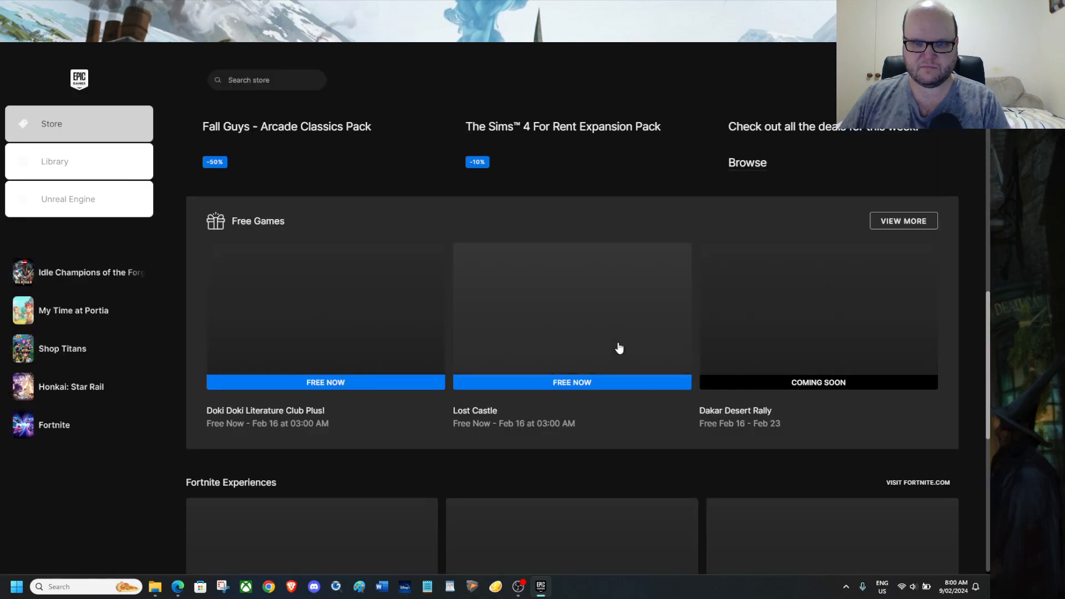
# Step: Open the Lost Castle store page again and scroll toward its system requirements
pyautogui.click(571, 314)
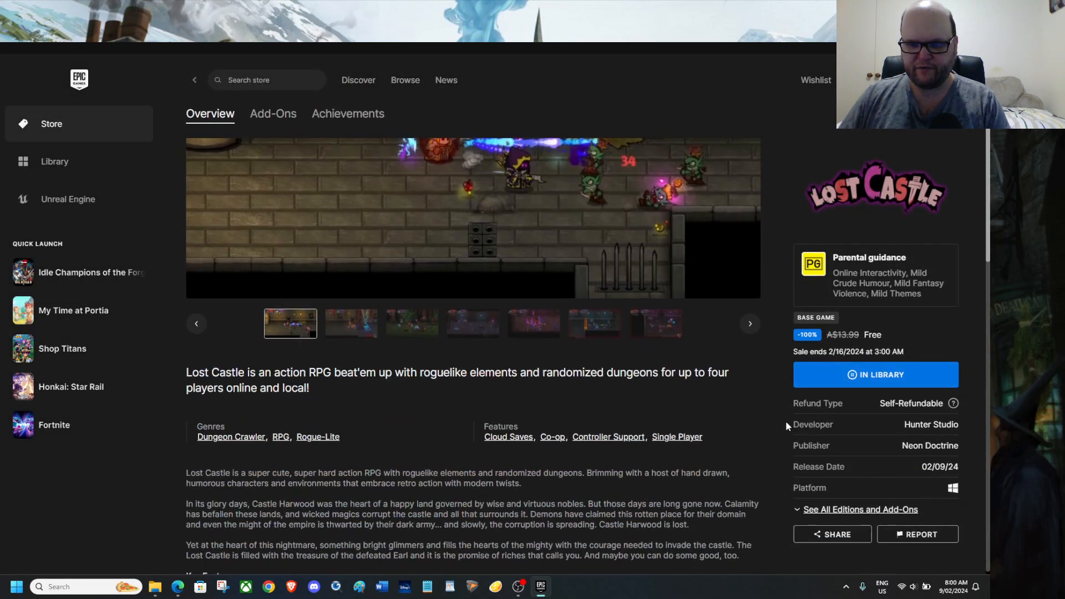
pyautogui.scroll(-3)
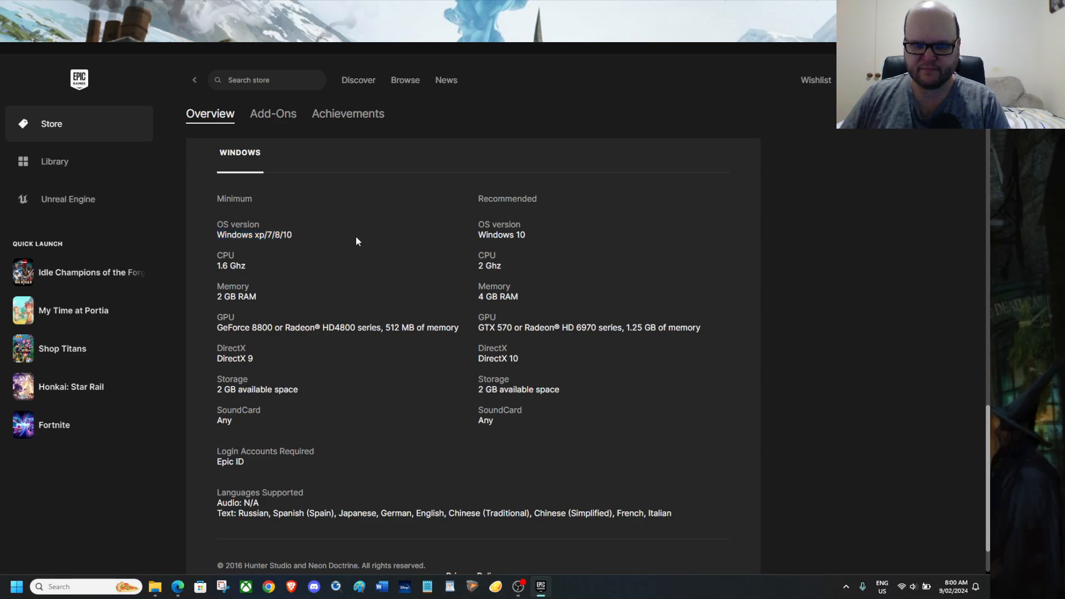
pyautogui.moveTo(560, 238)
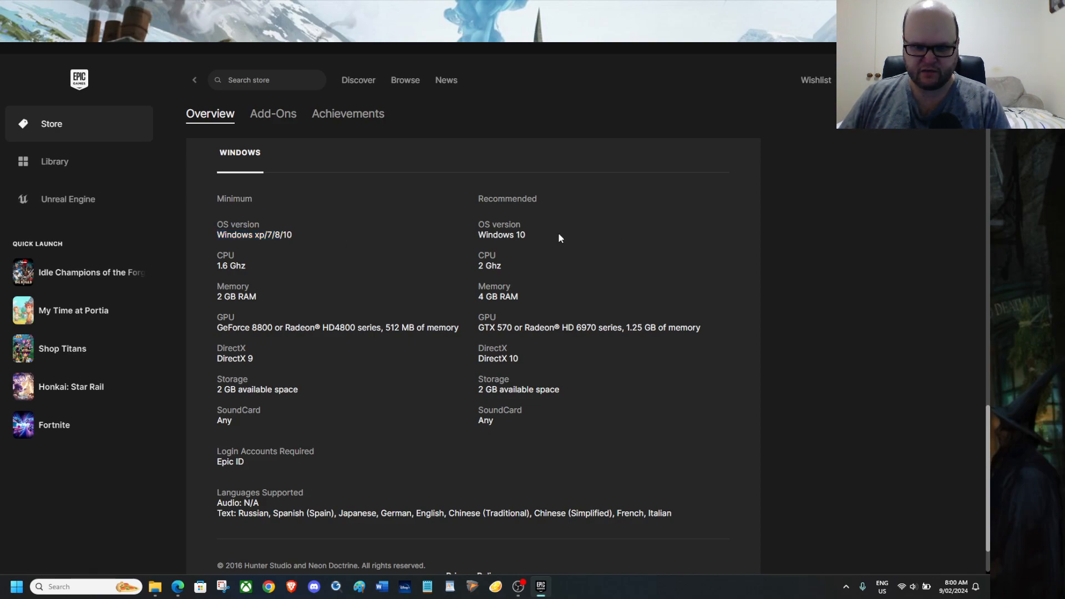
pyautogui.moveTo(556, 210)
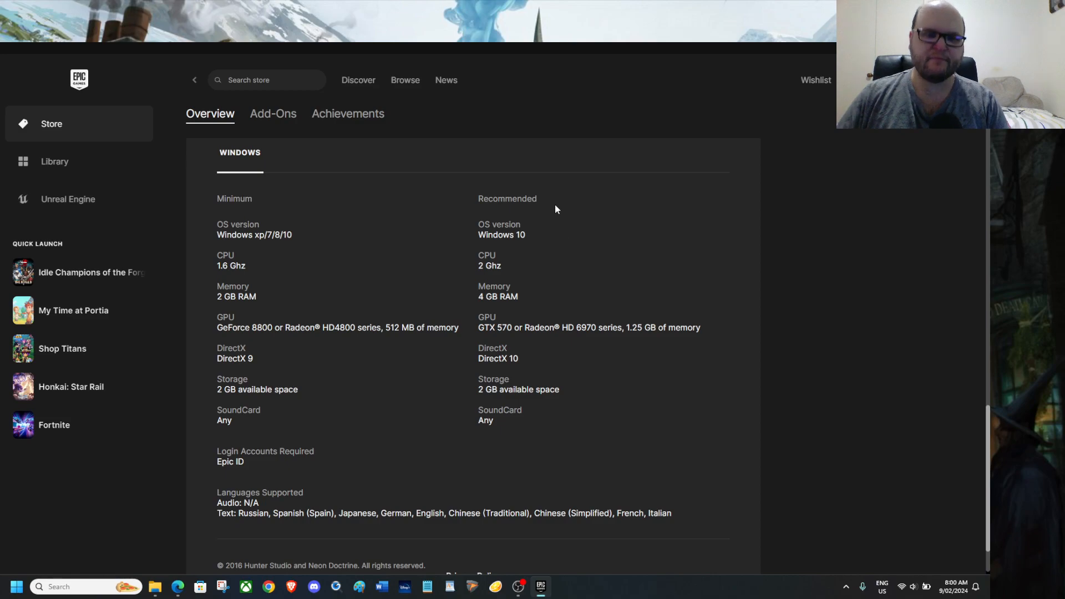
pyautogui.moveTo(325, 272)
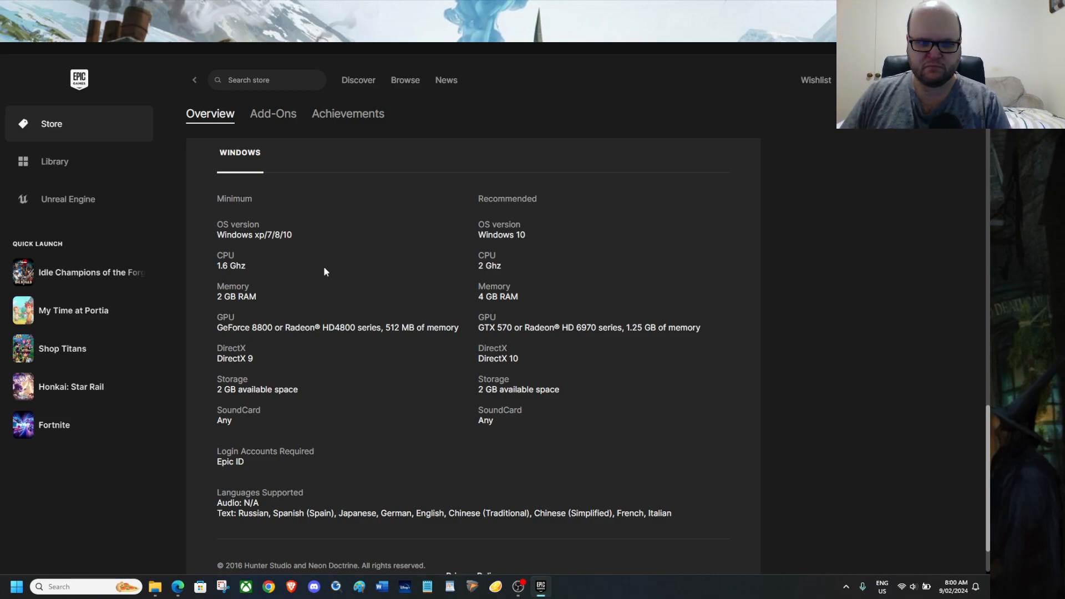
pyautogui.moveTo(191, 322)
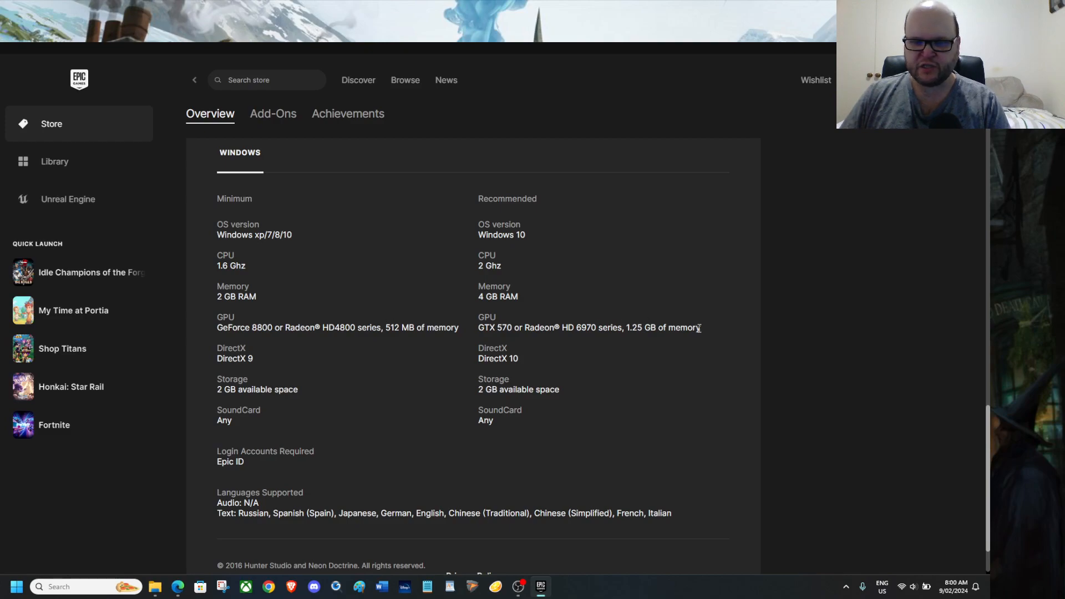
pyautogui.moveTo(541, 341)
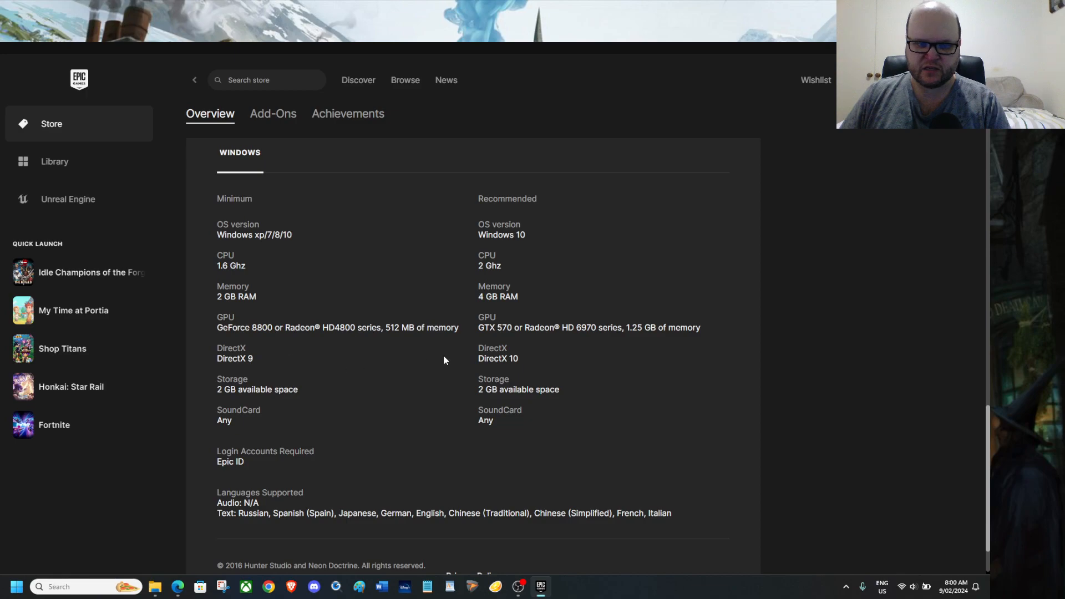
pyautogui.moveTo(465, 425)
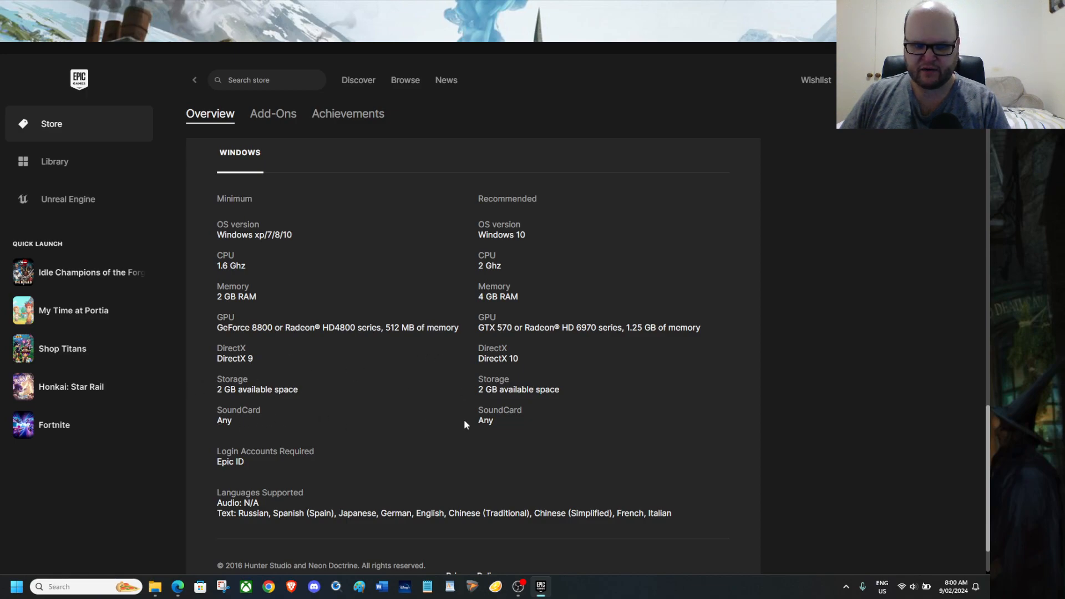
pyautogui.moveTo(253, 466)
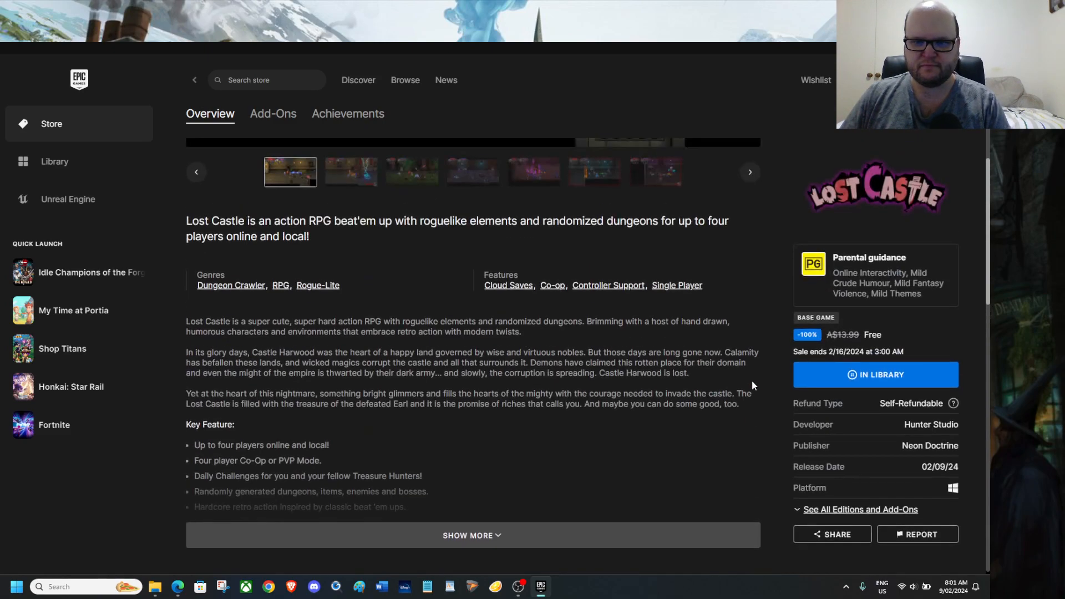
# Step: Scroll down the Dakar Desert Rally store page toward its DLC section
pyautogui.click(194, 79)
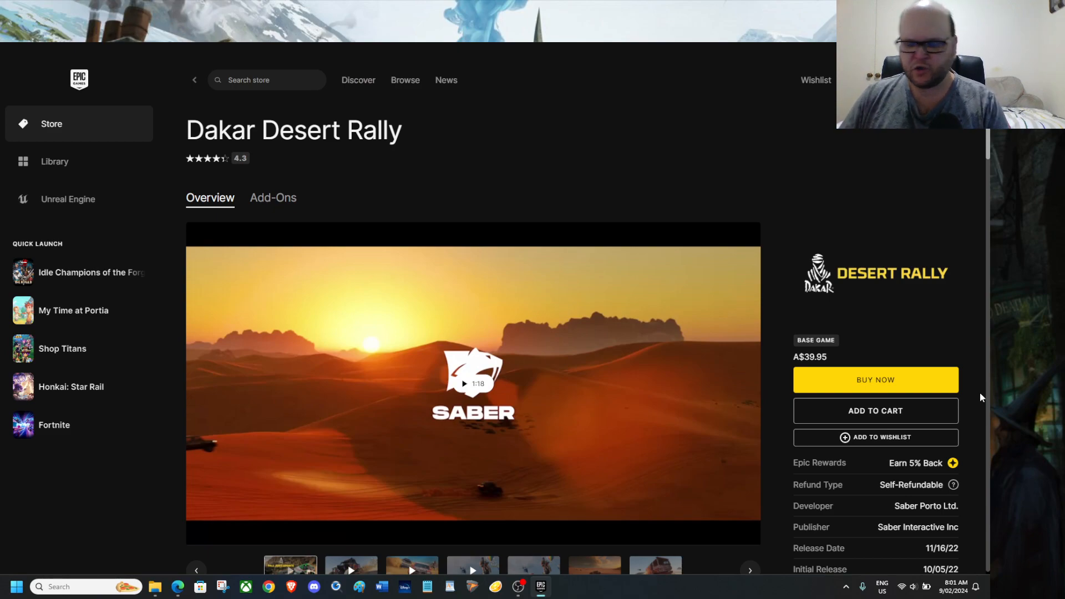
pyautogui.scroll(-3)
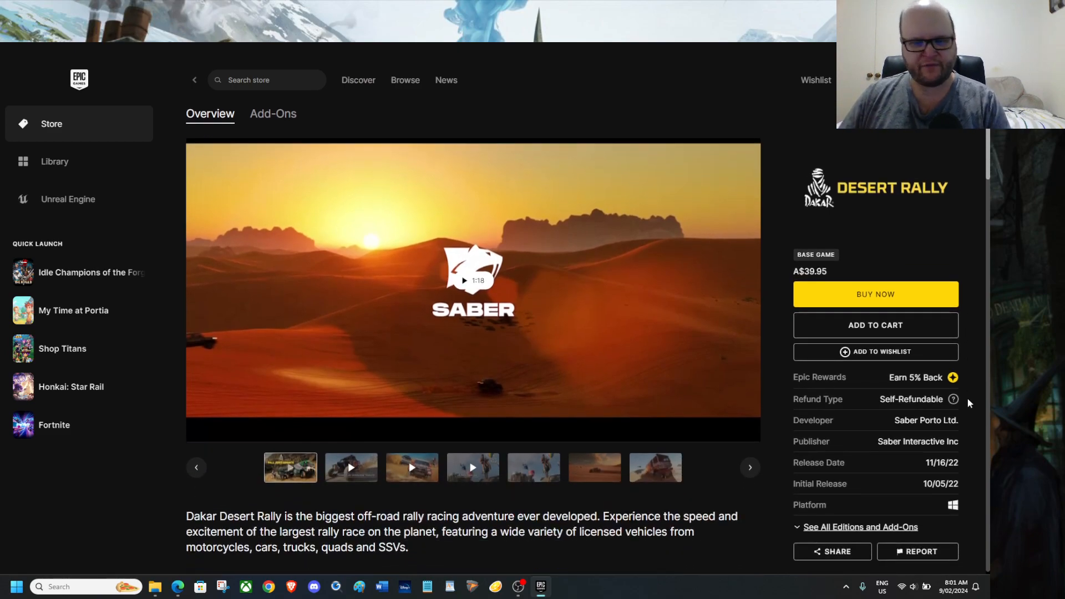
pyautogui.scroll(-3)
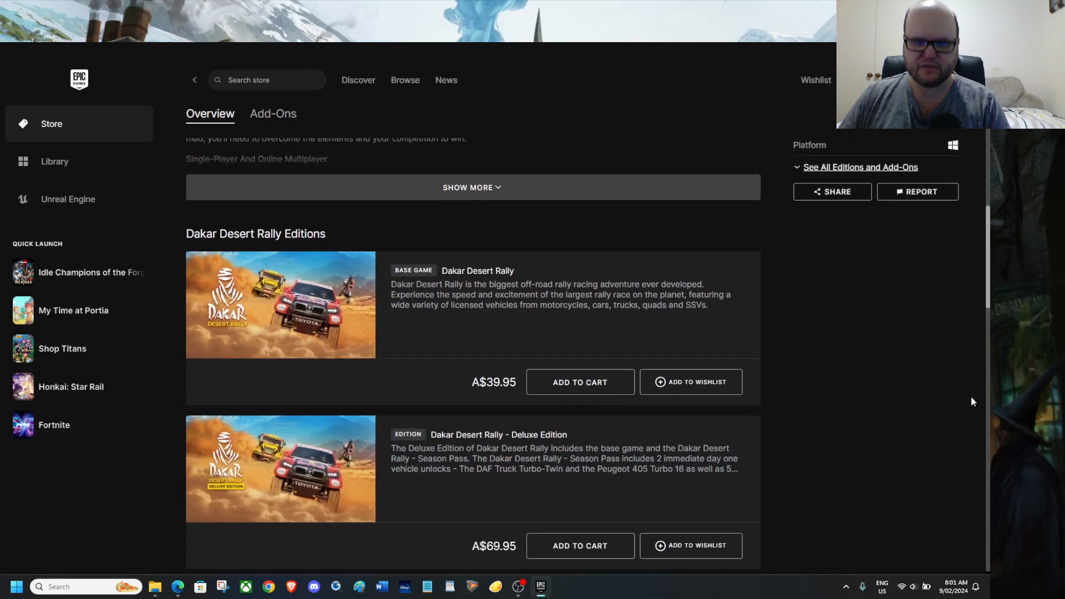
pyautogui.scroll(-3)
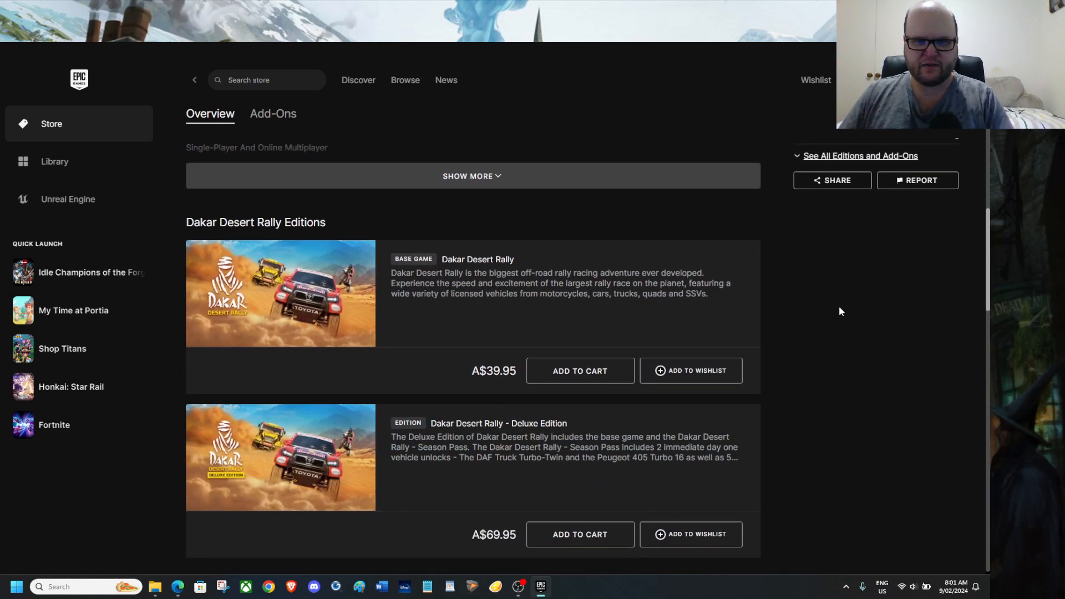
pyautogui.scroll(-3)
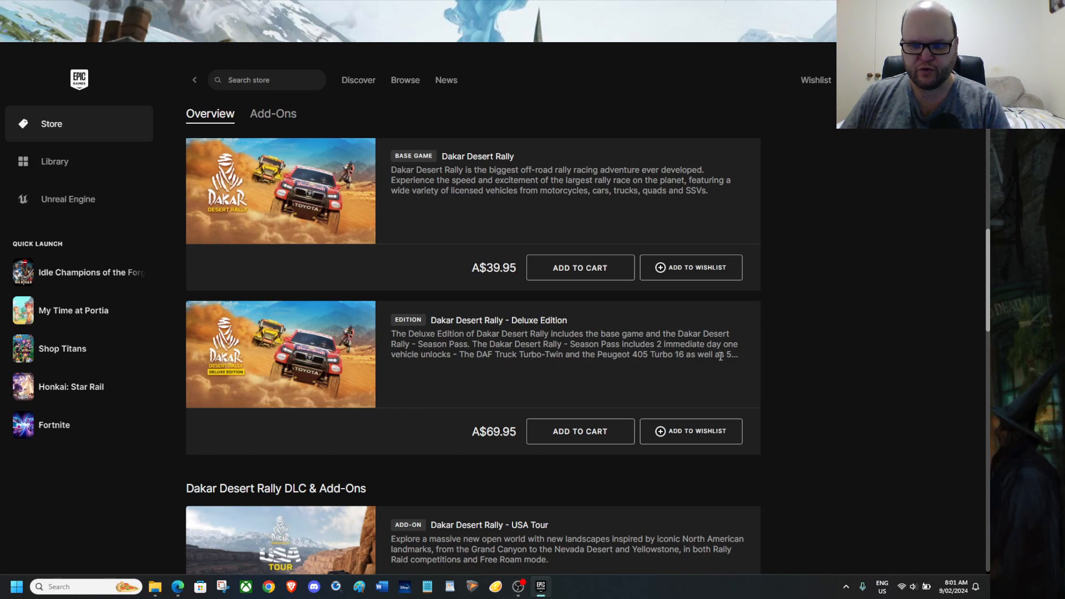
pyautogui.moveTo(456, 368)
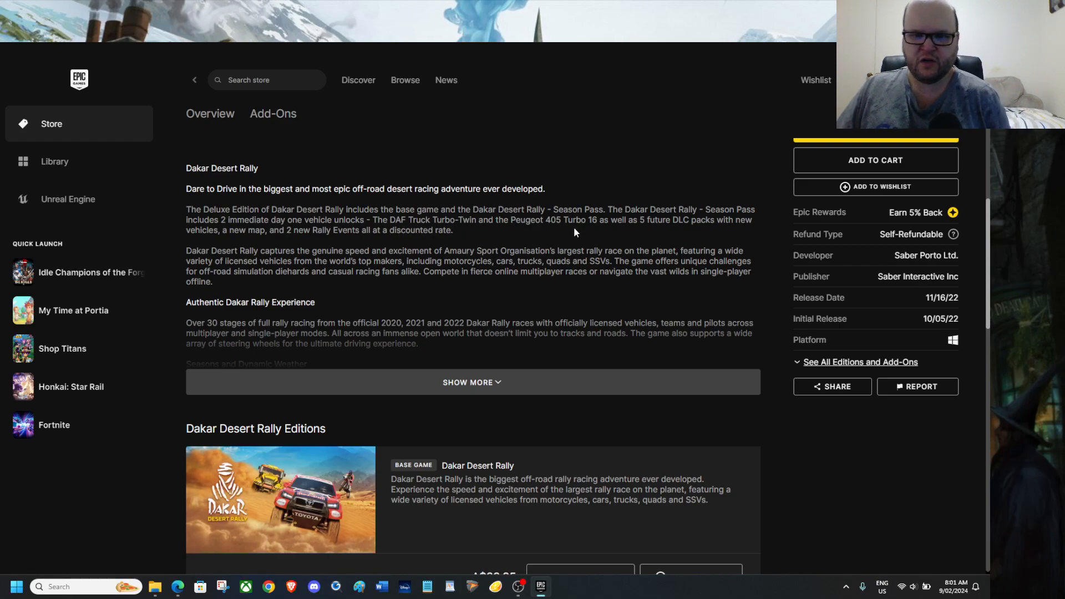
pyautogui.moveTo(669, 232)
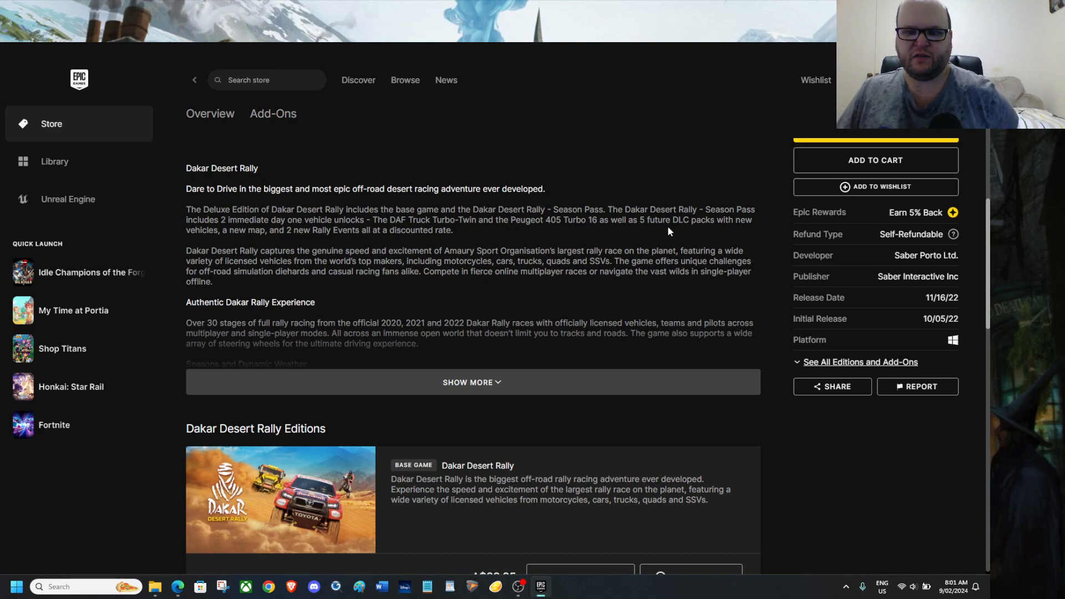
pyautogui.moveTo(713, 242)
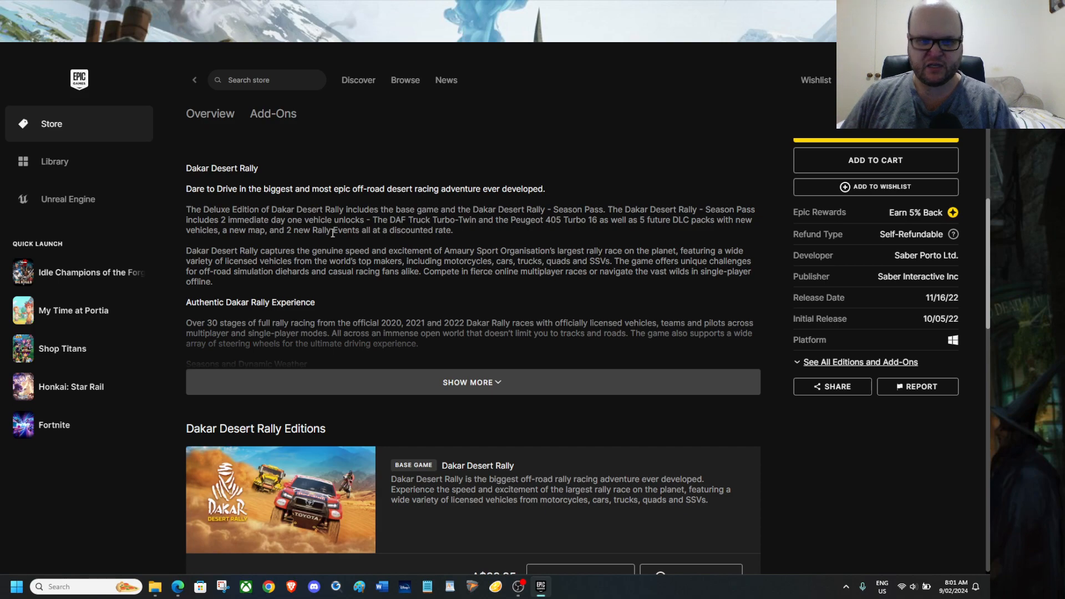
pyautogui.moveTo(421, 257)
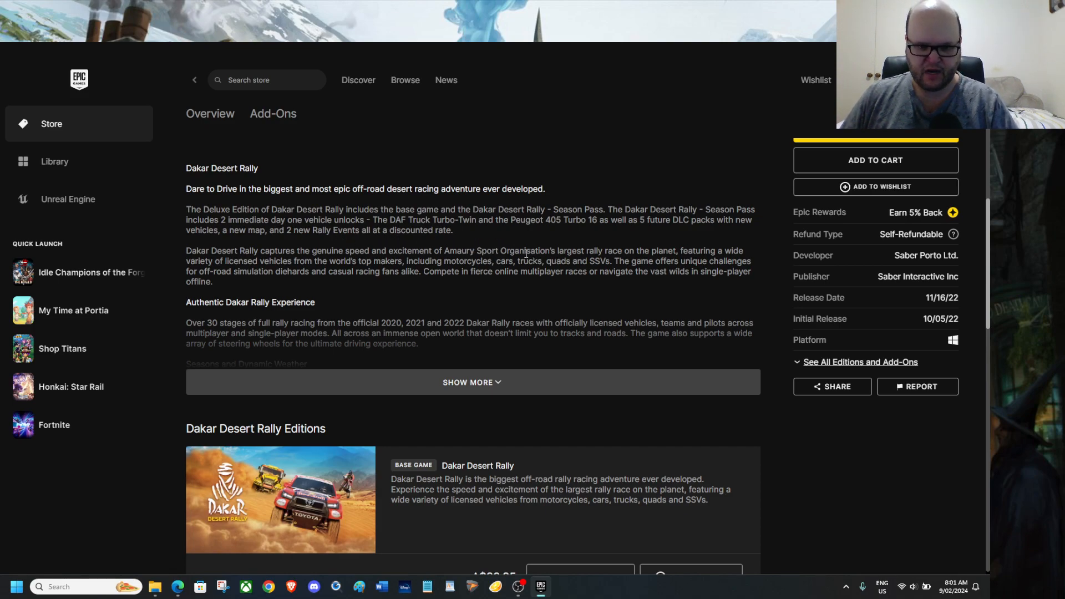
pyautogui.moveTo(766, 271)
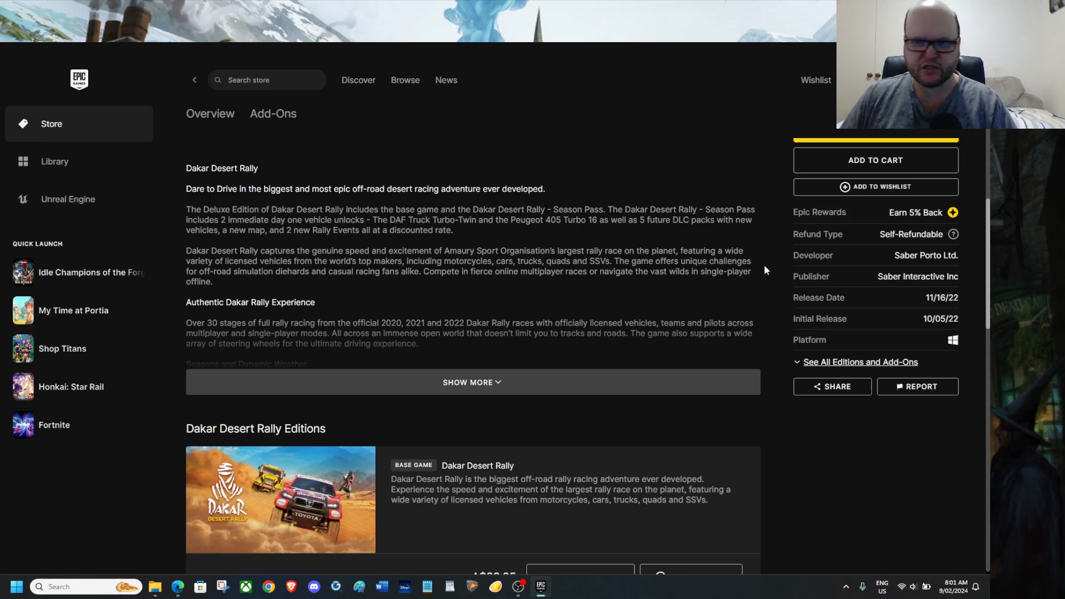
# Step: Continue scrolling through the DLC & Add-Ons listing with their prices
pyautogui.scroll(-3)
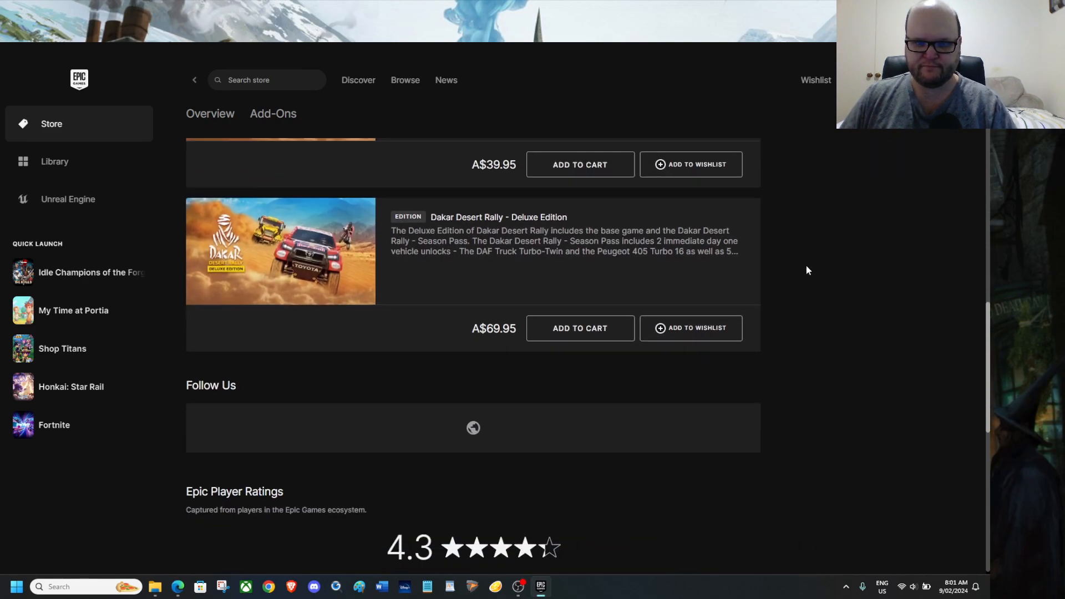
pyautogui.scroll(-3)
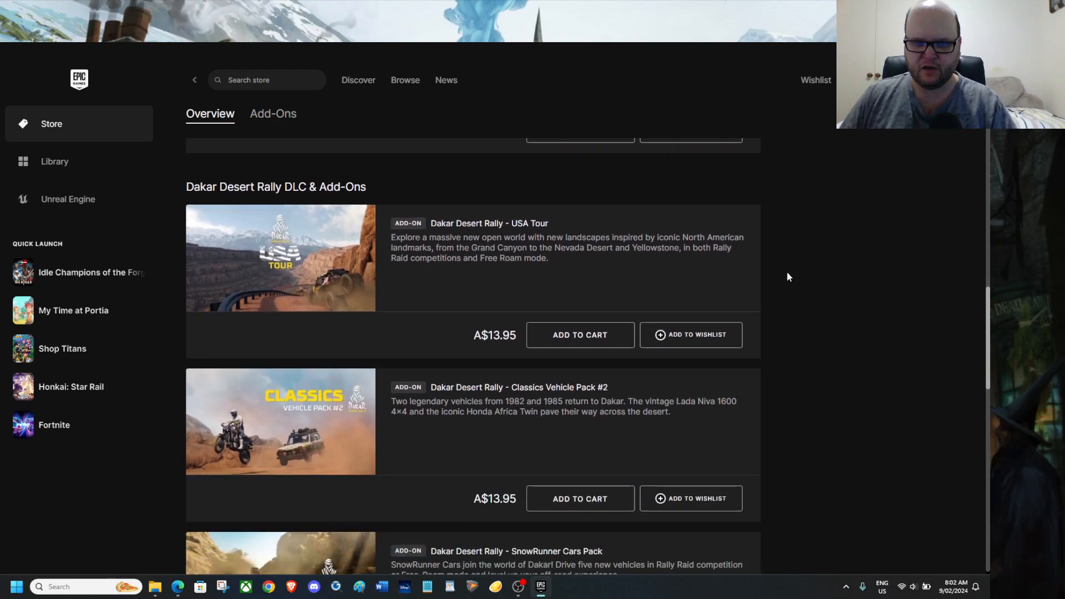
pyautogui.scroll(-3)
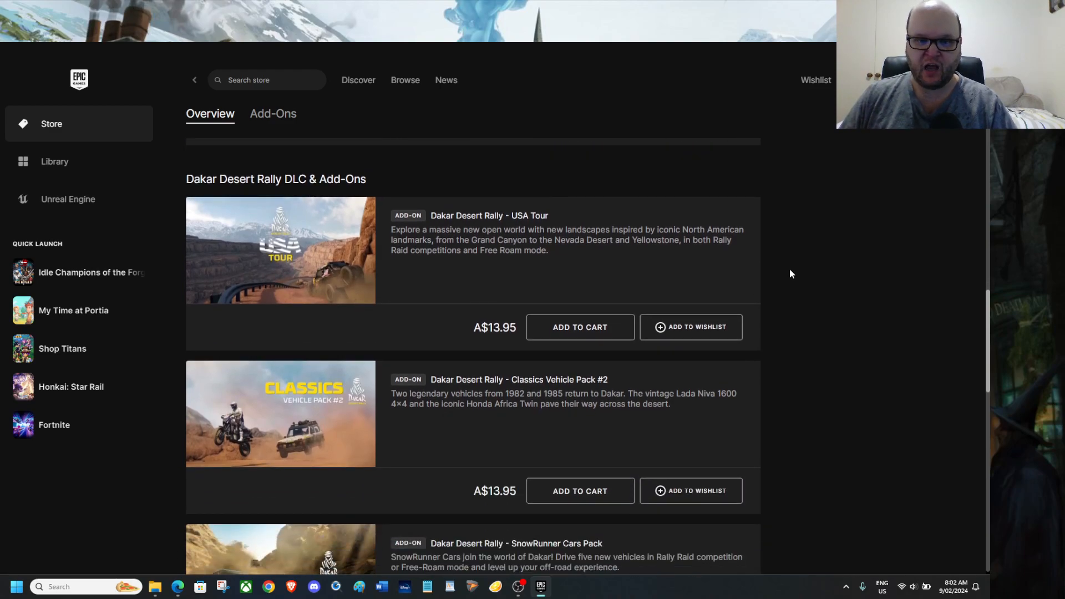
pyautogui.scroll(-3)
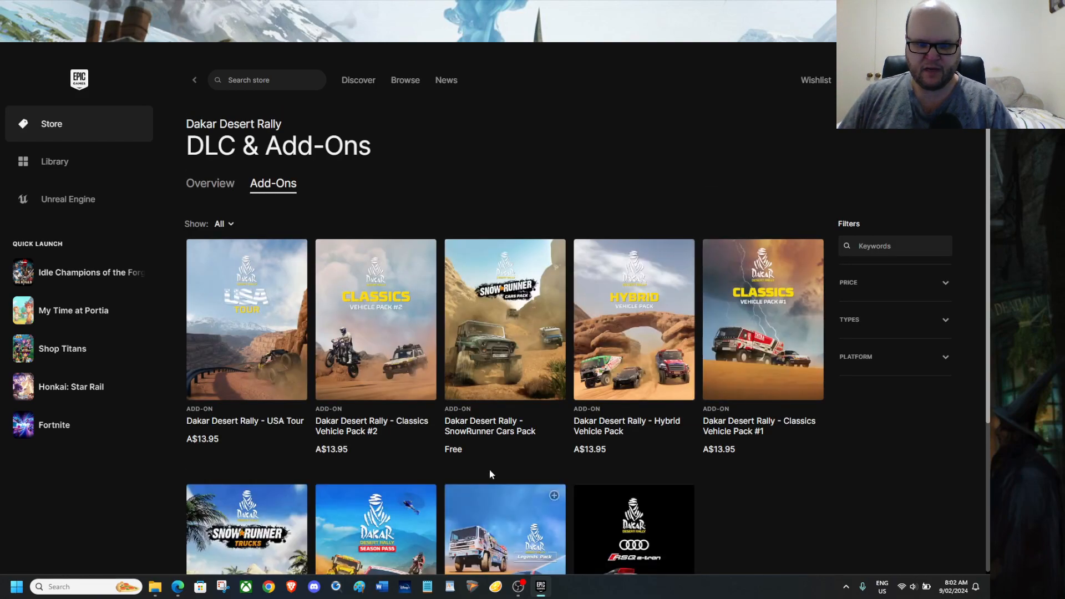
pyautogui.moveTo(498, 451)
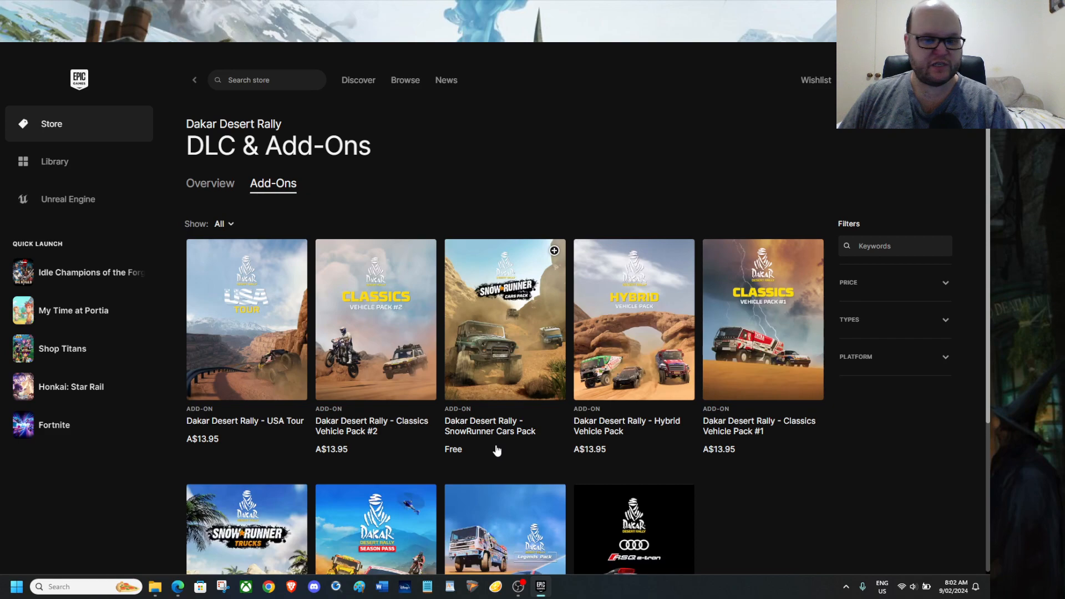
pyautogui.moveTo(646, 441)
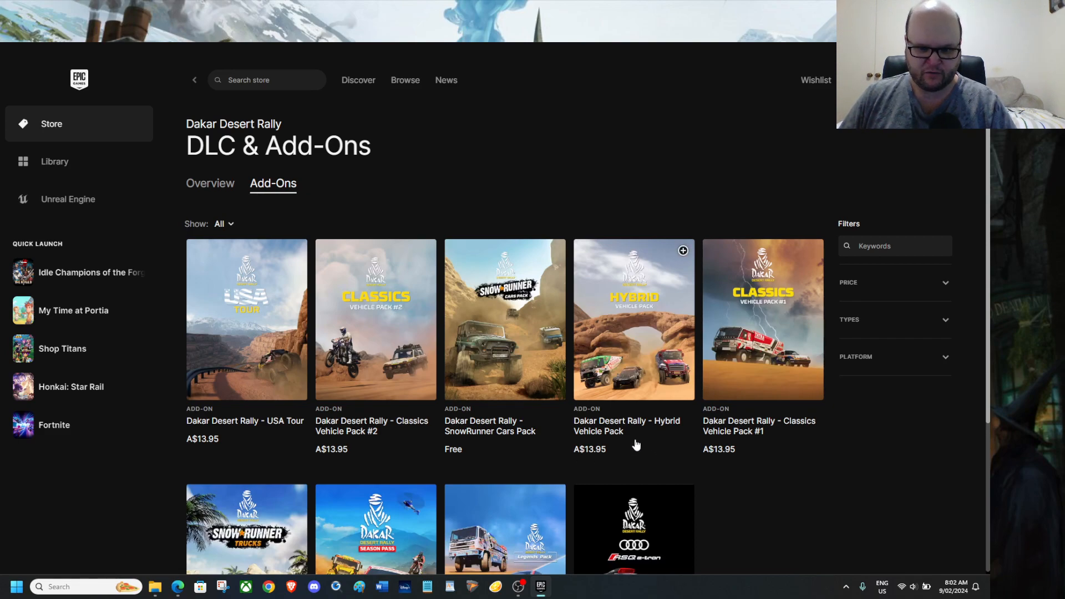
pyautogui.moveTo(785, 449)
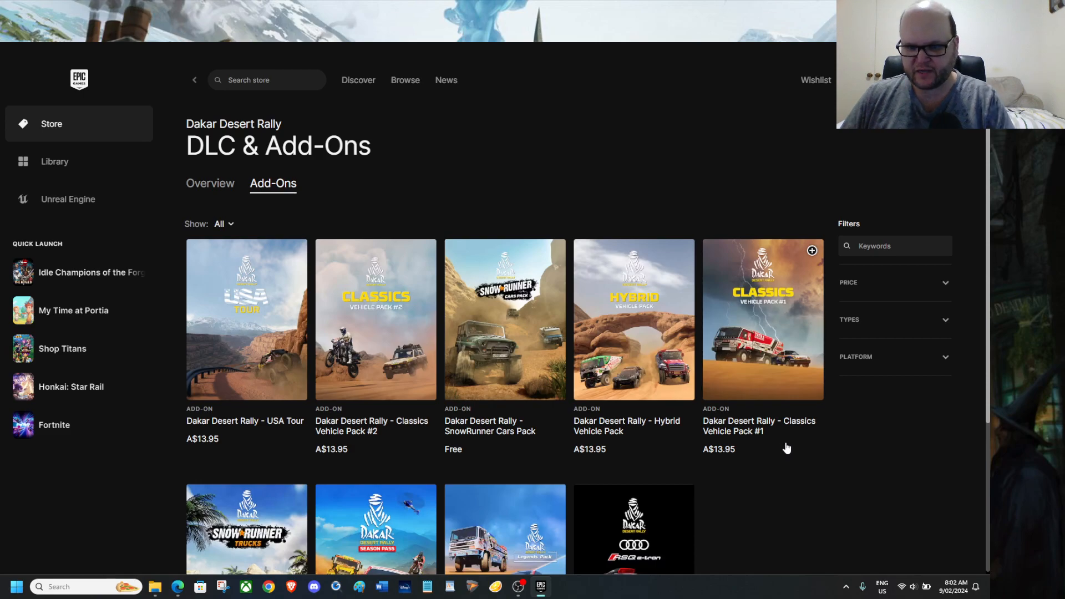
# Step: Browse the add-ons grid, then return to the Dakar Desert Rally Overview page
pyautogui.scroll(-3)
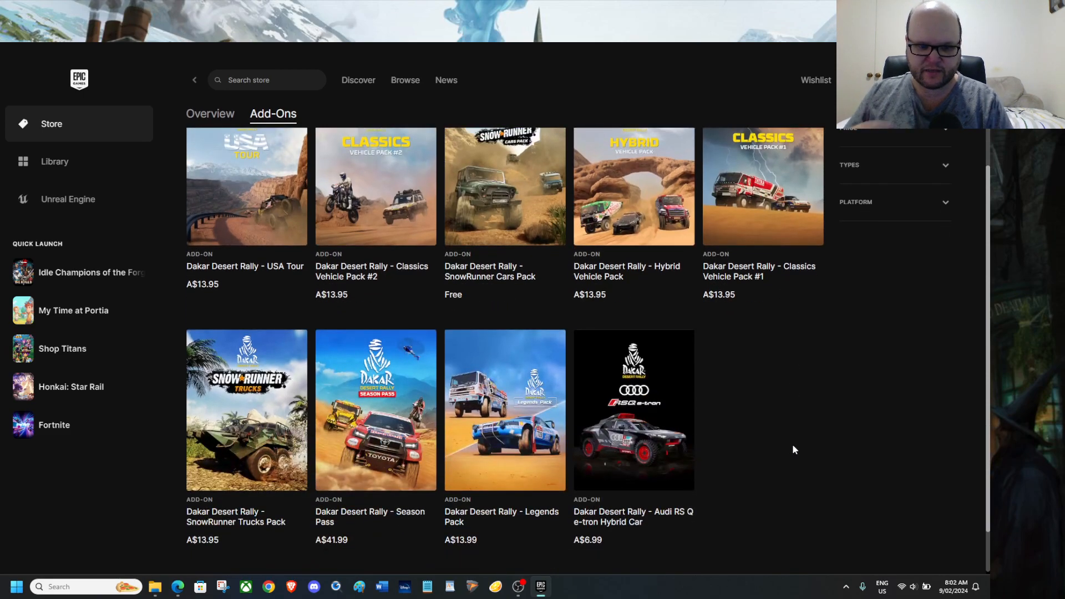
pyautogui.scroll(-3)
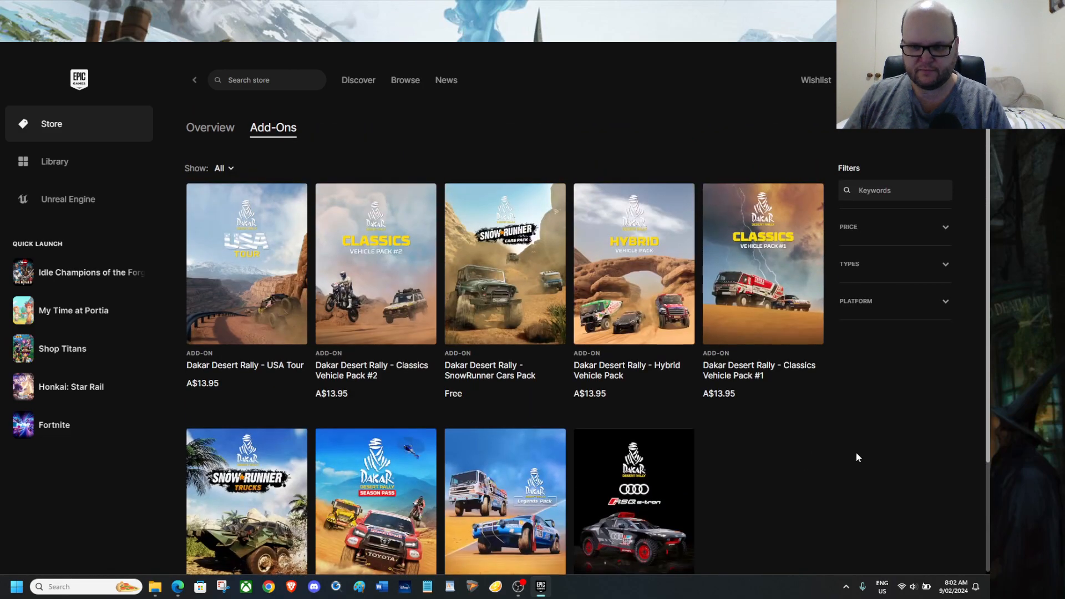
pyautogui.click(210, 128)
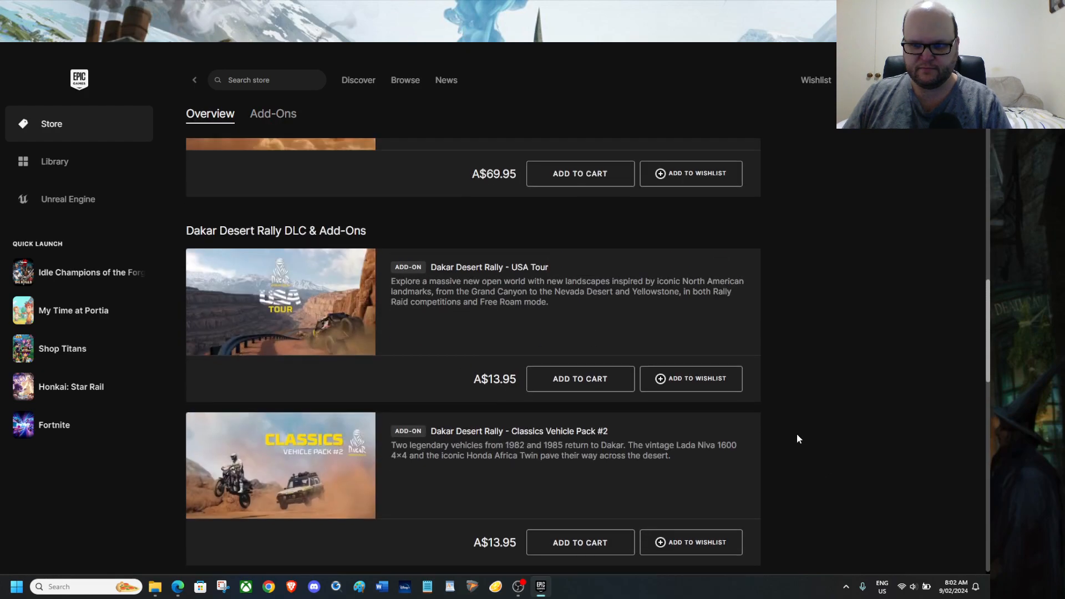
pyautogui.scroll(3)
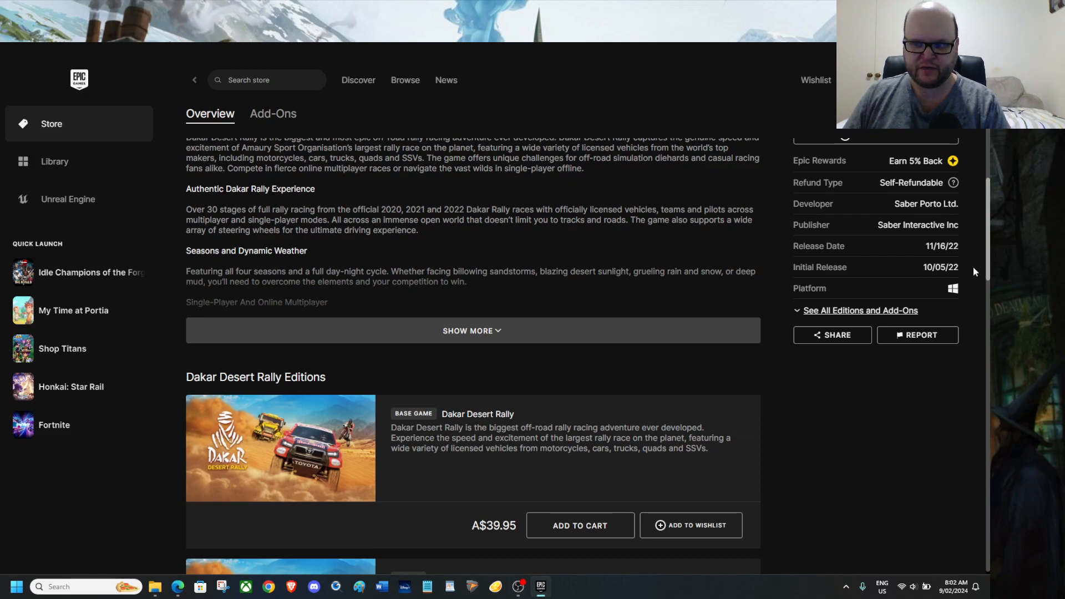
pyautogui.scroll(-3)
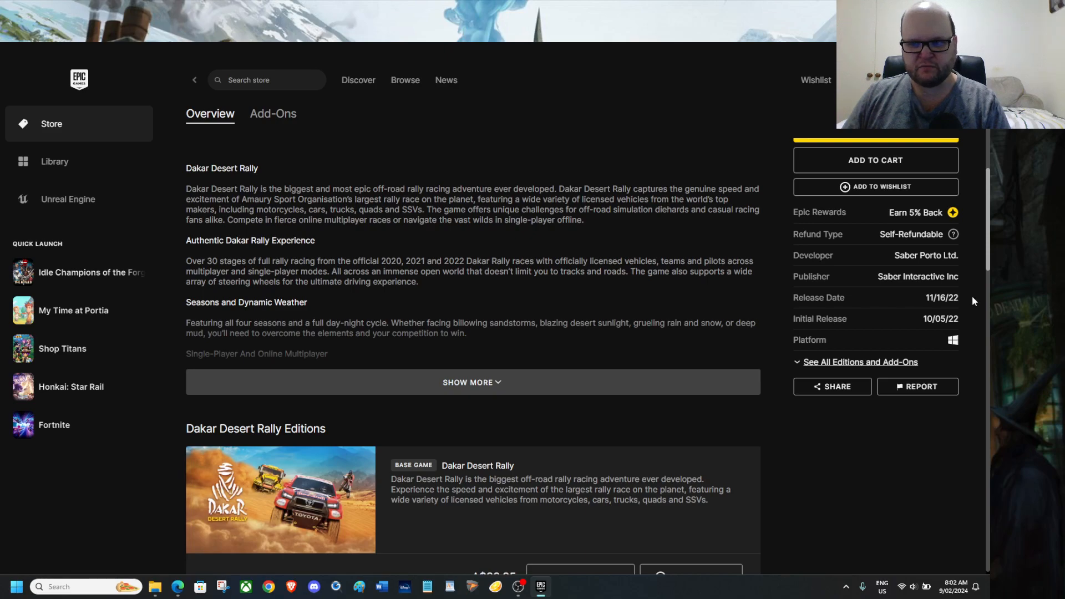
pyautogui.scroll(-3)
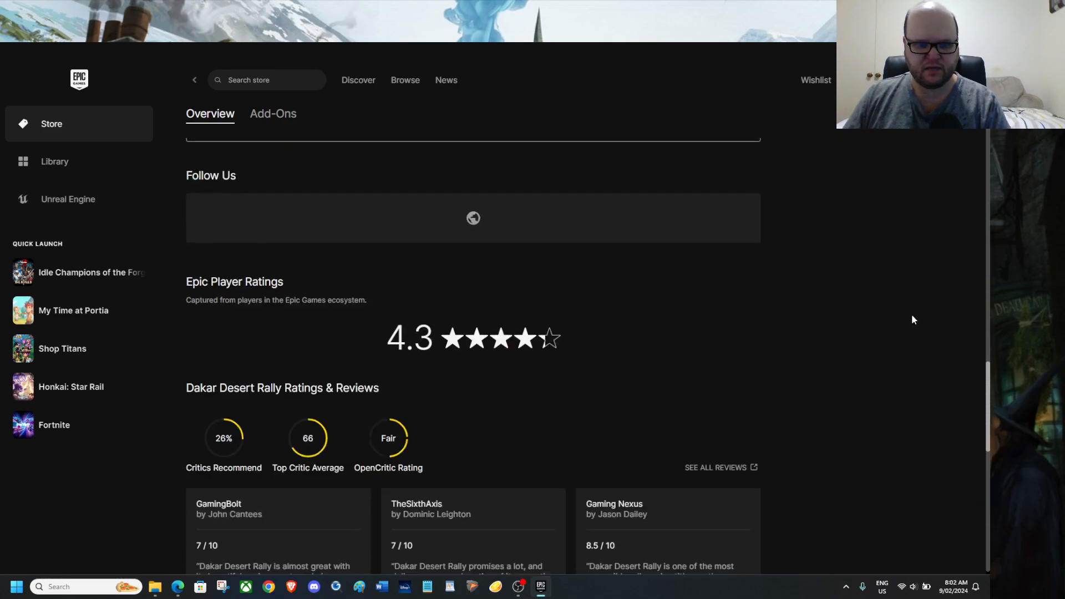
pyautogui.scroll(-3)
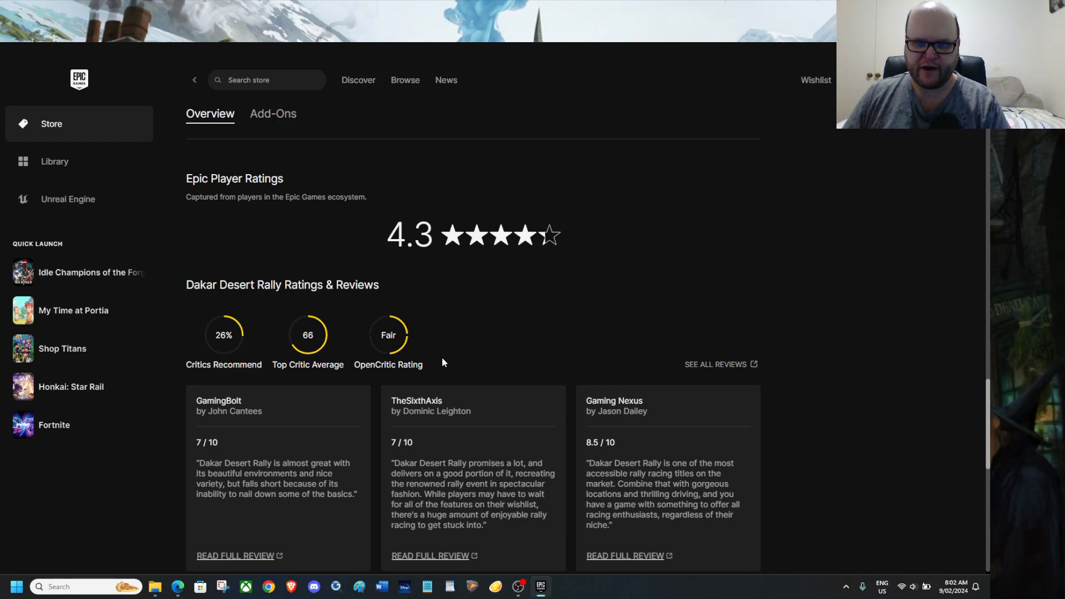
pyautogui.scroll(-3)
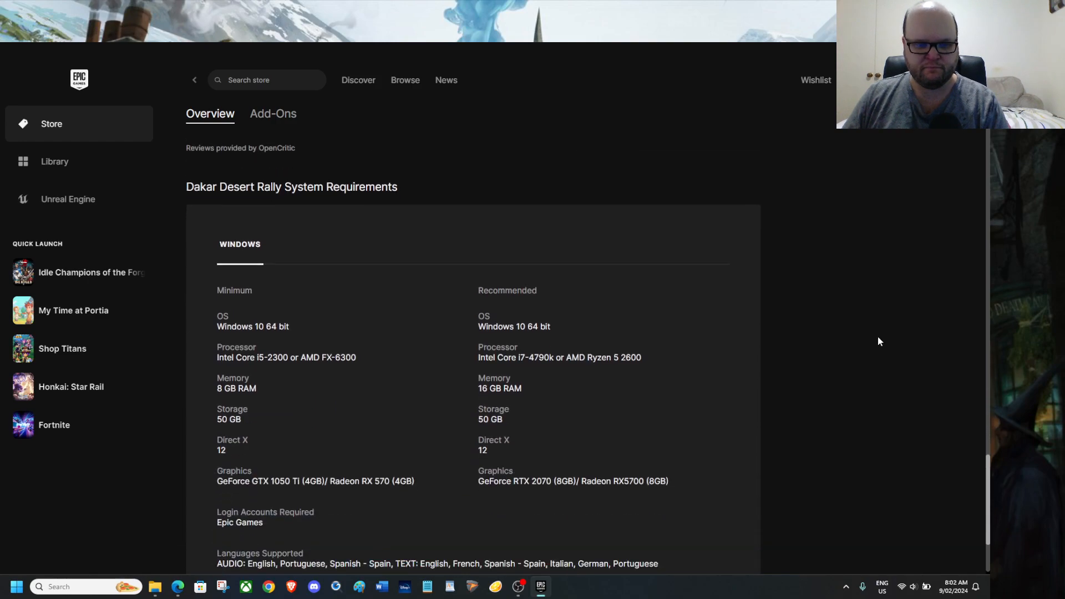
# Step: Go back from Dakar Desert Rally to the store's Discover page with Free Games
pyautogui.scroll(-3)
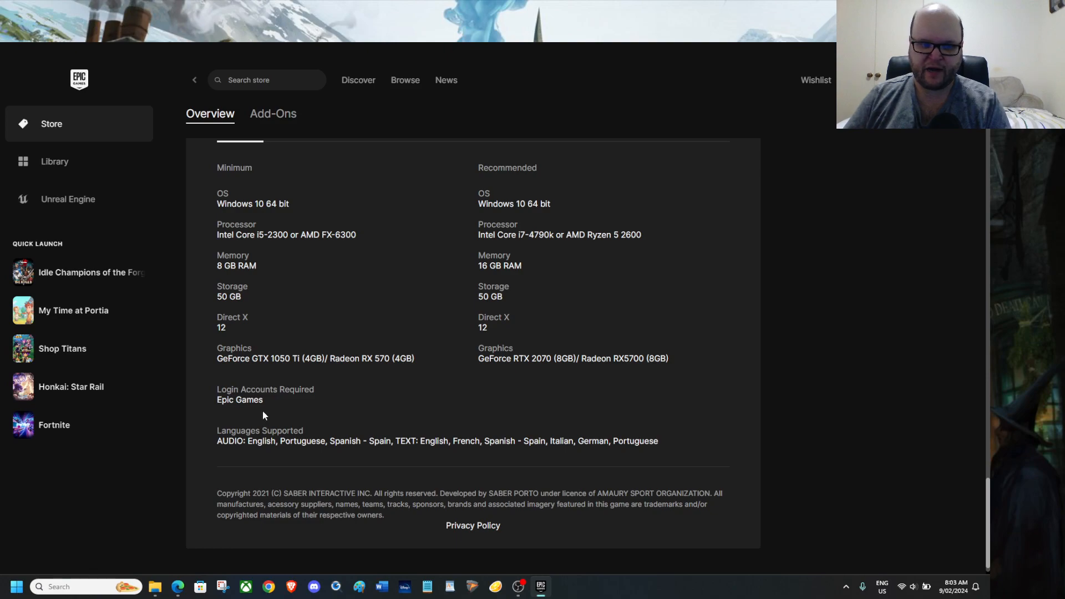
pyautogui.scroll(-3)
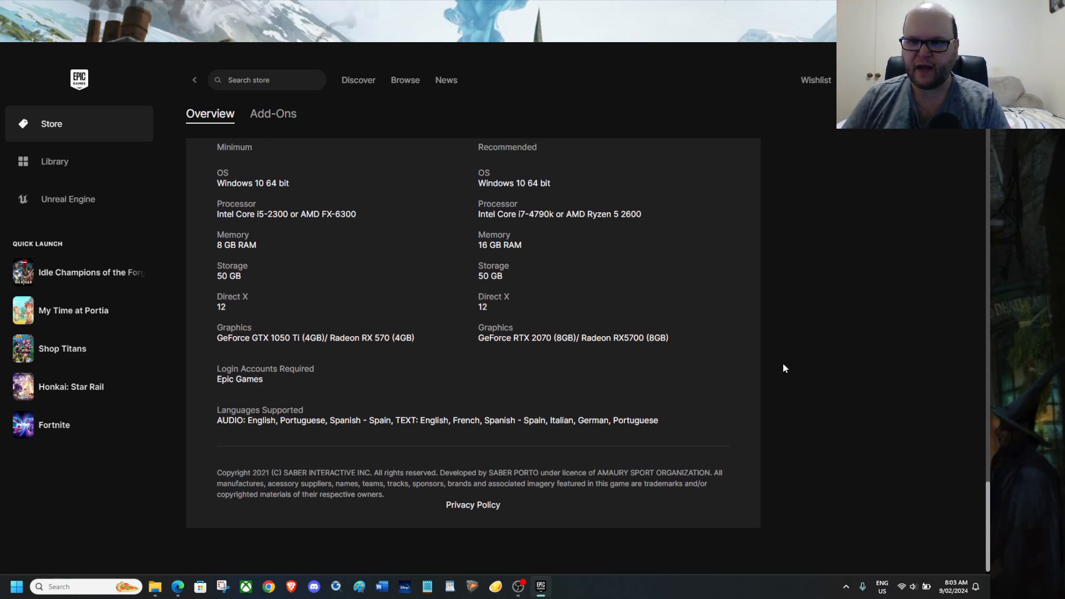
pyautogui.click(359, 80)
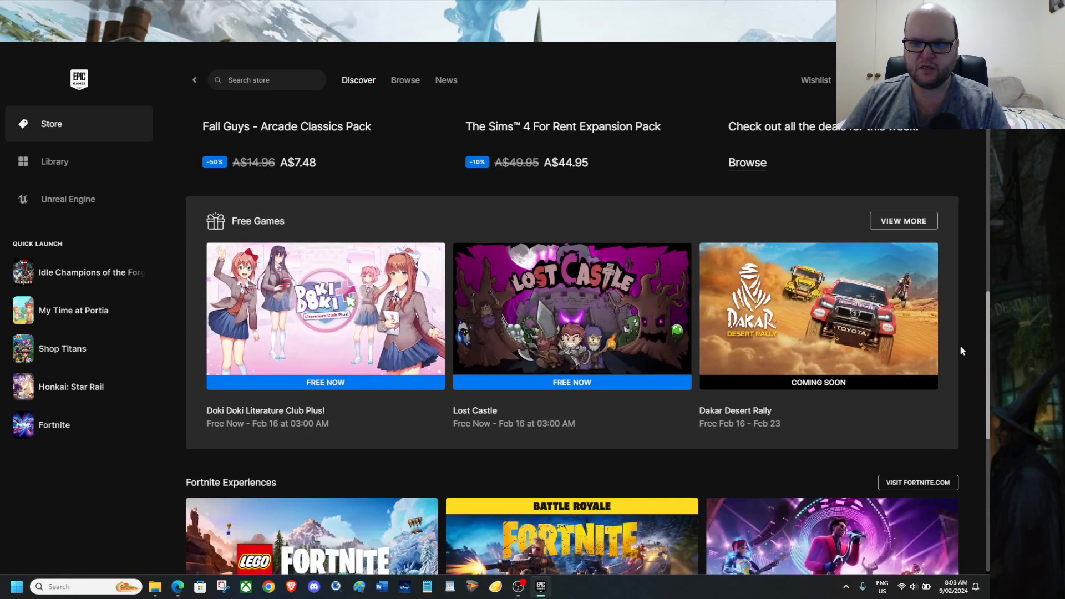
pyautogui.moveTo(950, 327)
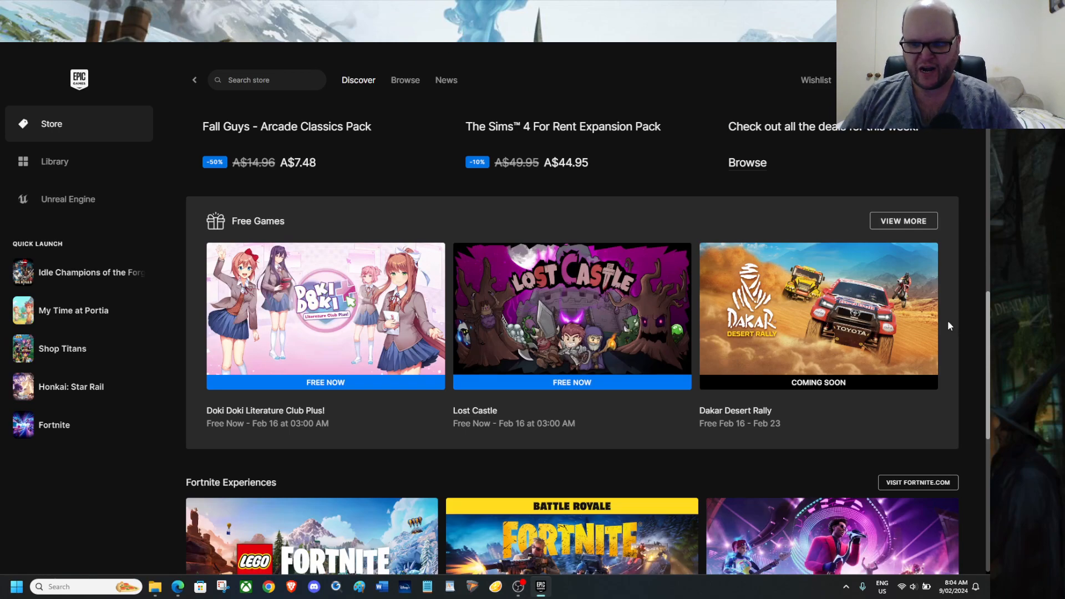
pyautogui.scroll(-3)
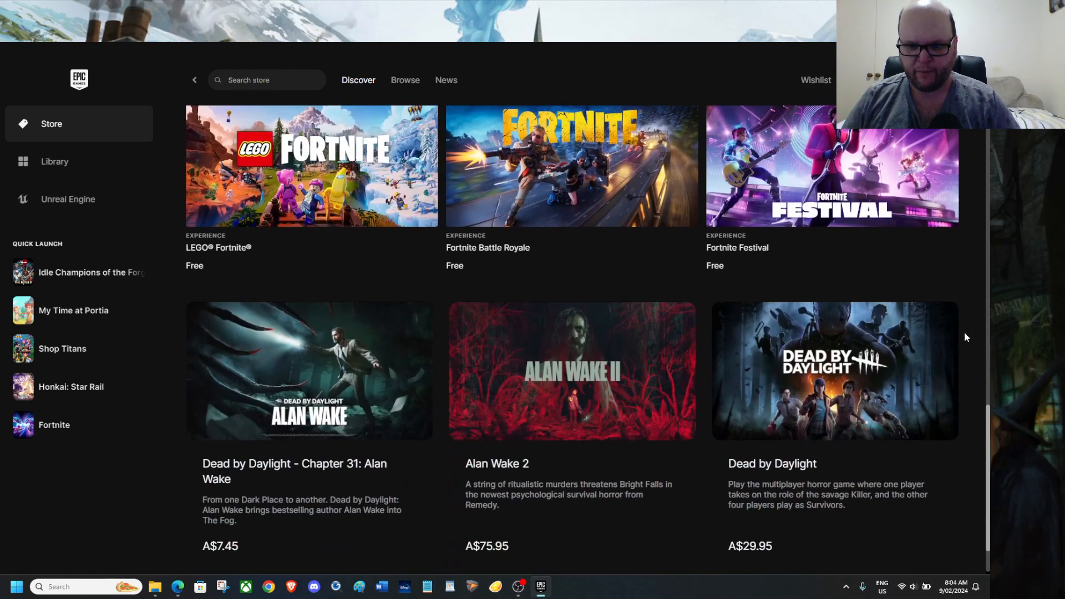
pyautogui.scroll(-3)
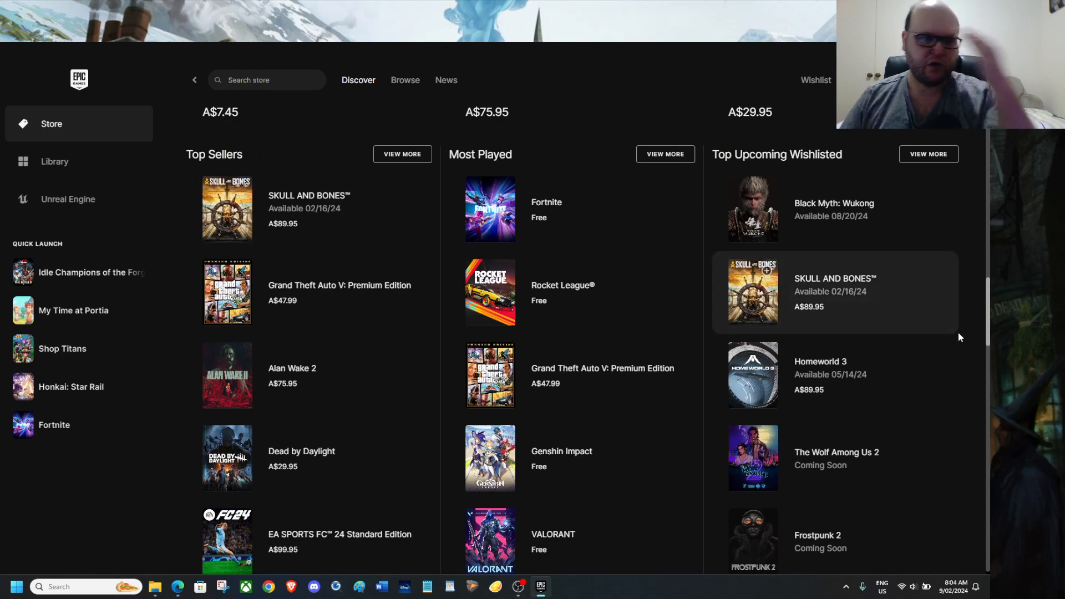
pyautogui.moveTo(979, 333)
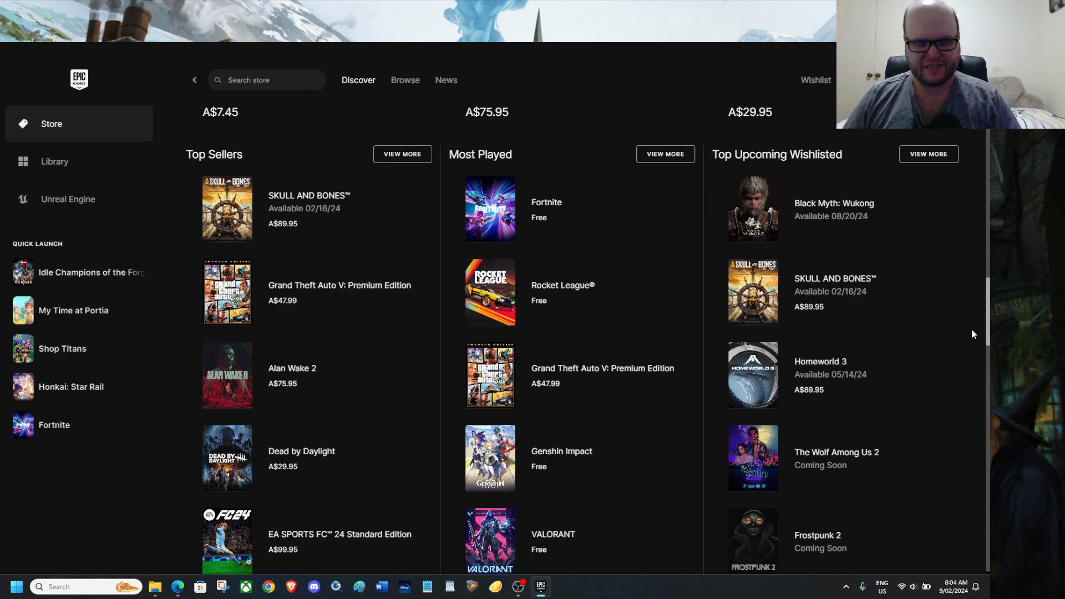
pyautogui.moveTo(962, 338)
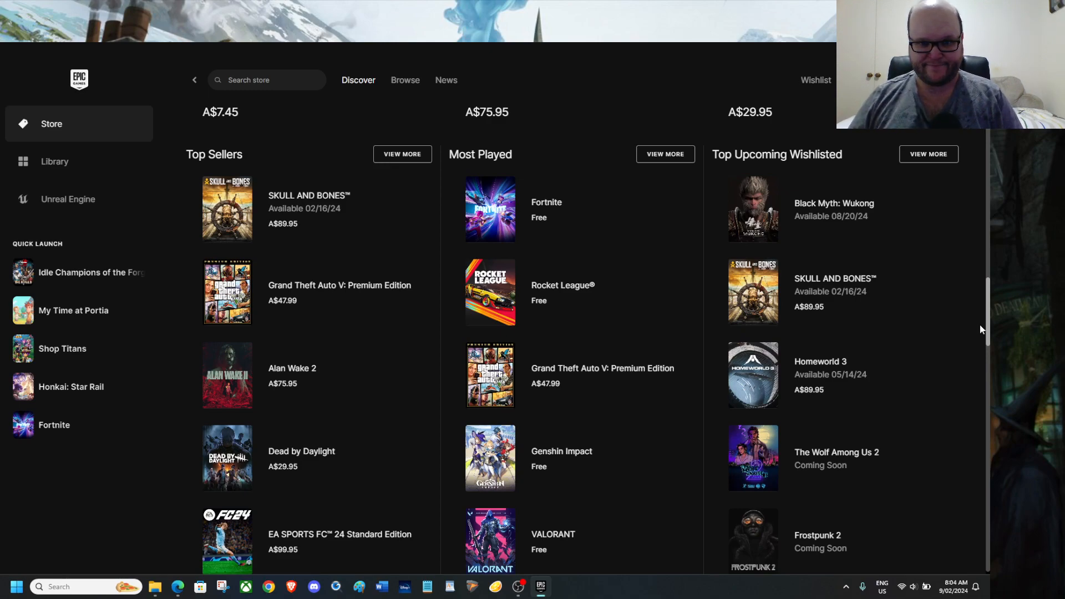
pyautogui.moveTo(964, 325)
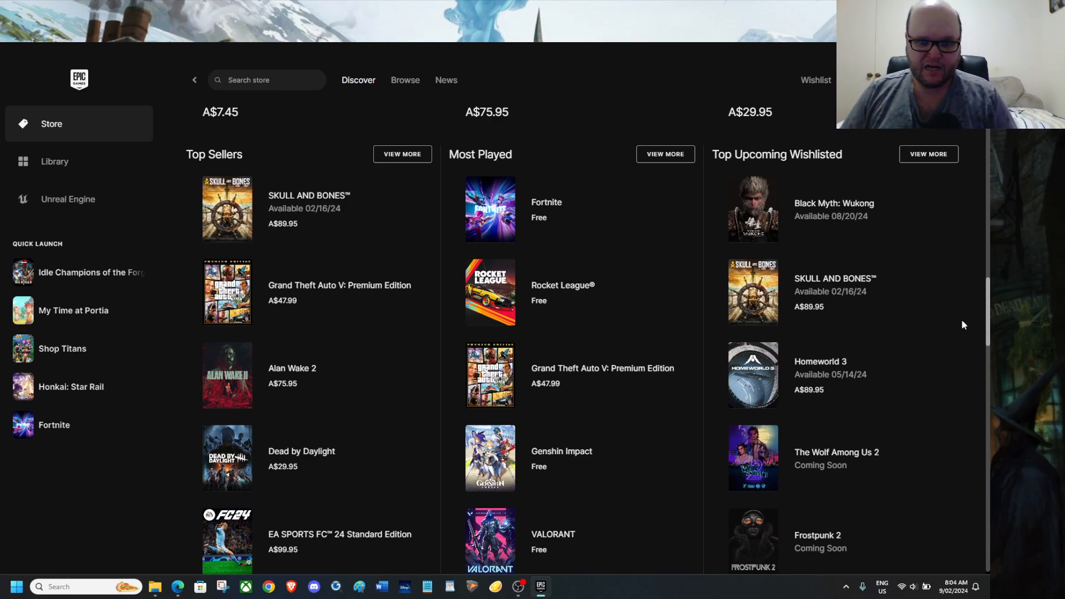
pyautogui.moveTo(663, 395)
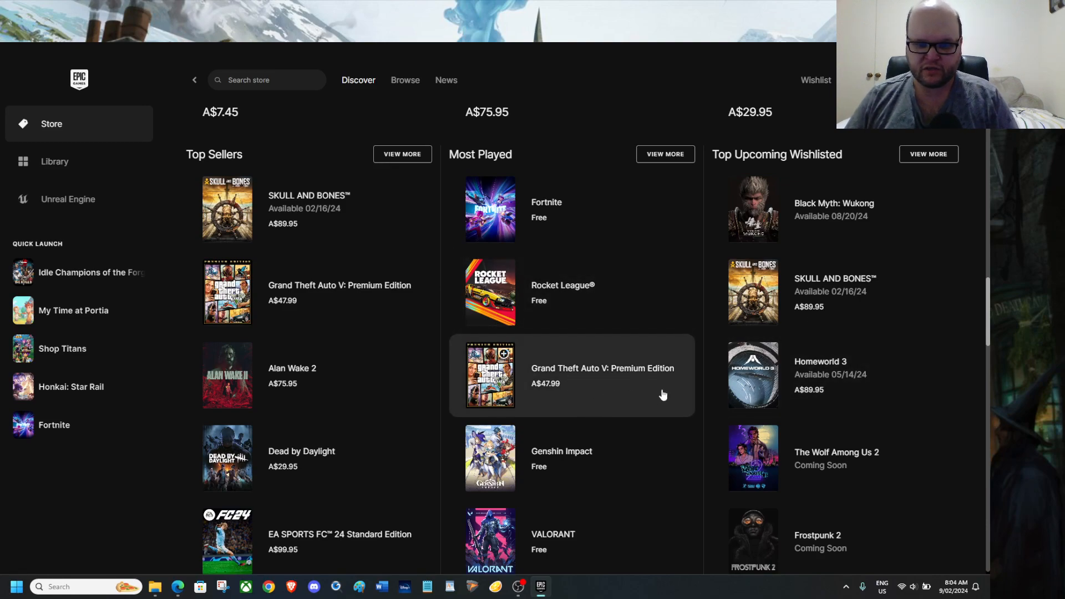
pyautogui.moveTo(681, 371)
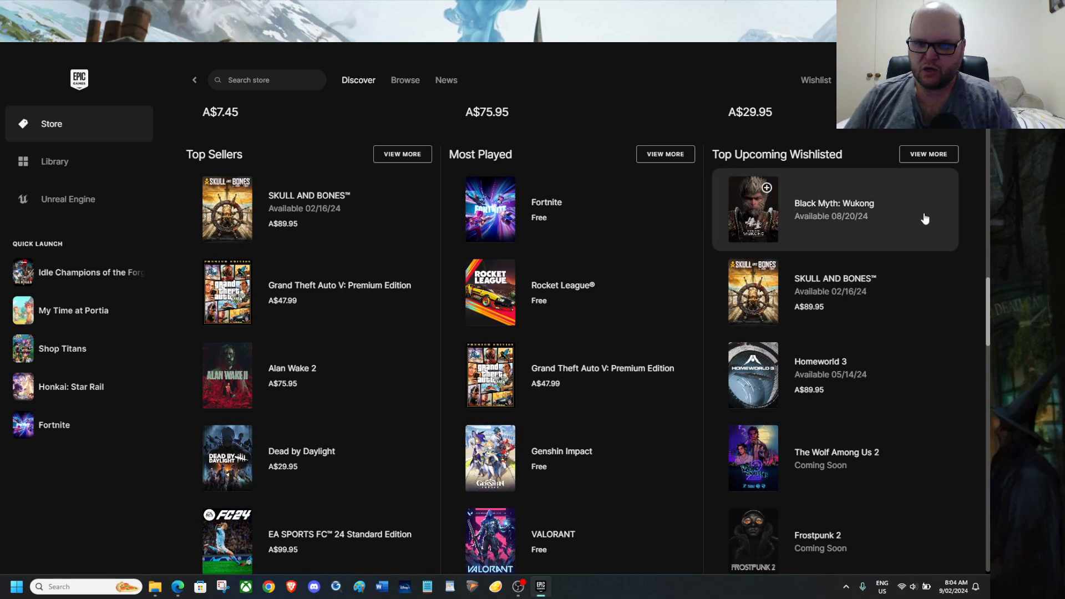
pyautogui.moveTo(917, 219)
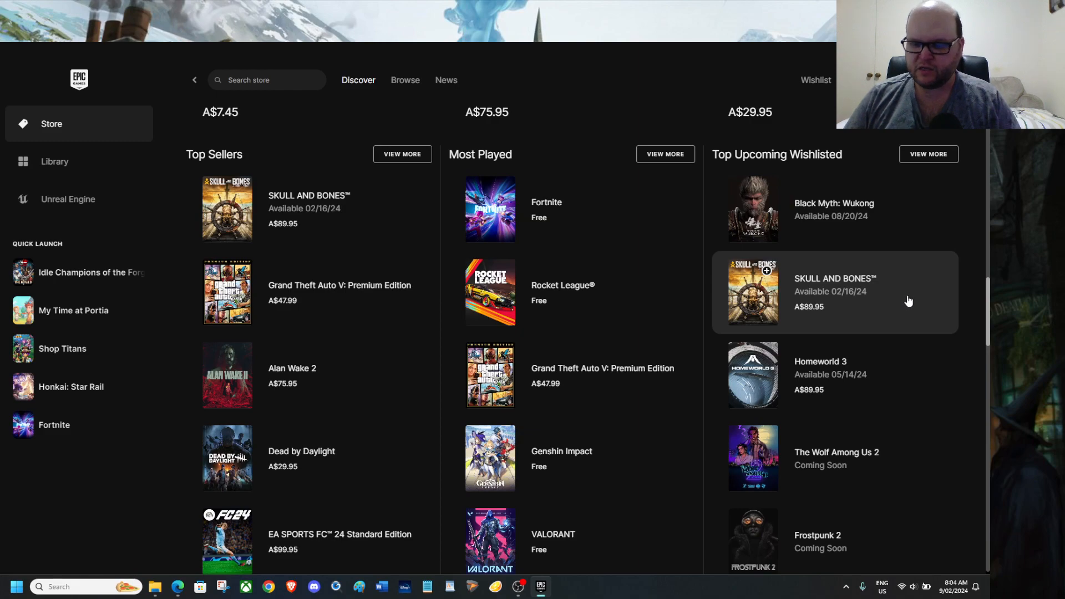
pyautogui.scroll(-3)
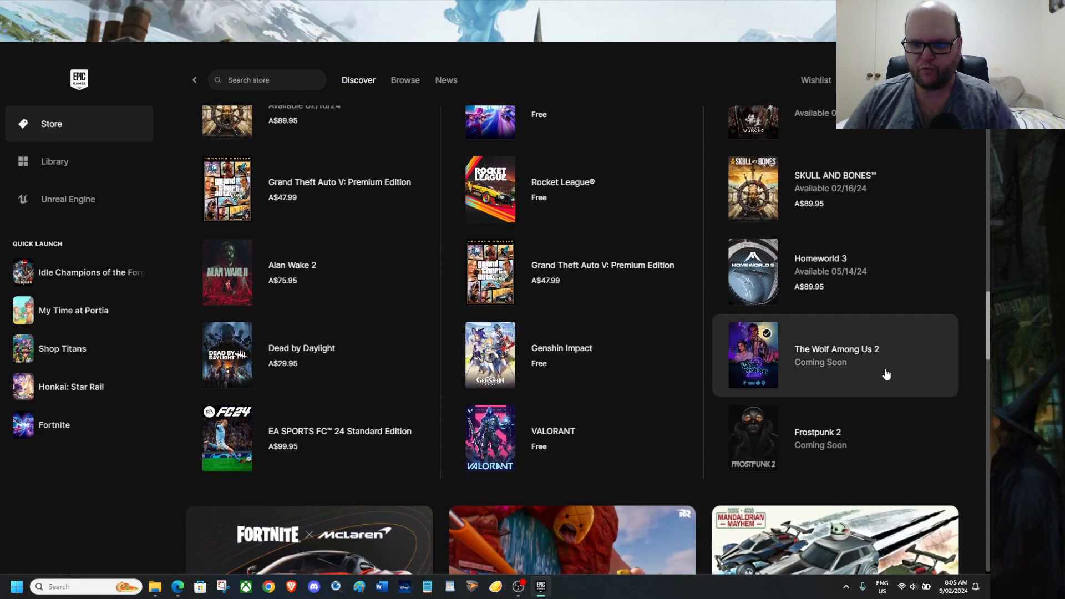
pyautogui.moveTo(868, 359)
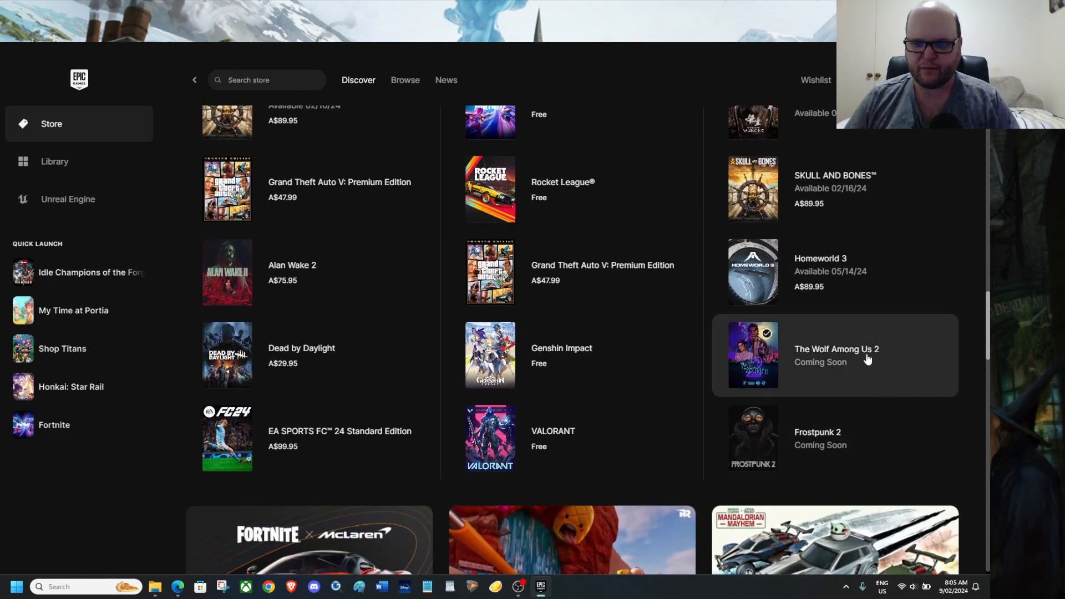
pyautogui.scroll(-3)
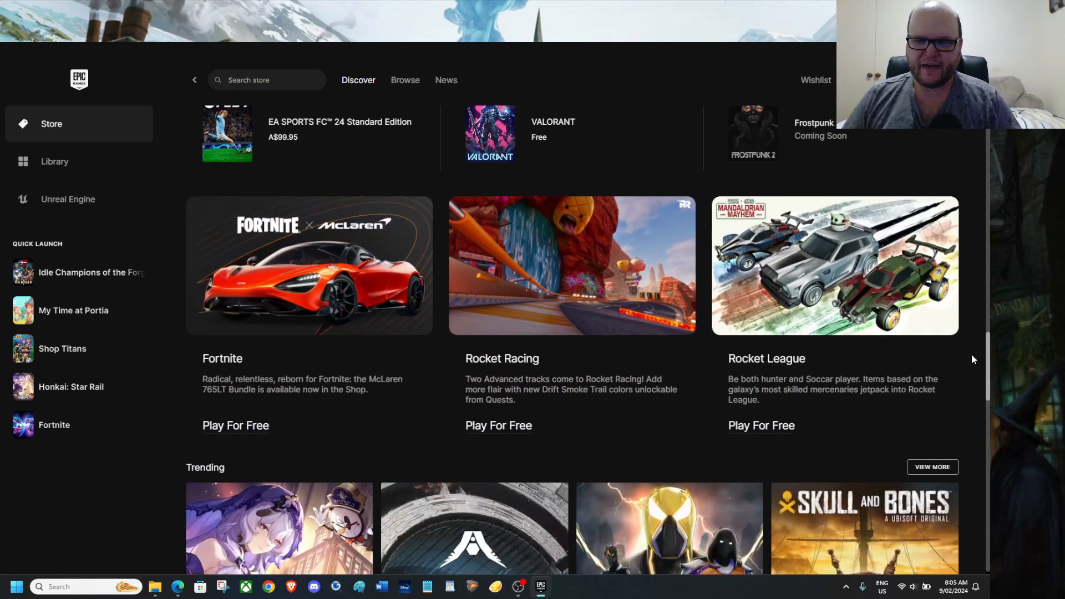
pyautogui.moveTo(968, 373)
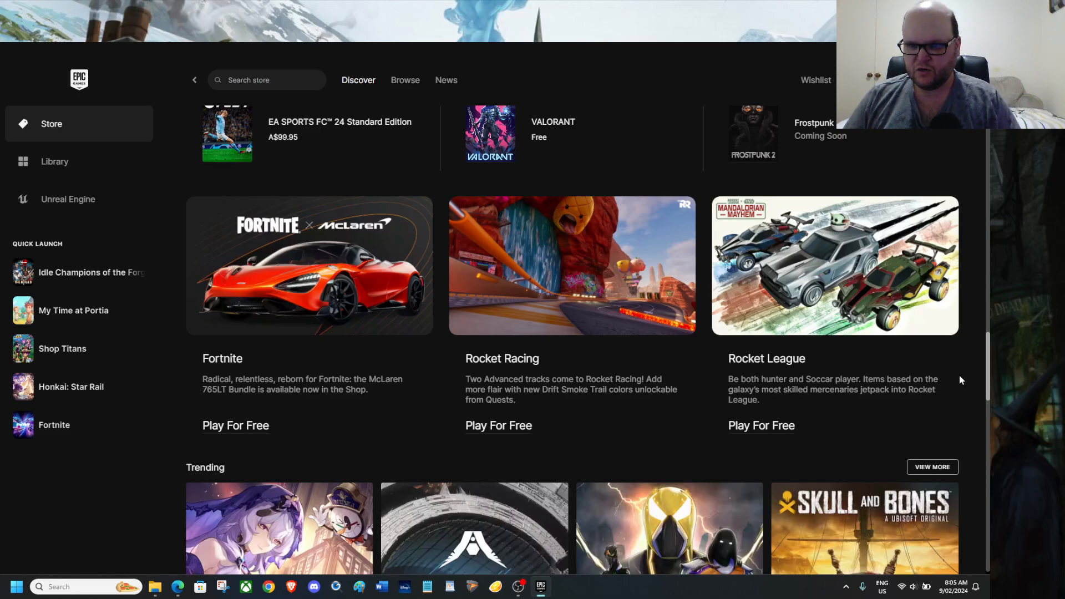
pyautogui.moveTo(955, 378)
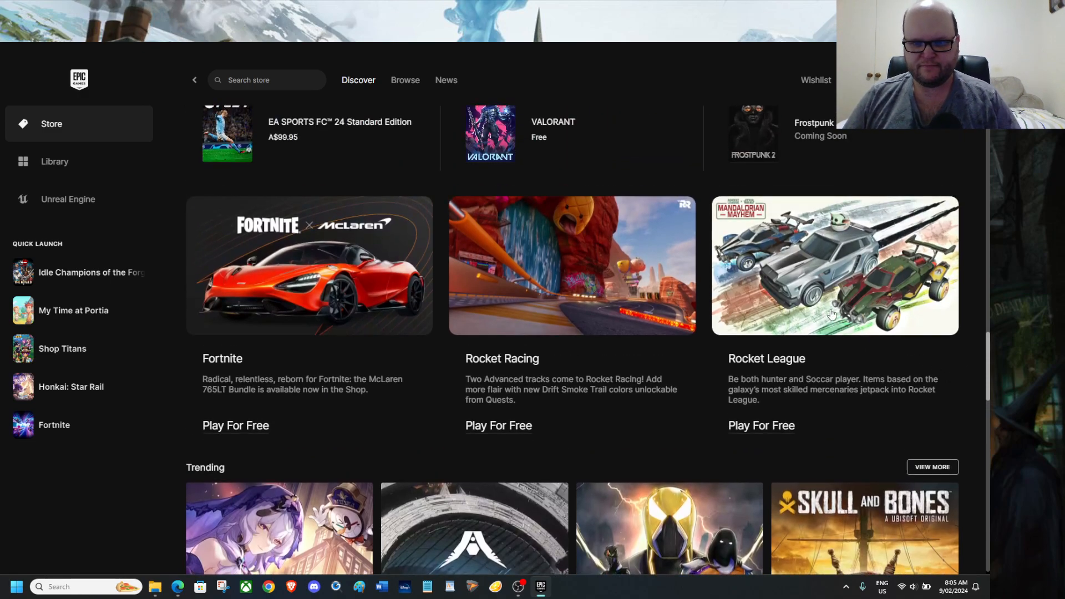
pyautogui.scroll(-3)
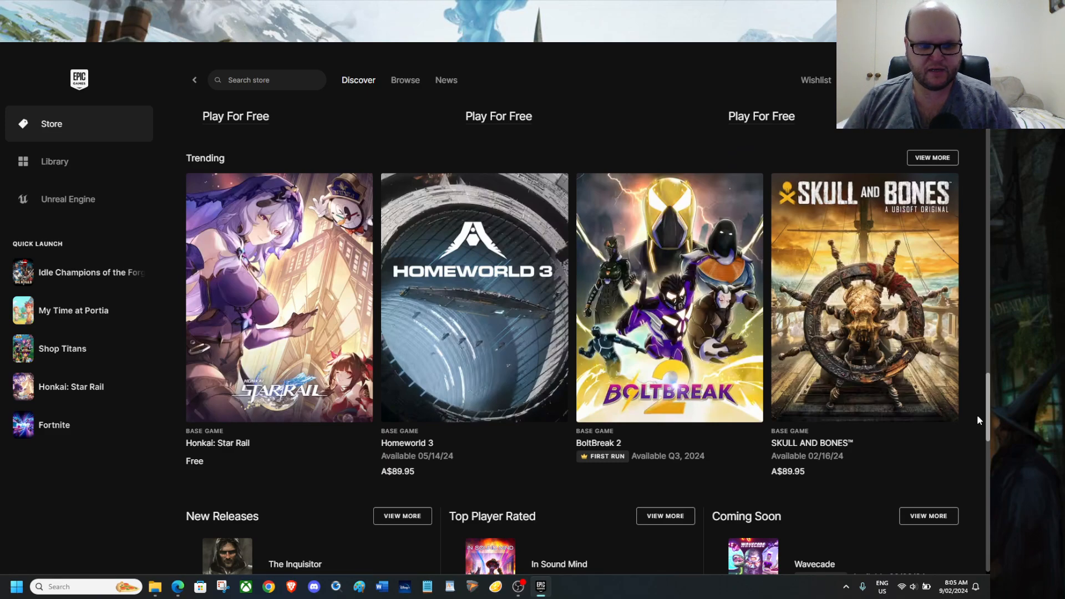
pyautogui.scroll(-3)
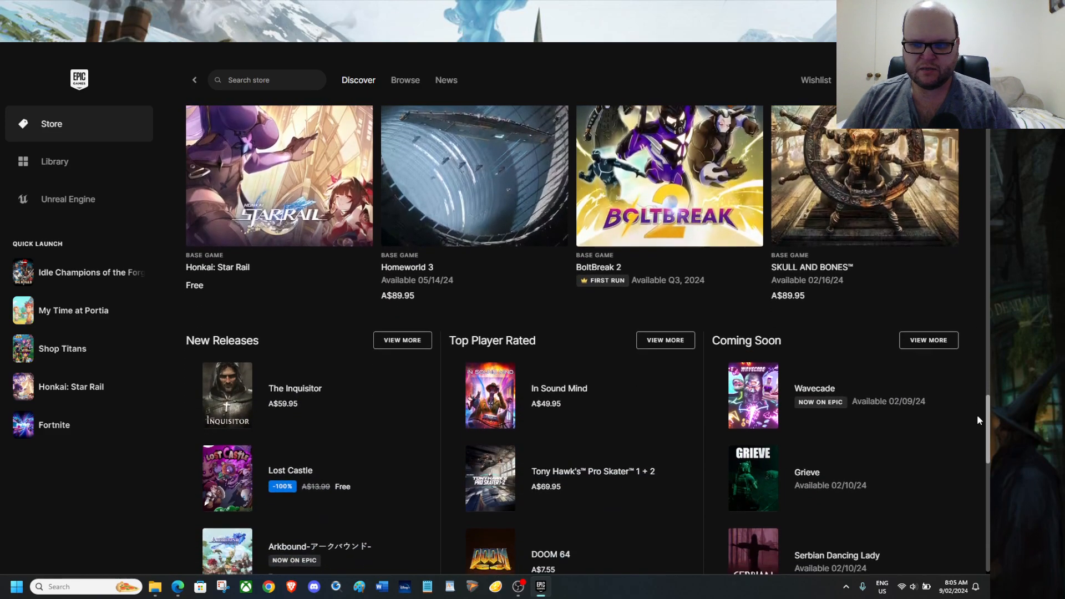
pyautogui.scroll(-3)
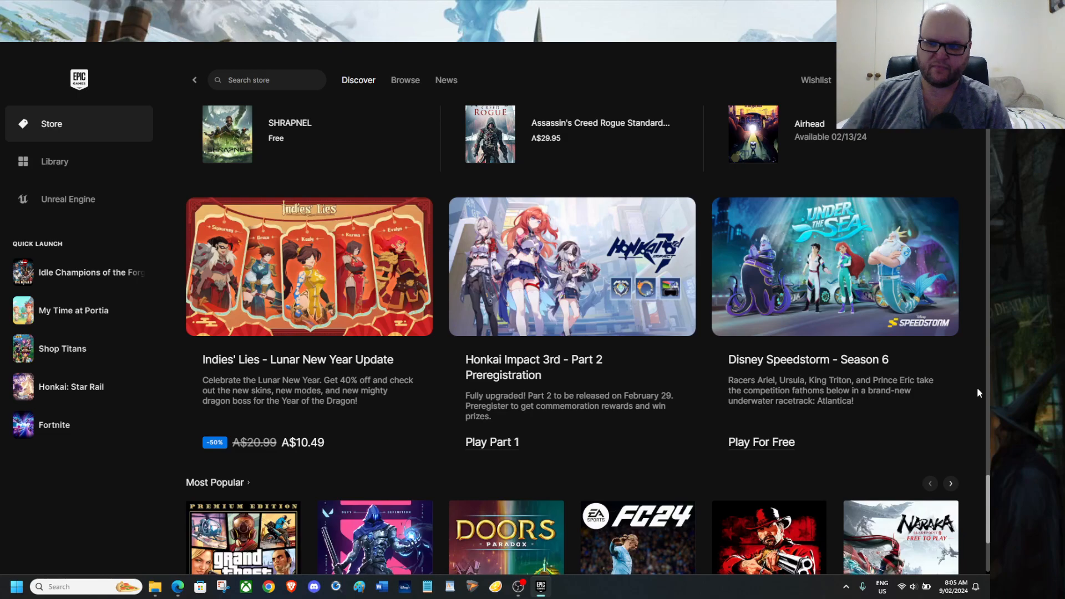
pyautogui.scroll(-3)
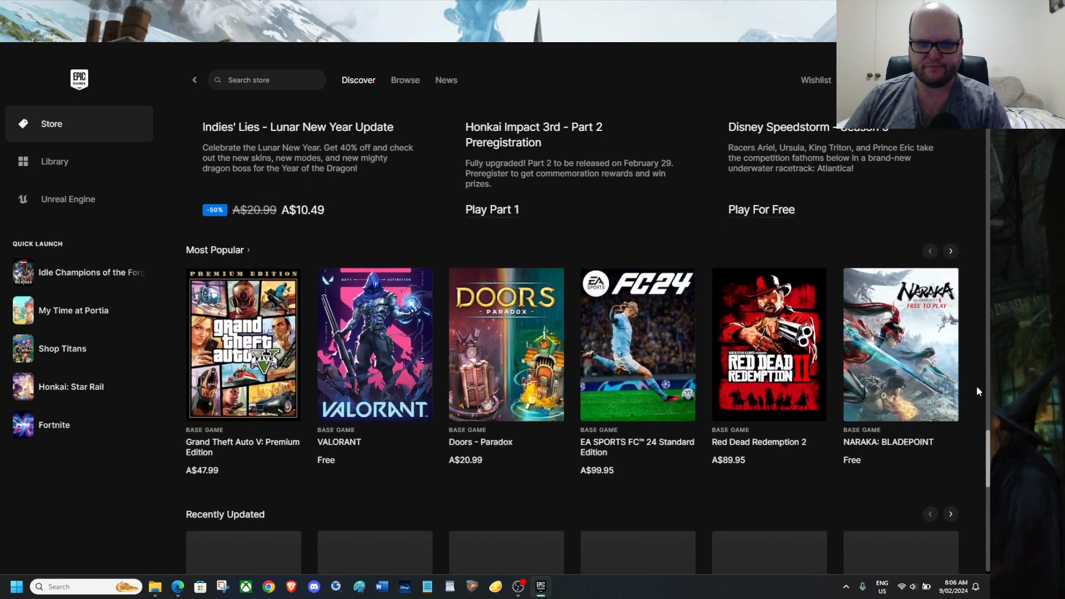
pyautogui.scroll(-3)
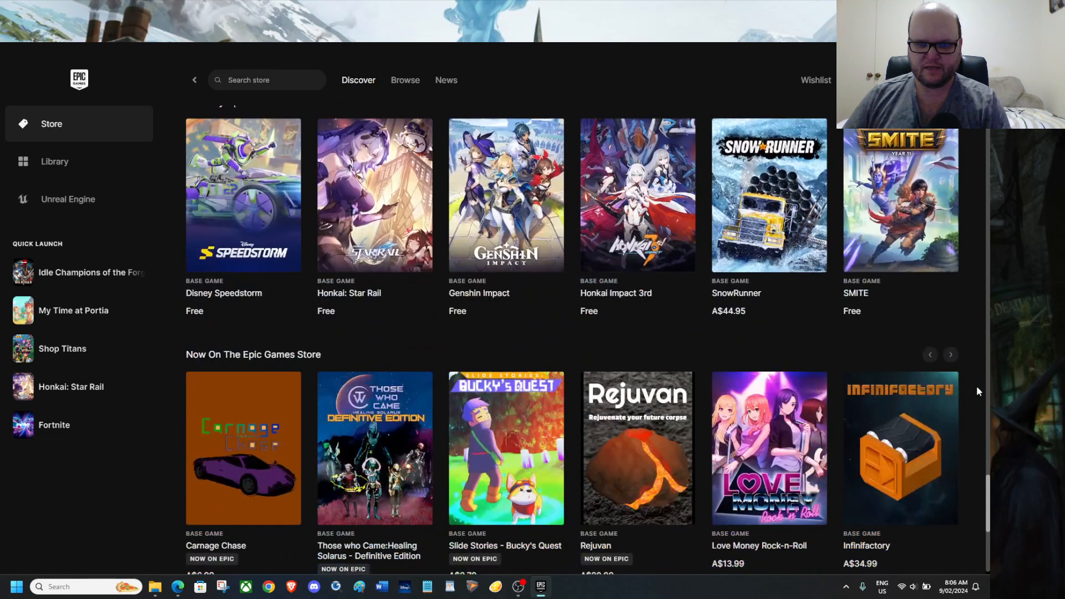
pyautogui.scroll(-3)
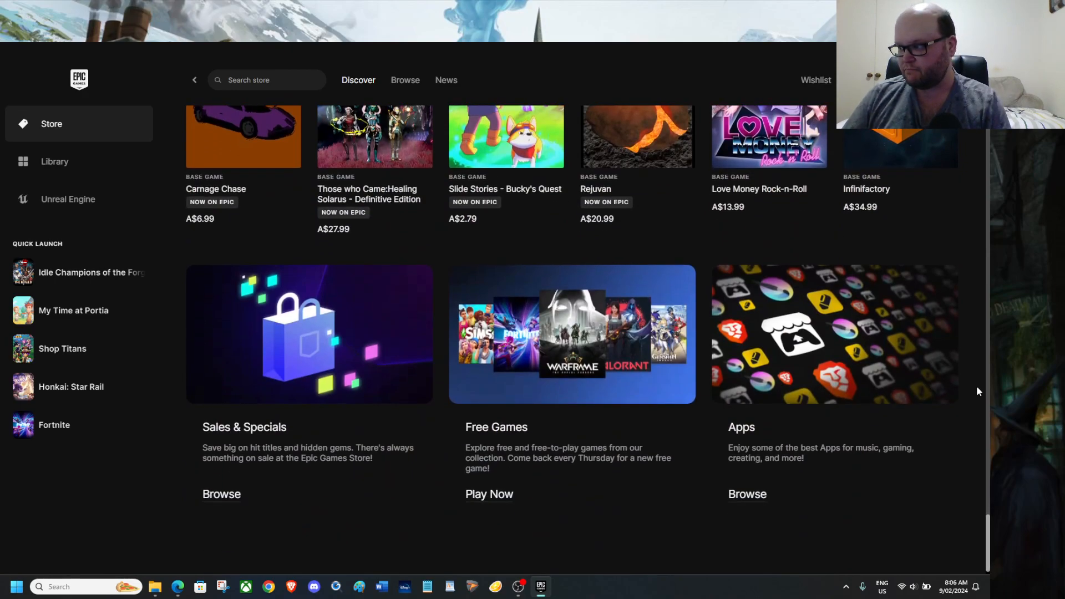
pyautogui.moveTo(979, 424)
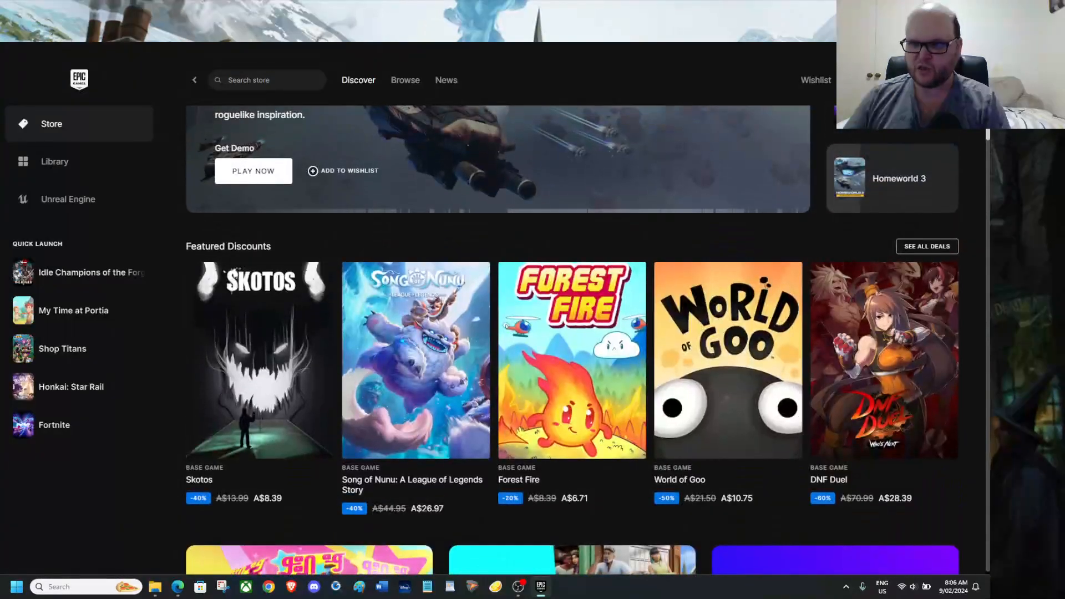
pyautogui.scroll(-3)
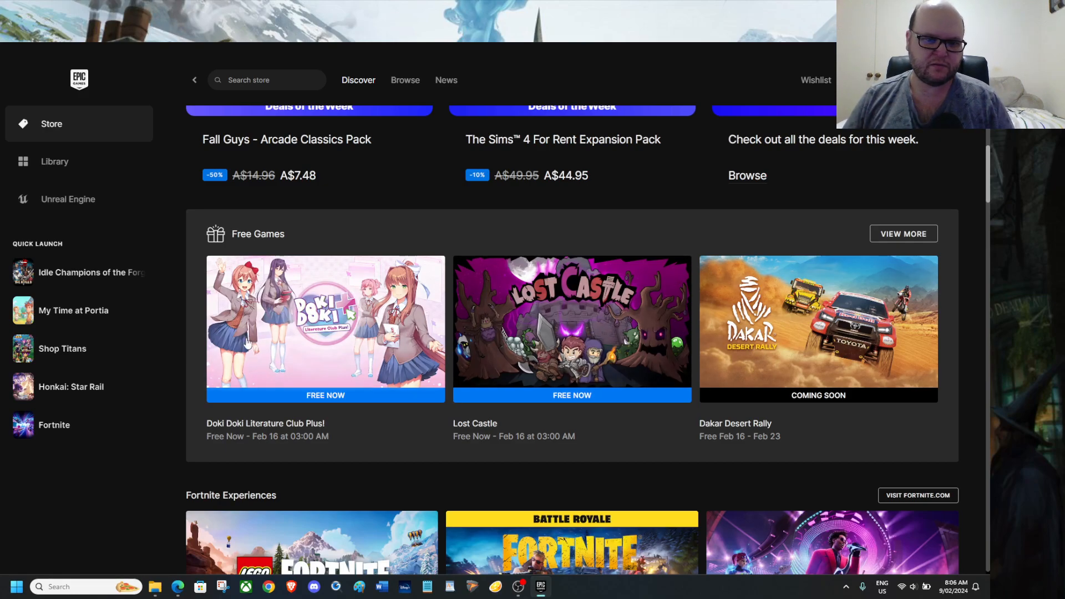
pyautogui.moveTo(426, 467)
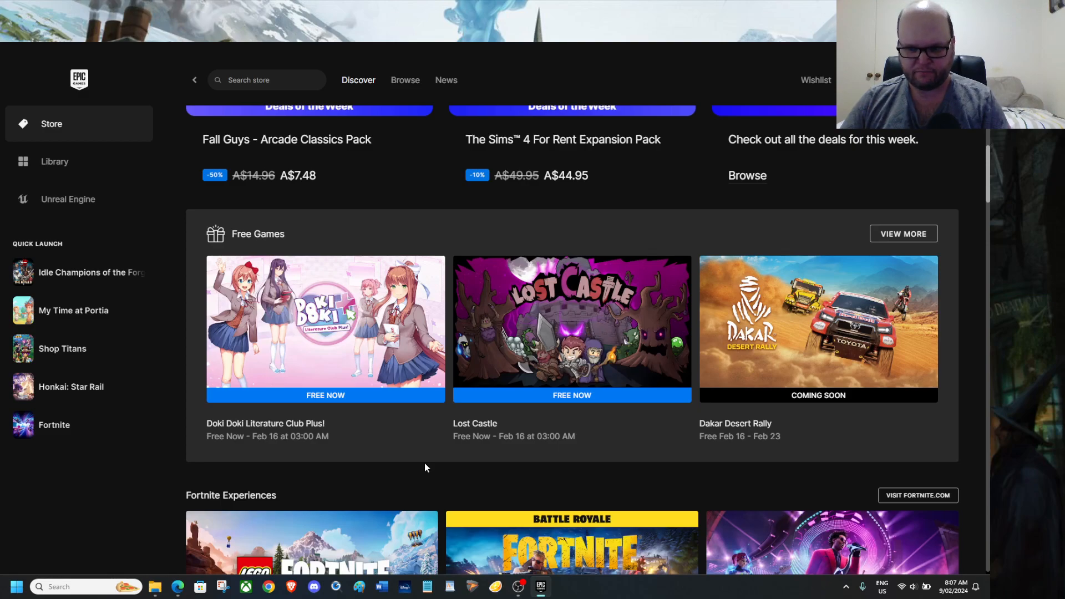
pyautogui.moveTo(929, 418)
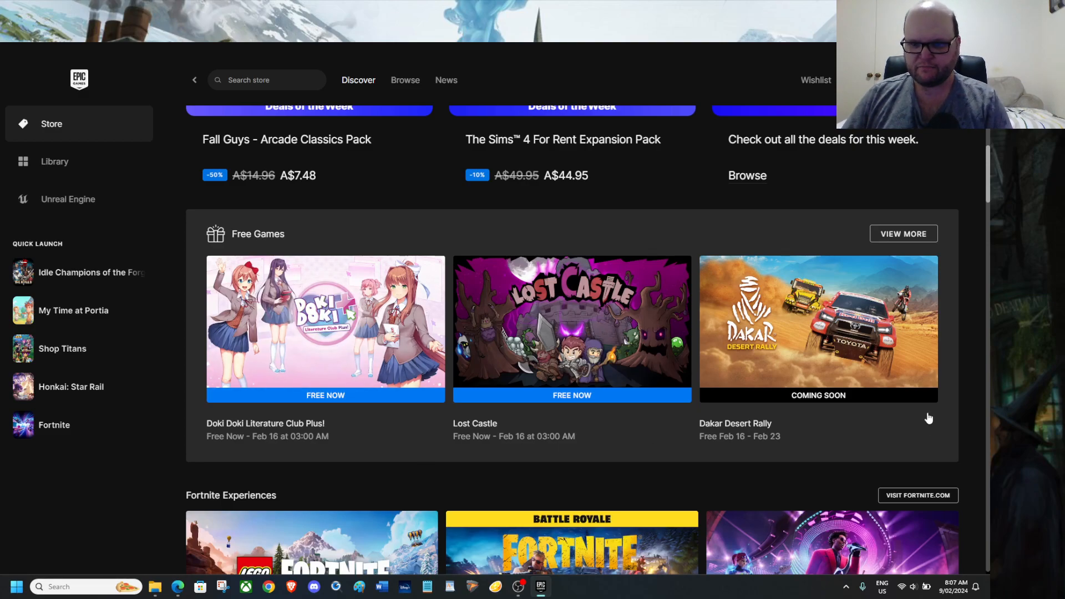